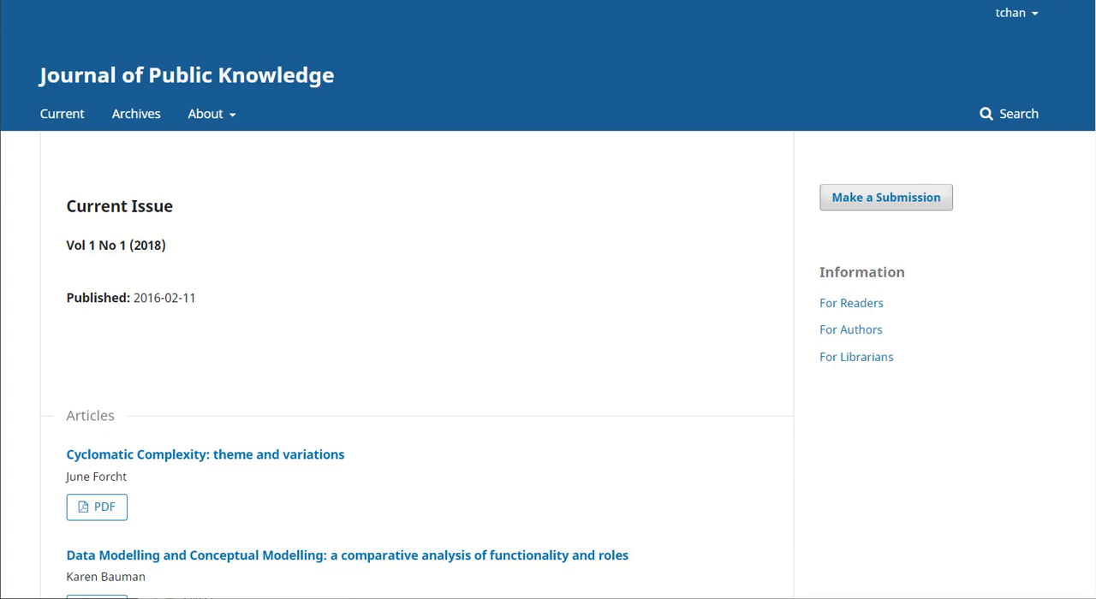
Go to the editorial submissions dashboard for the Journal of Public Knowledge.
{"action": "left_click", "coordinate": [886, 197]}
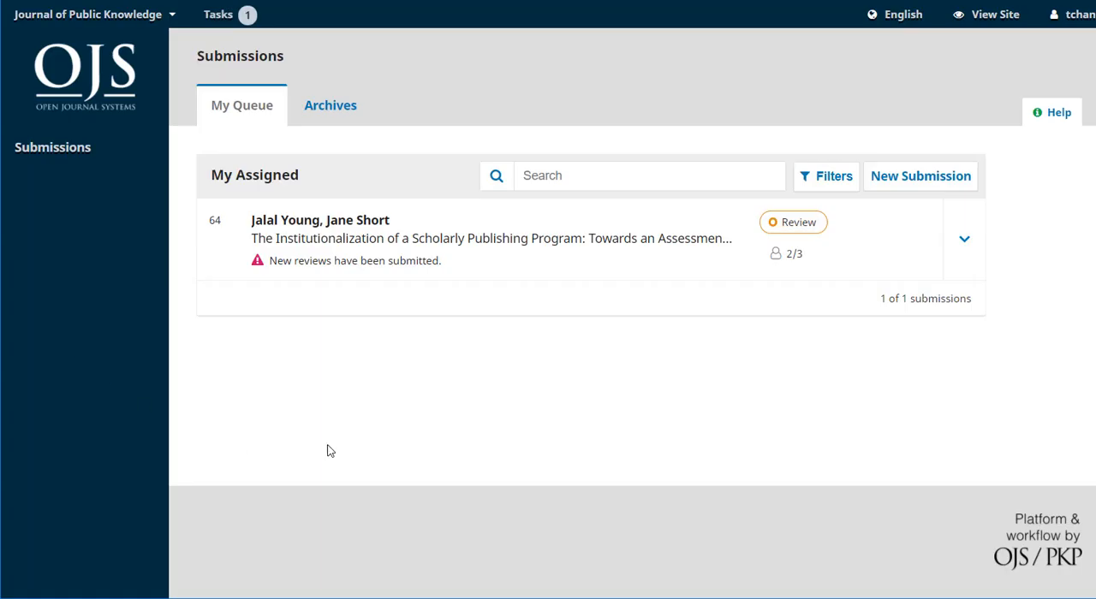
{"action": "mouse_move", "coordinate": [419, 428]}
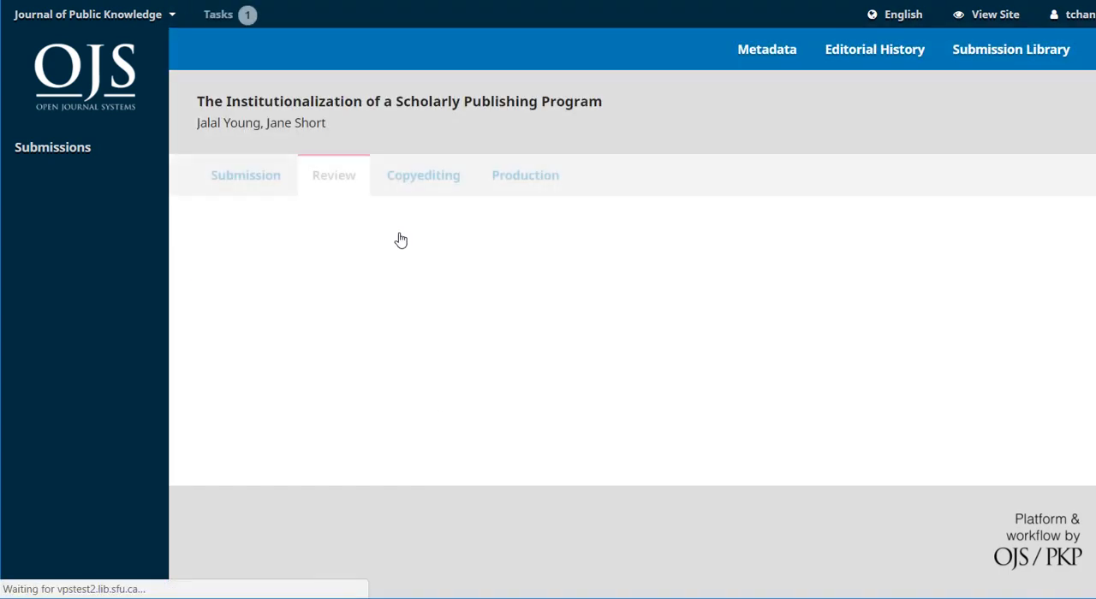
{"action": "left_click", "coordinate": [334, 175]}
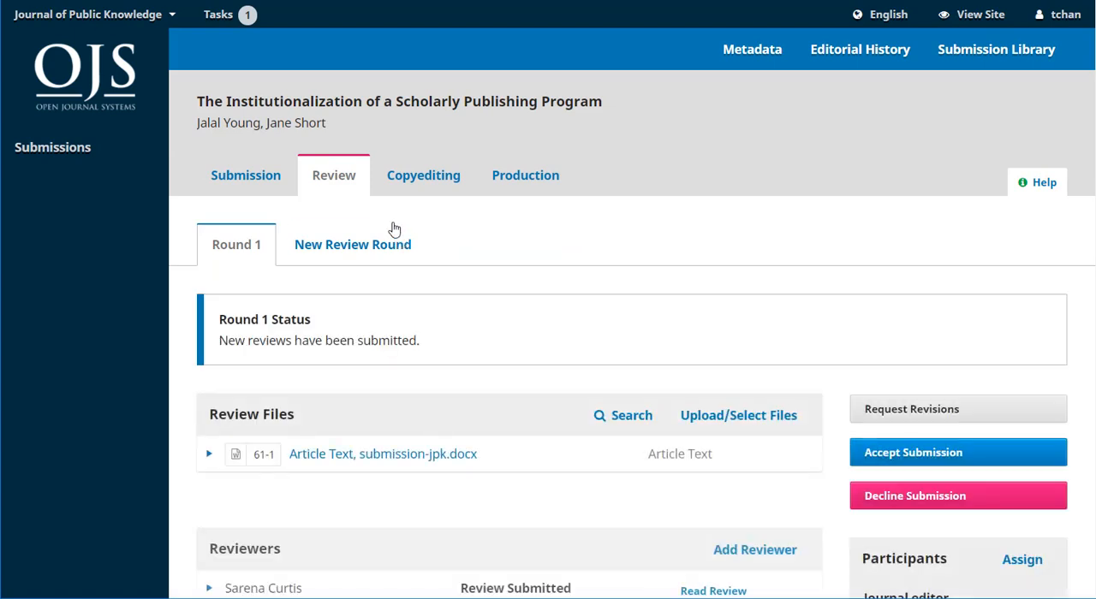
{"action": "scroll", "scroll_direction": "down", "scroll_amount": 3}
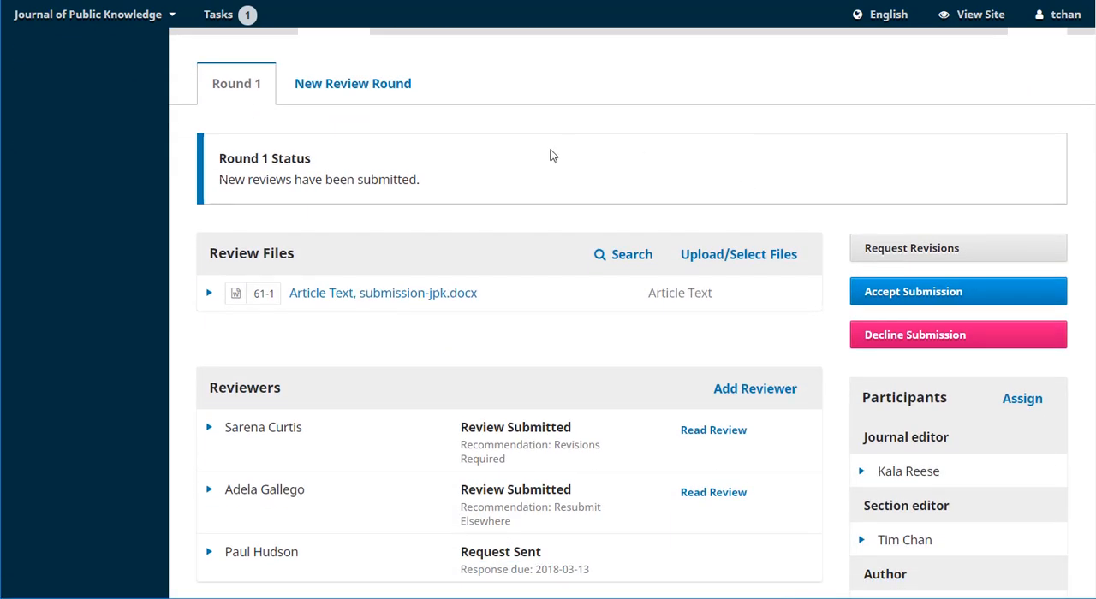
{"action": "mouse_move", "coordinate": [524, 200]}
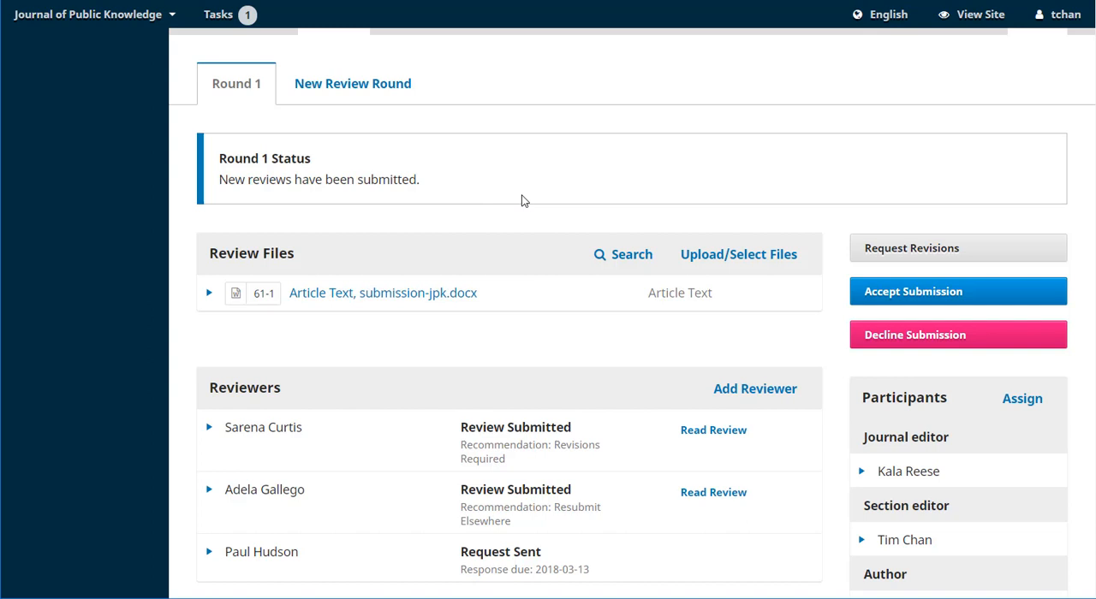
{"action": "scroll", "scroll_direction": "down", "scroll_amount": 3}
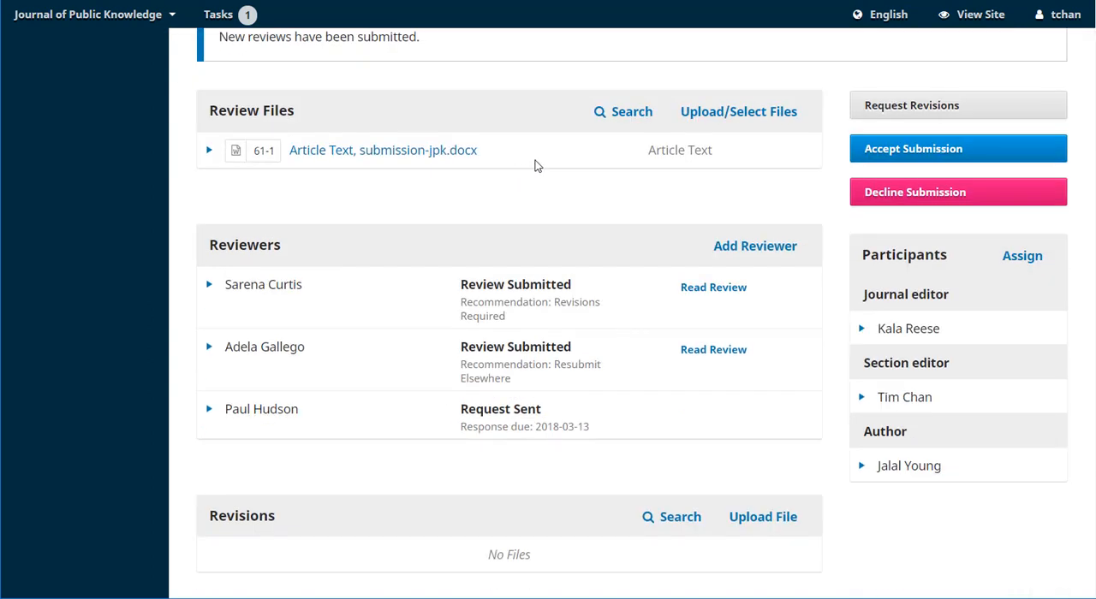
{"action": "scroll", "scroll_direction": "down", "scroll_amount": 3}
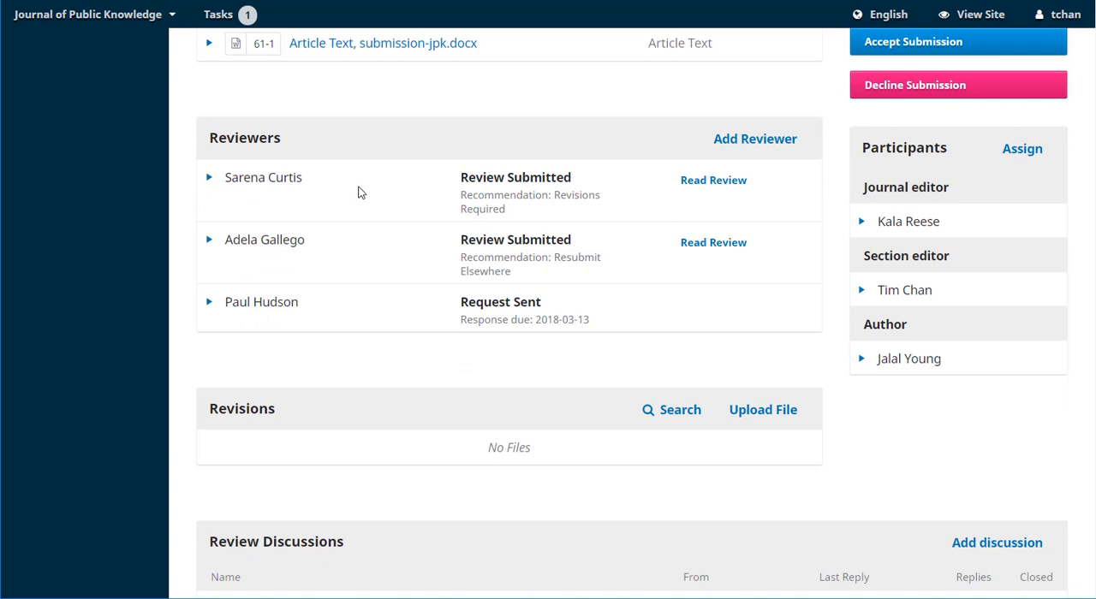
{"action": "mouse_move", "coordinate": [544, 219]}
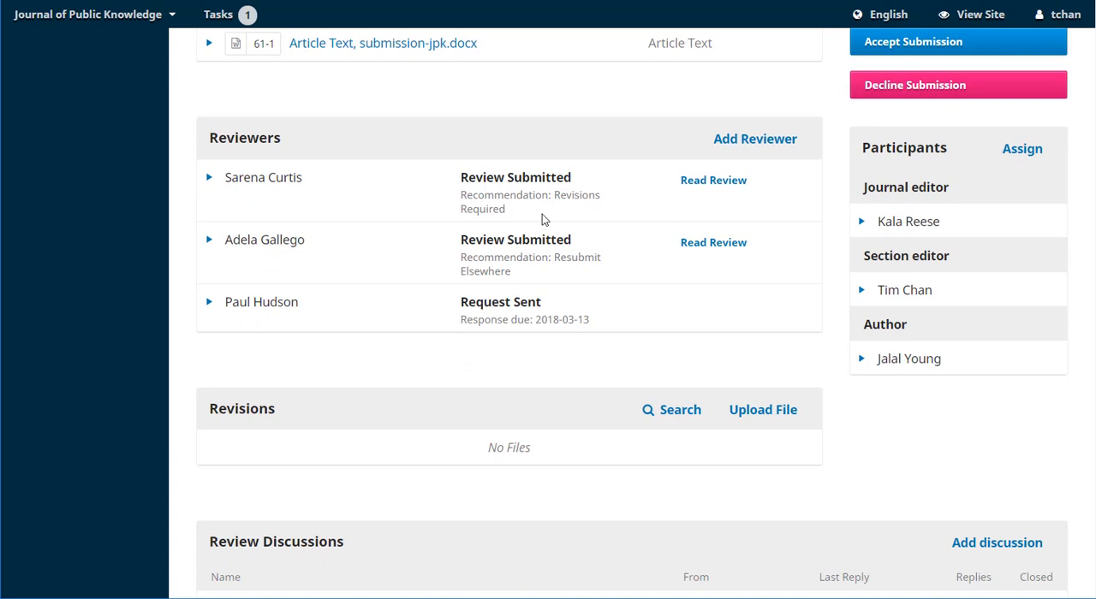
{"action": "mouse_move", "coordinate": [339, 256]}
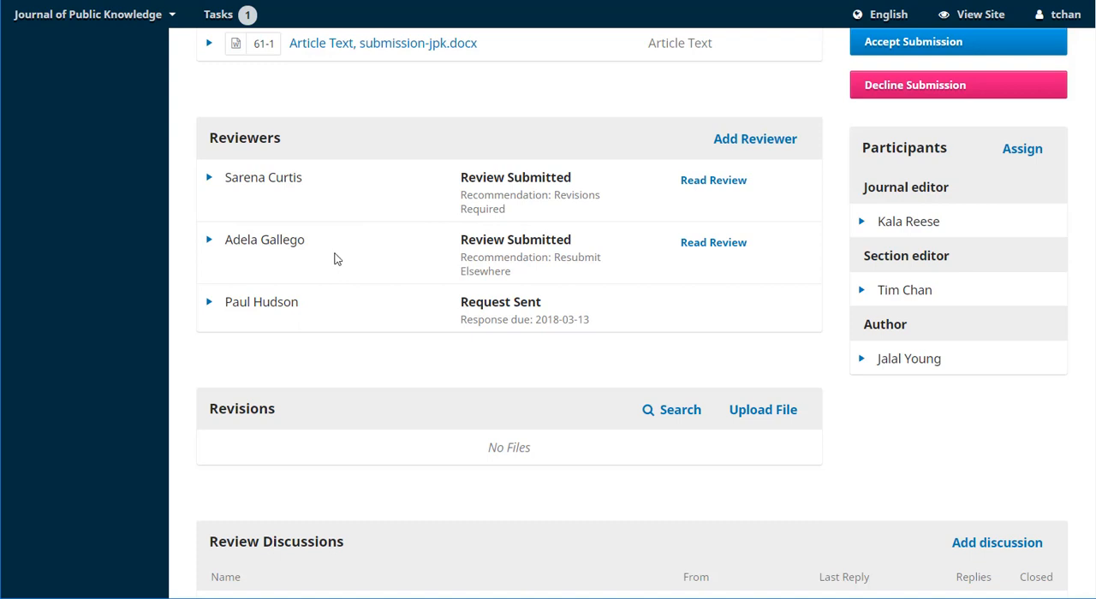
{"action": "mouse_move", "coordinate": [464, 247]}
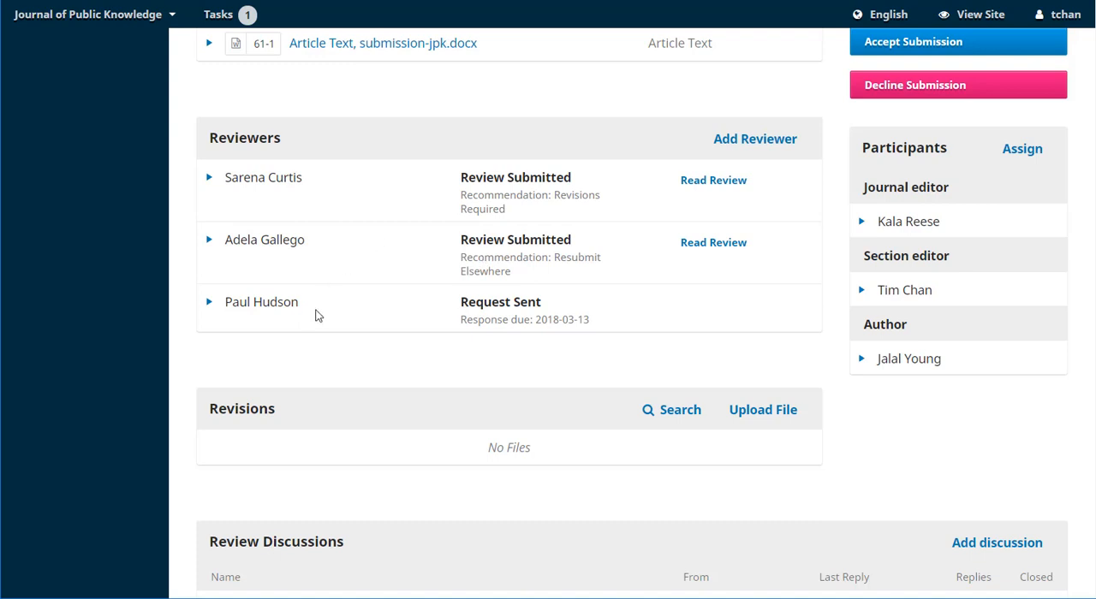
{"action": "mouse_move", "coordinate": [421, 313]}
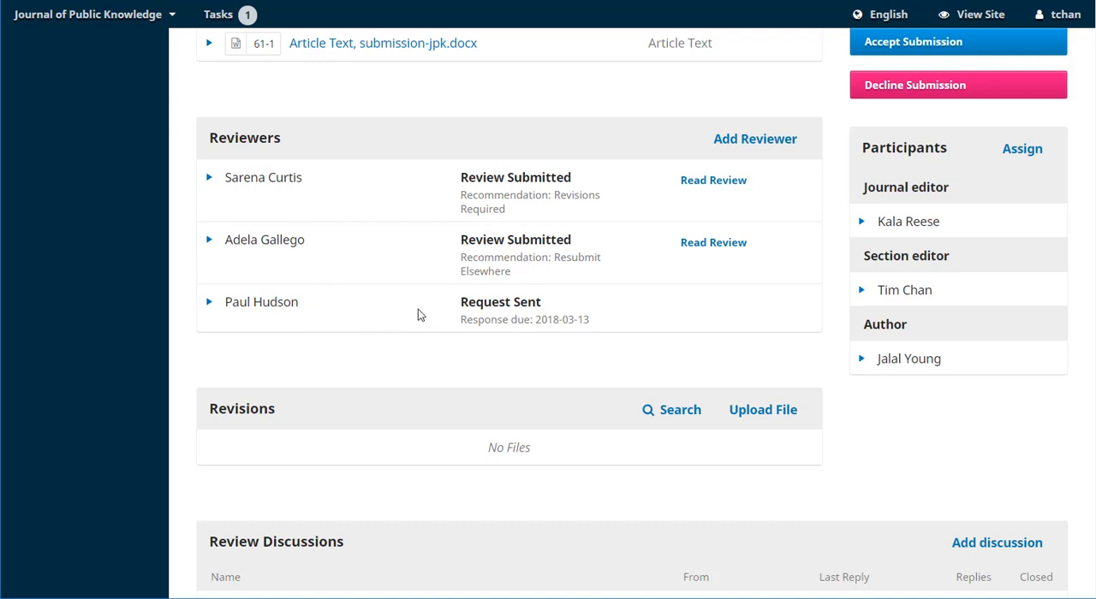
{"action": "mouse_move", "coordinate": [431, 308]}
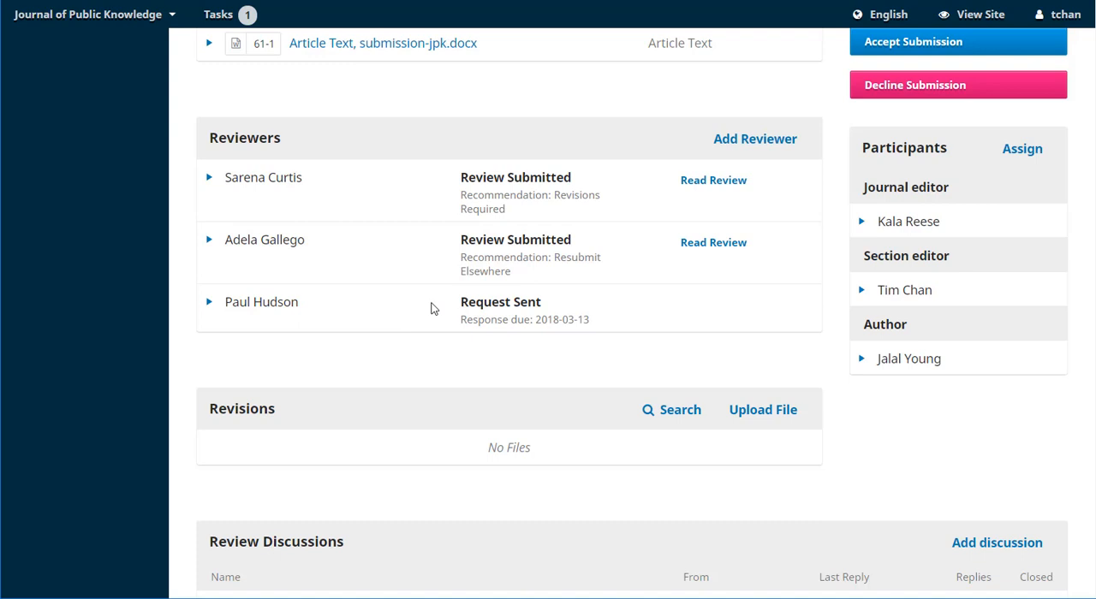
{"action": "mouse_move", "coordinate": [385, 236]}
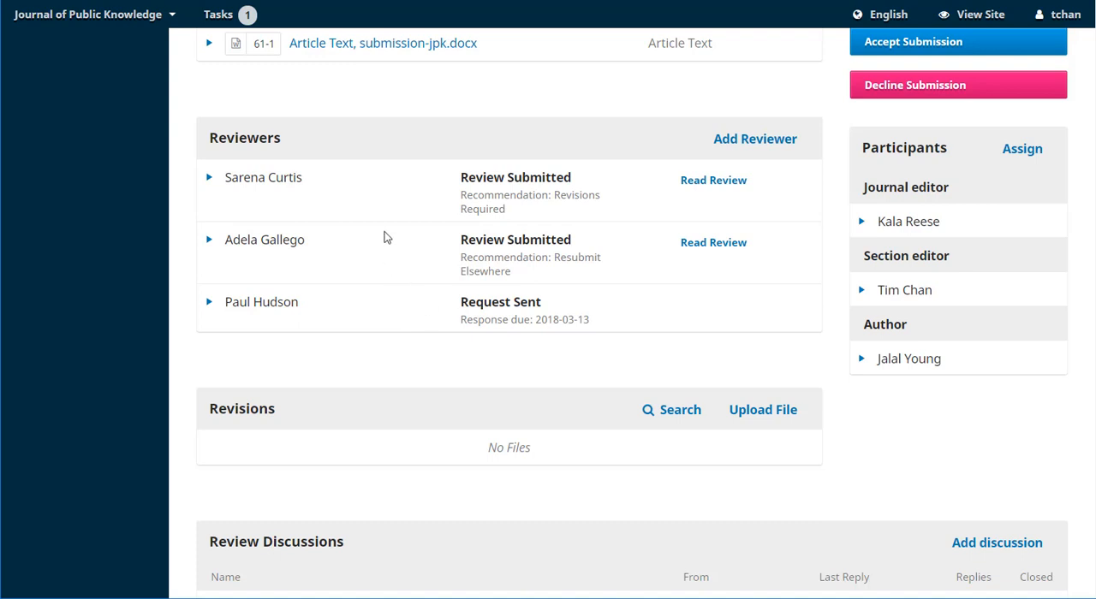
{"action": "mouse_move", "coordinate": [644, 185]}
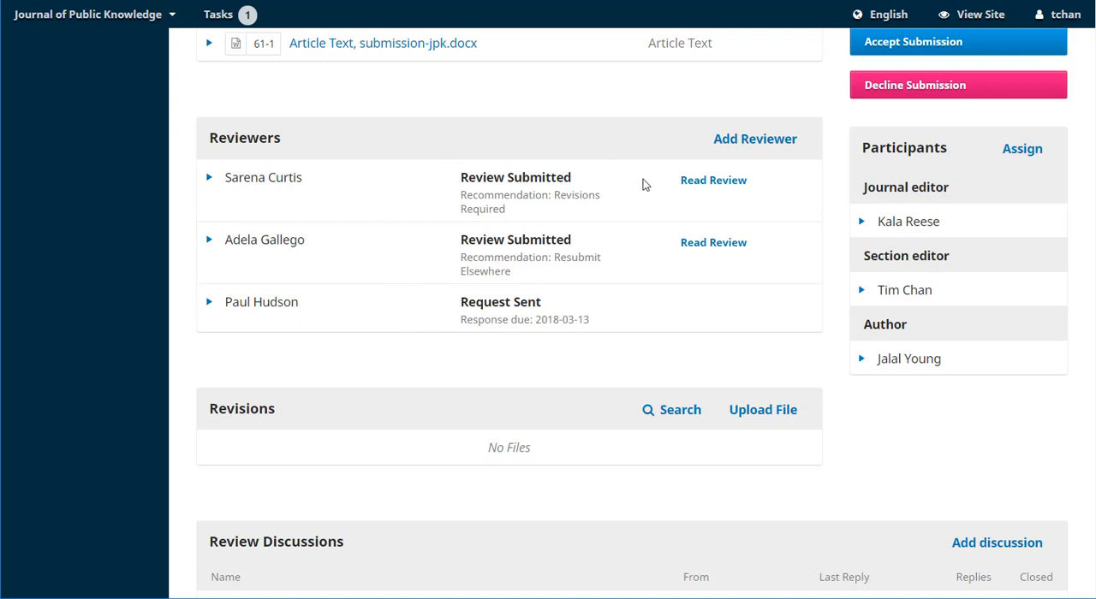
{"action": "left_click", "coordinate": [712, 180]}
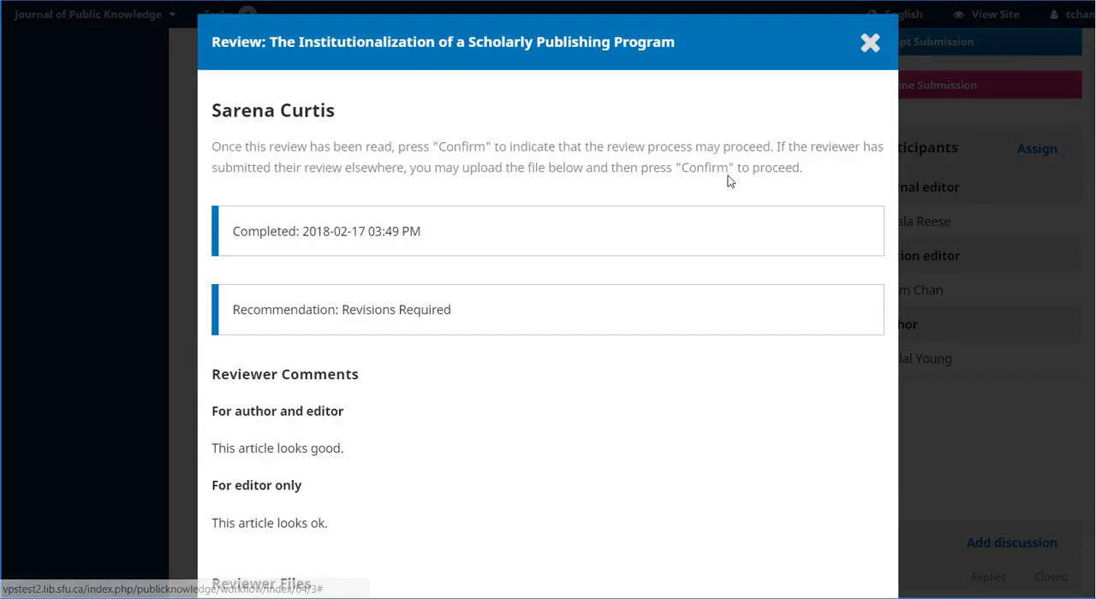
{"action": "scroll", "scroll_direction": "down", "scroll_amount": 3}
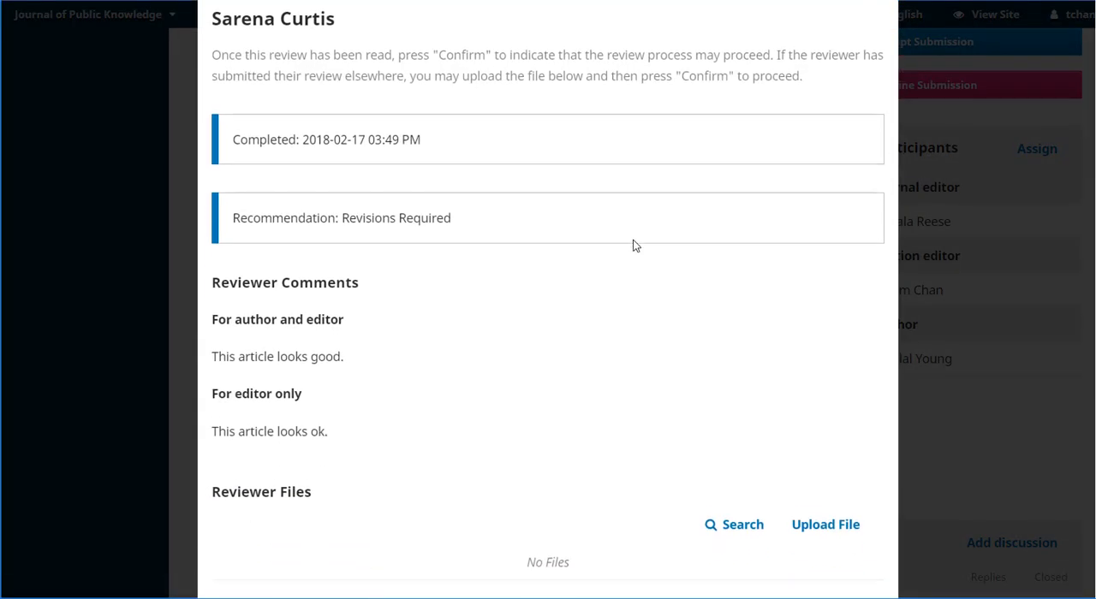
{"action": "scroll", "scroll_direction": "down", "scroll_amount": 3}
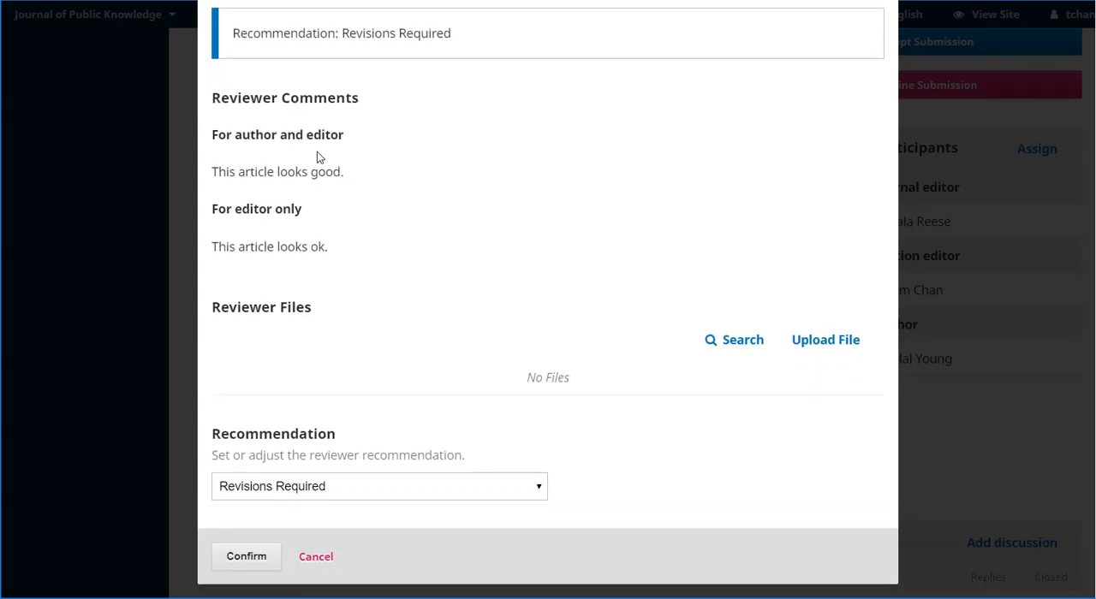
{"action": "mouse_move", "coordinate": [469, 175]}
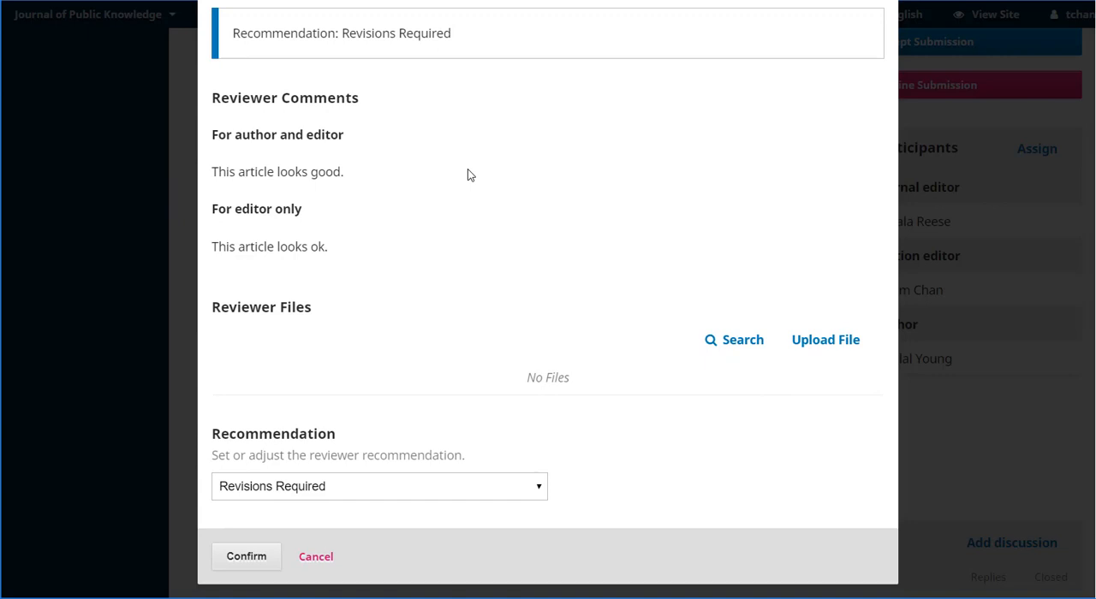
{"action": "mouse_move", "coordinate": [382, 247]}
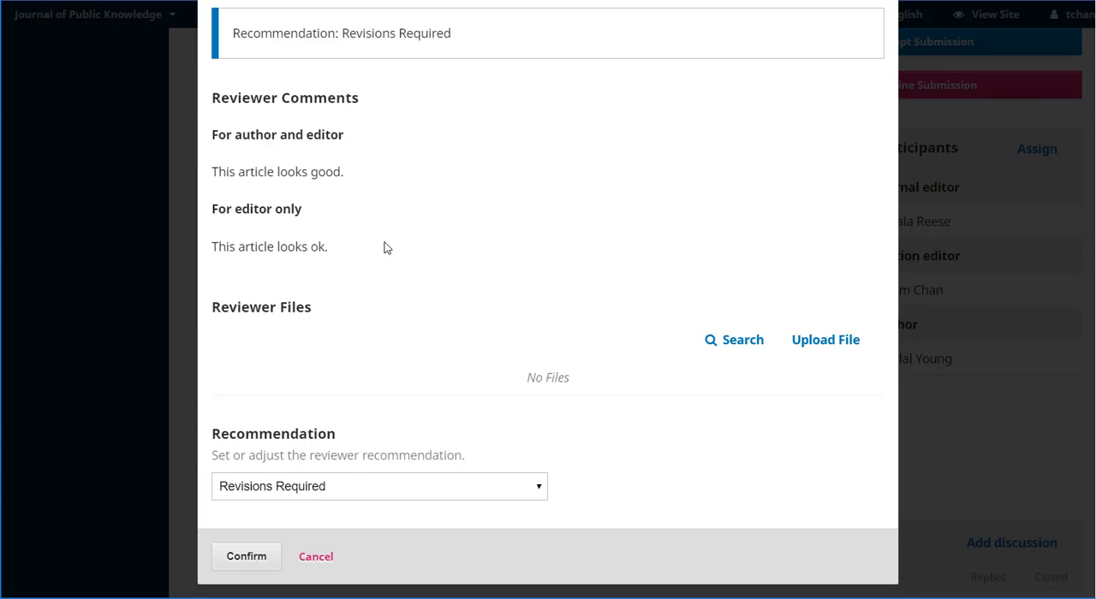
{"action": "mouse_move", "coordinate": [538, 346]}
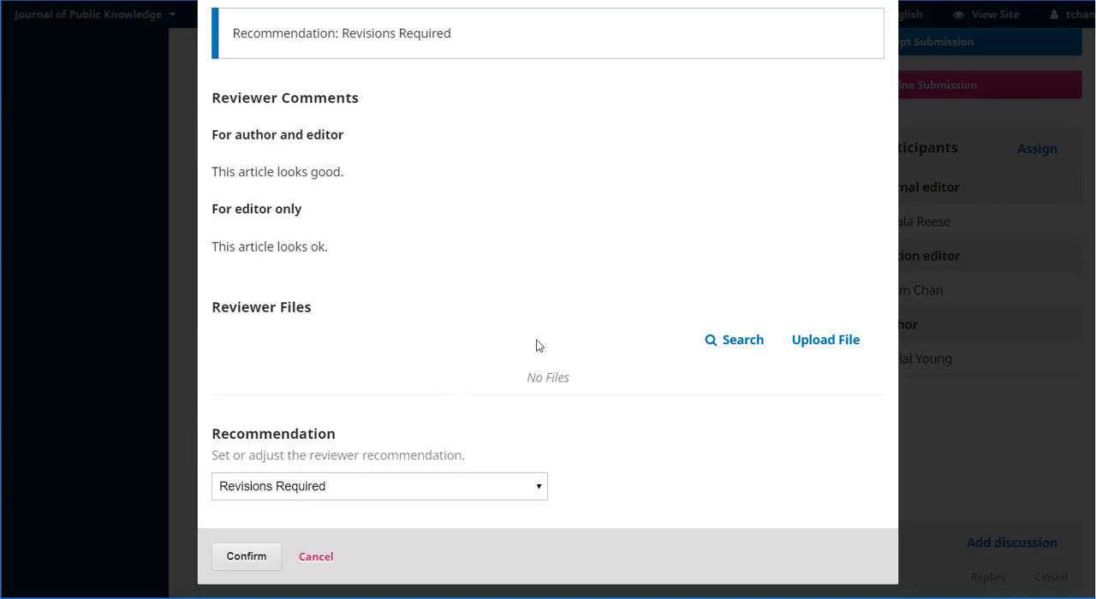
{"action": "mouse_move", "coordinate": [592, 411]}
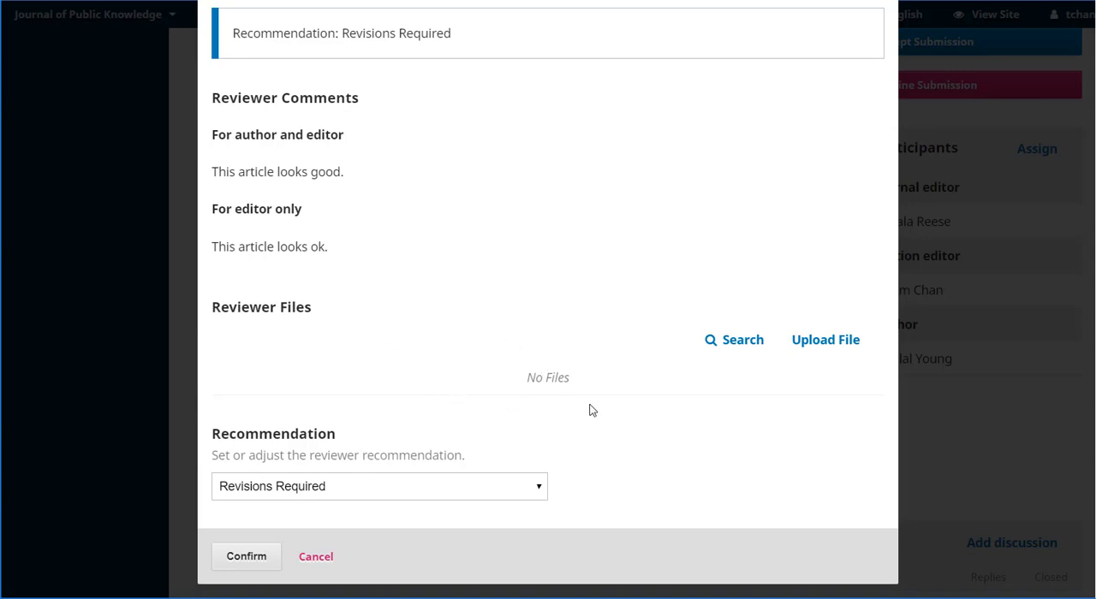
{"action": "mouse_move", "coordinate": [438, 534]}
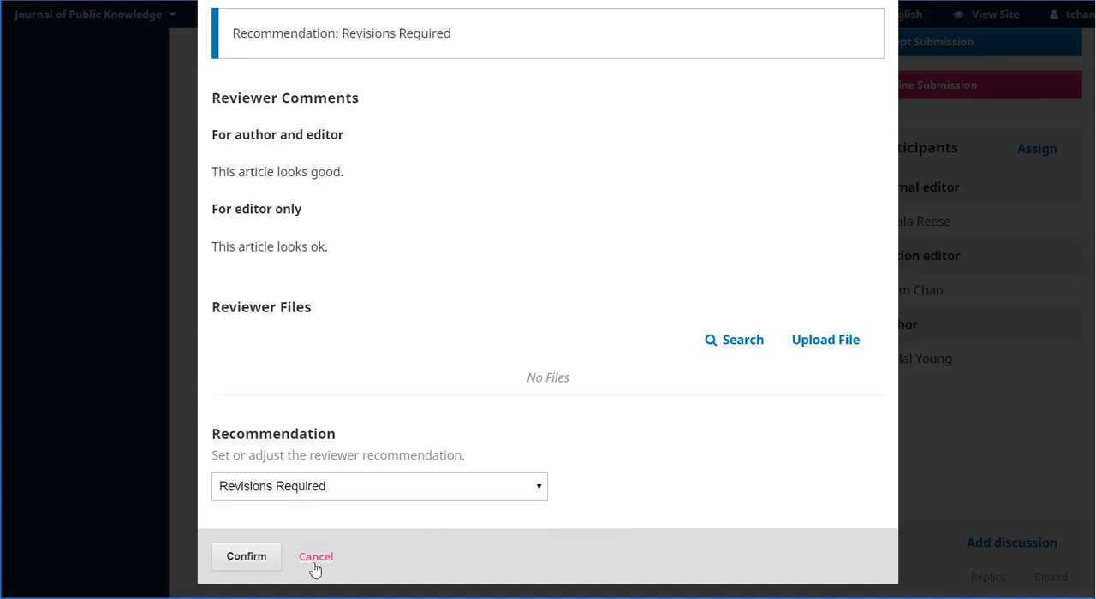
{"action": "left_click", "coordinate": [315, 557]}
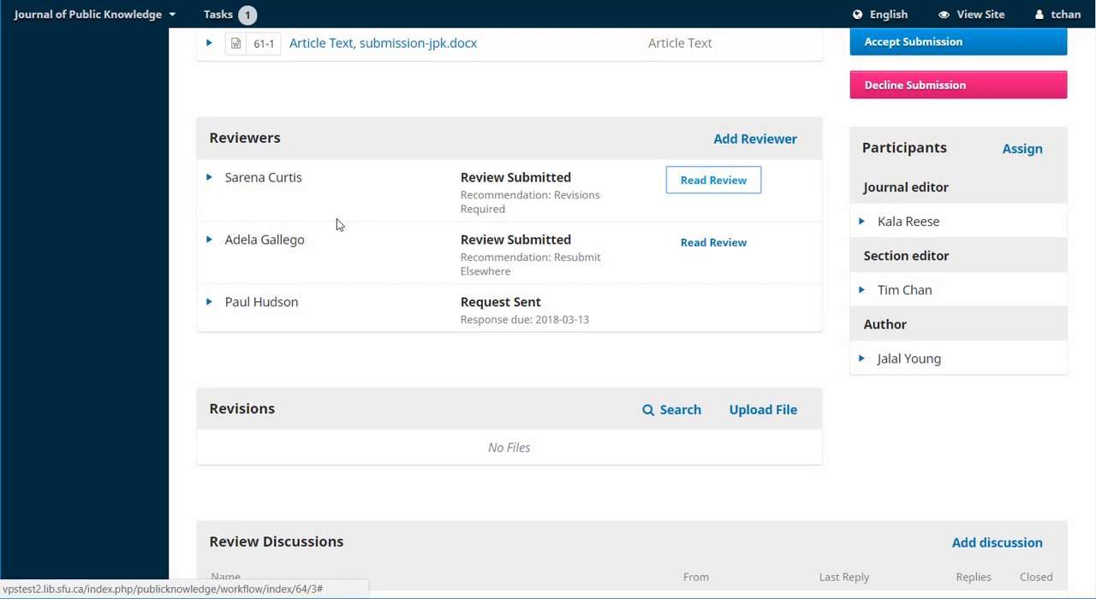
{"action": "mouse_move", "coordinate": [466, 272]}
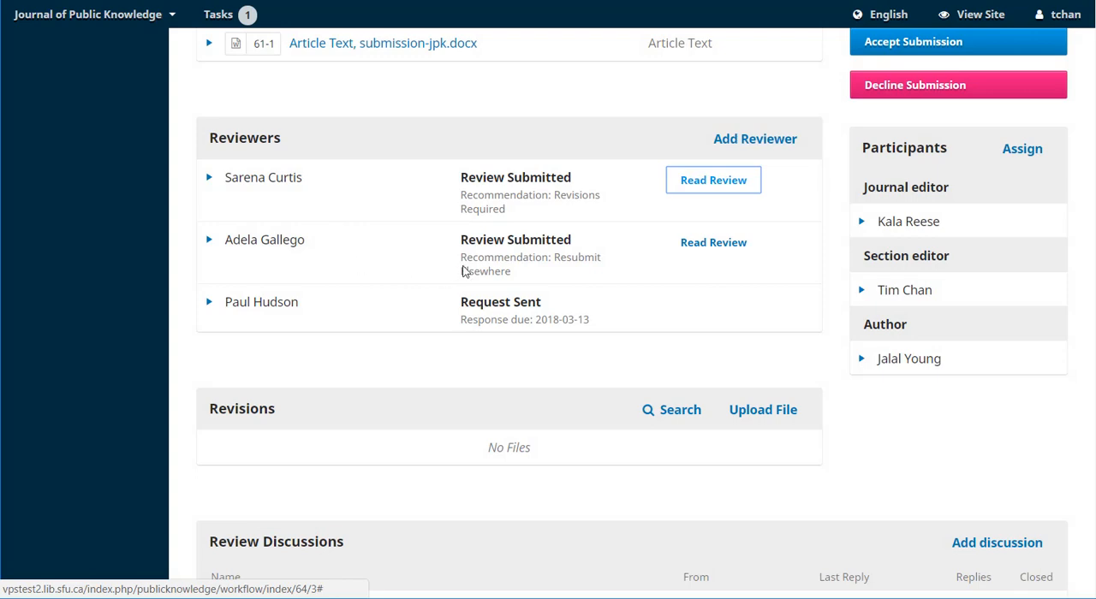
{"action": "left_click", "coordinate": [712, 243]}
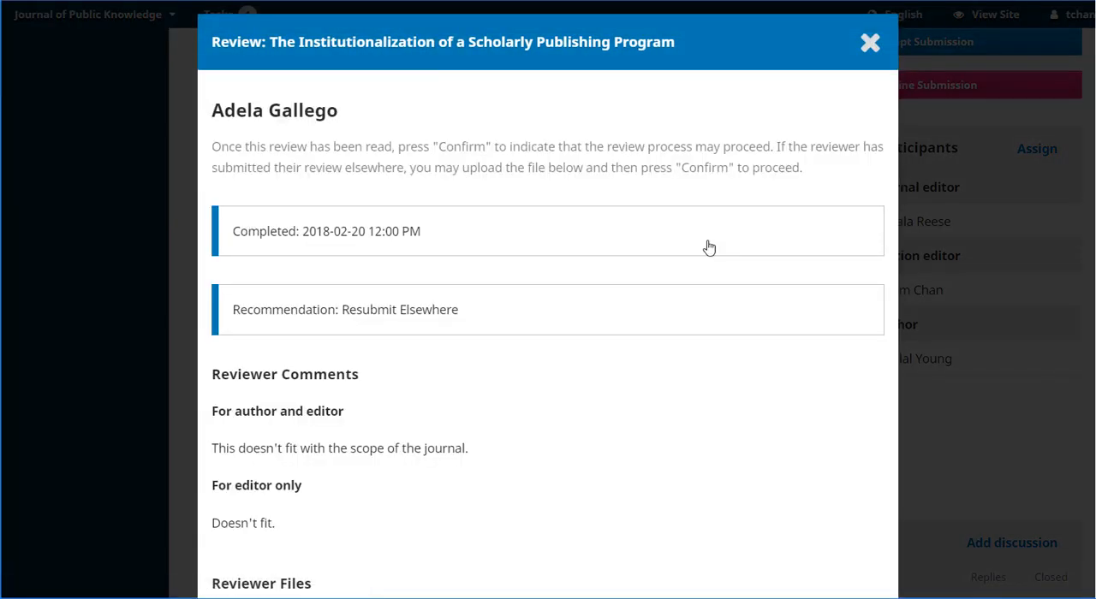
{"action": "scroll", "scroll_direction": "down", "scroll_amount": 3}
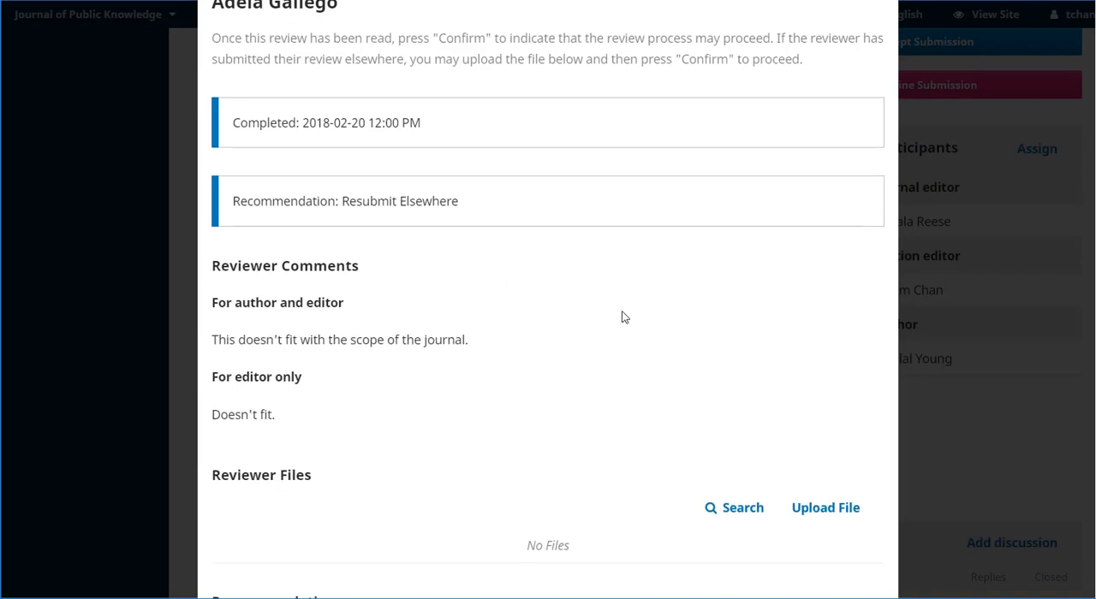
{"action": "scroll", "scroll_direction": "down", "scroll_amount": 3}
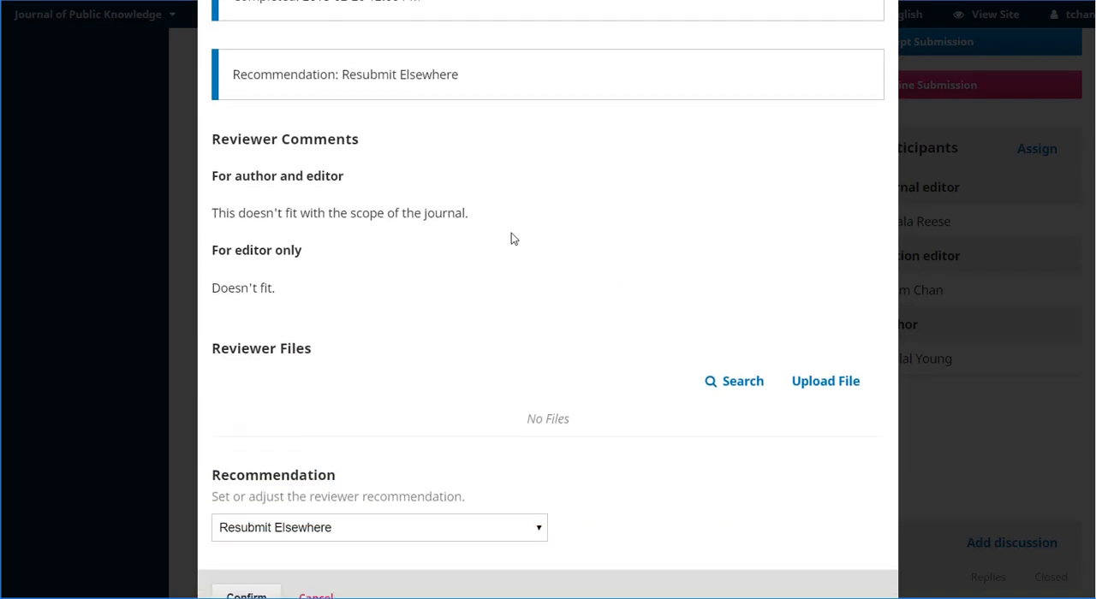
{"action": "scroll", "scroll_direction": "down", "scroll_amount": 3}
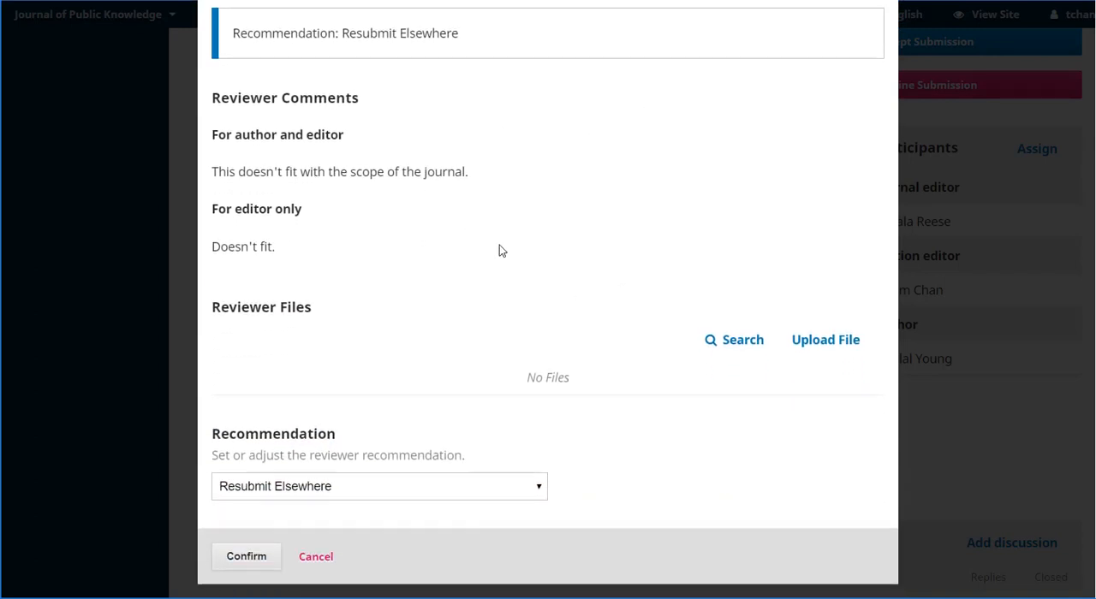
{"action": "mouse_move", "coordinate": [380, 572]}
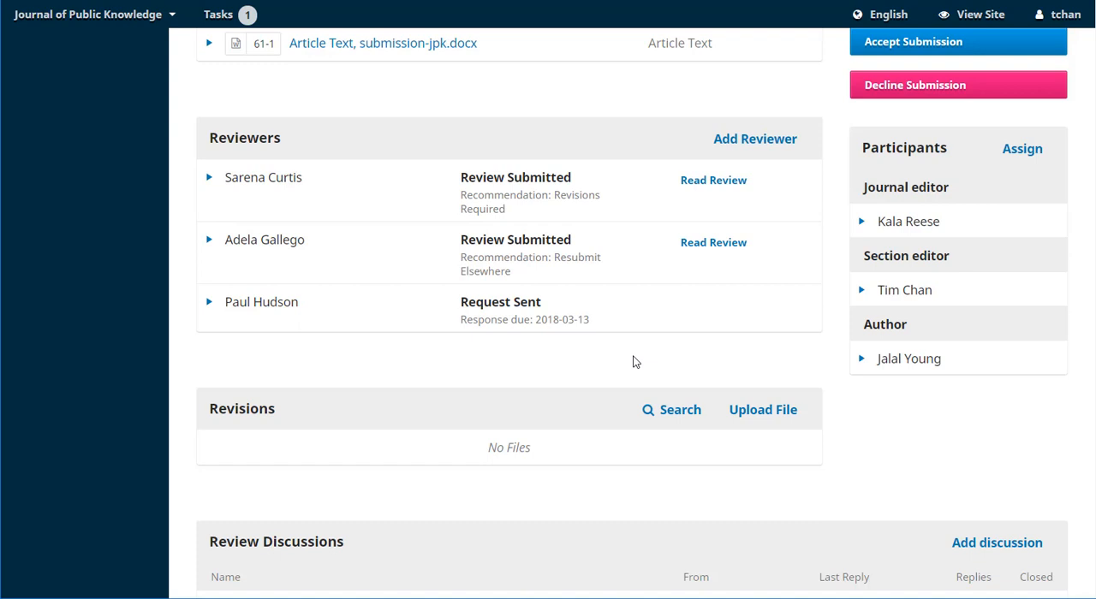
{"action": "mouse_move", "coordinate": [373, 360]}
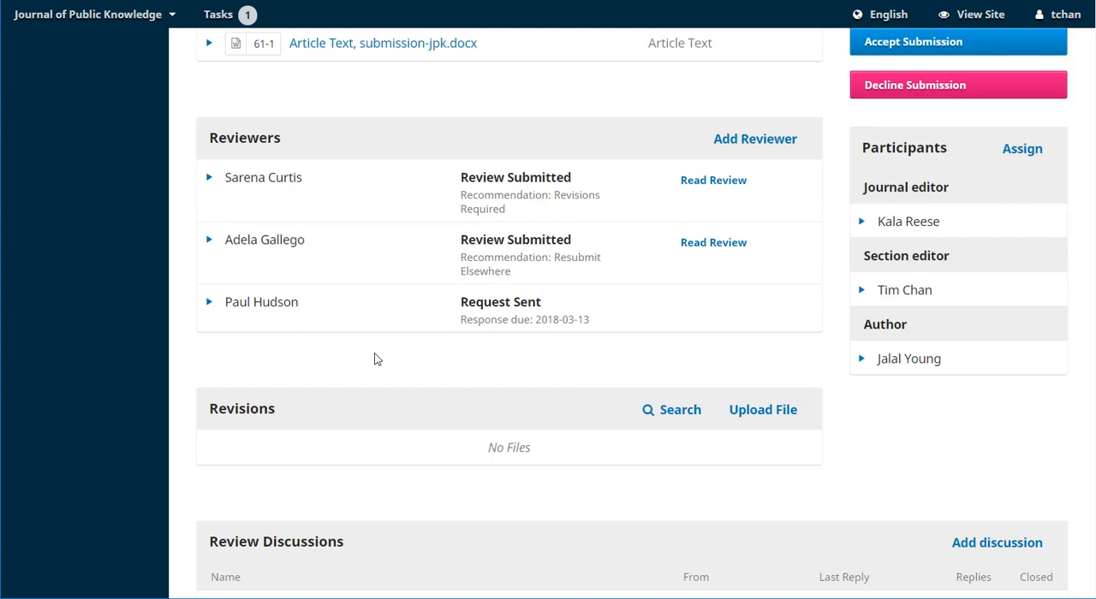
View Paul Hudson's pending review request details and close them unchanged.
{"action": "left_click", "coordinate": [209, 301]}
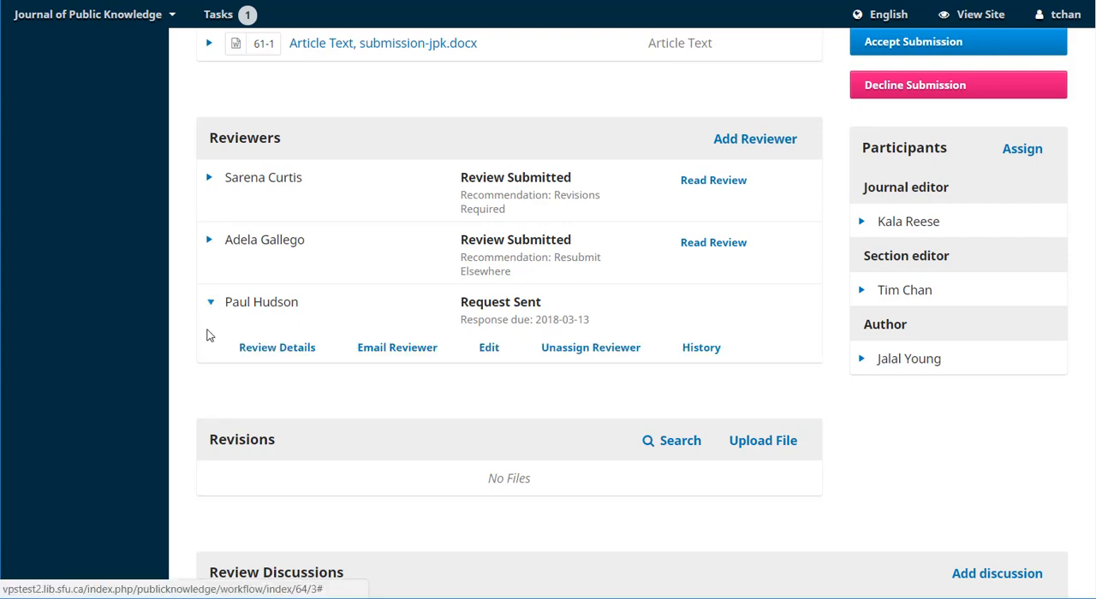
{"action": "left_click", "coordinate": [278, 348]}
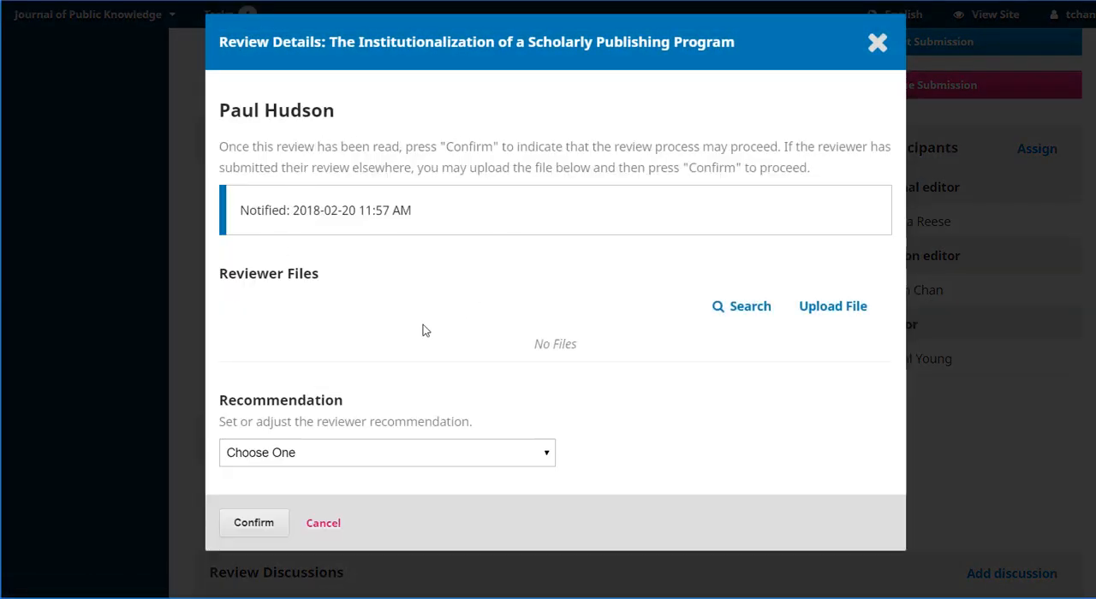
{"action": "left_click", "coordinate": [877, 43]}
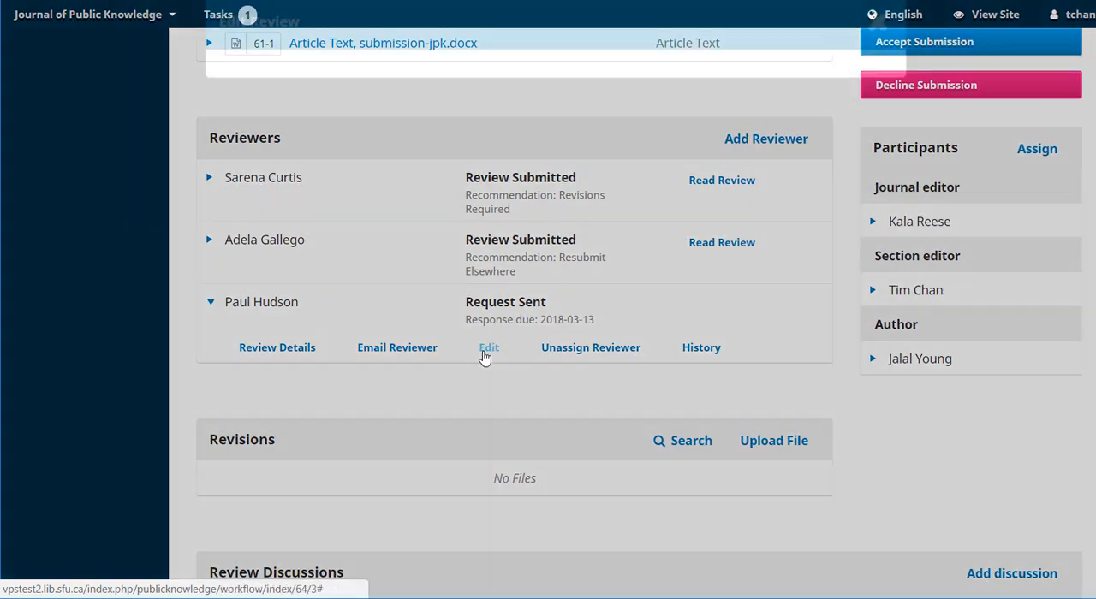
{"action": "left_click", "coordinate": [488, 348]}
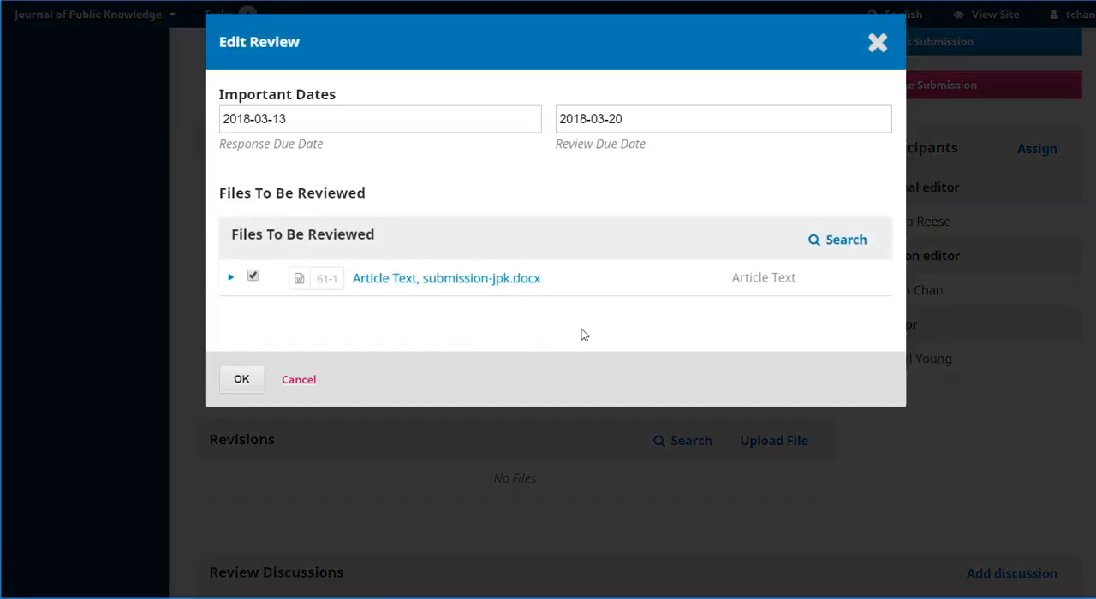
{"action": "mouse_move", "coordinate": [510, 322]}
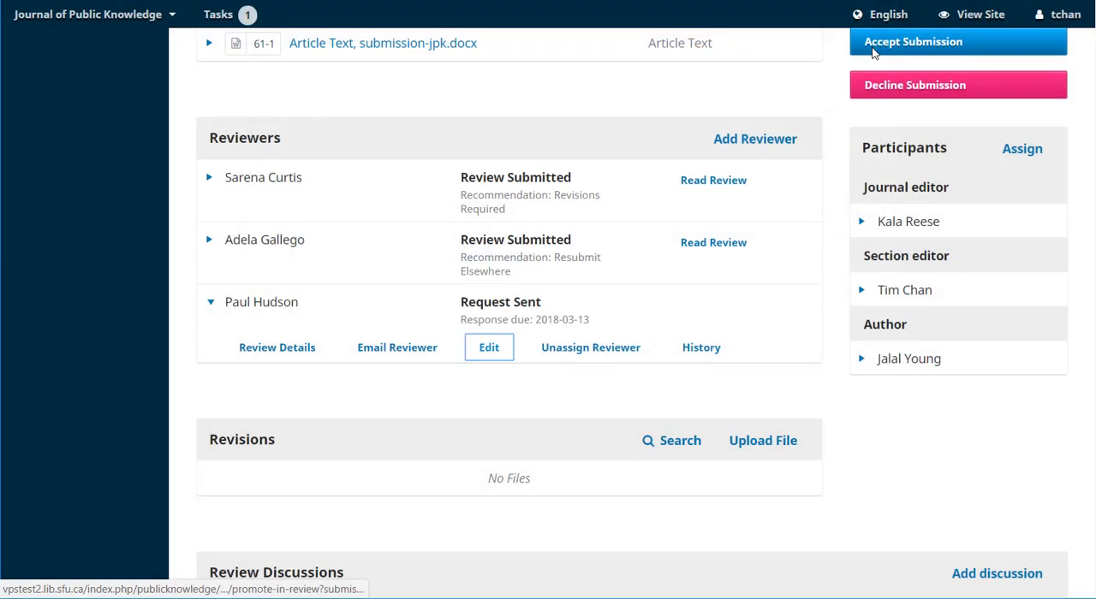
{"action": "mouse_move", "coordinate": [589, 348]}
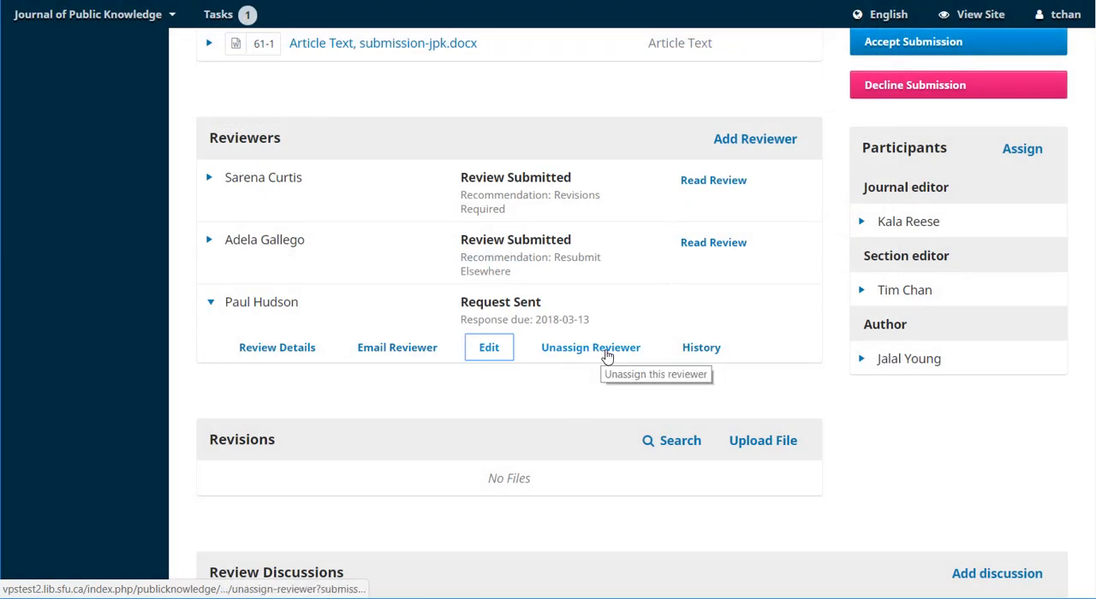
{"action": "left_click", "coordinate": [589, 348]}
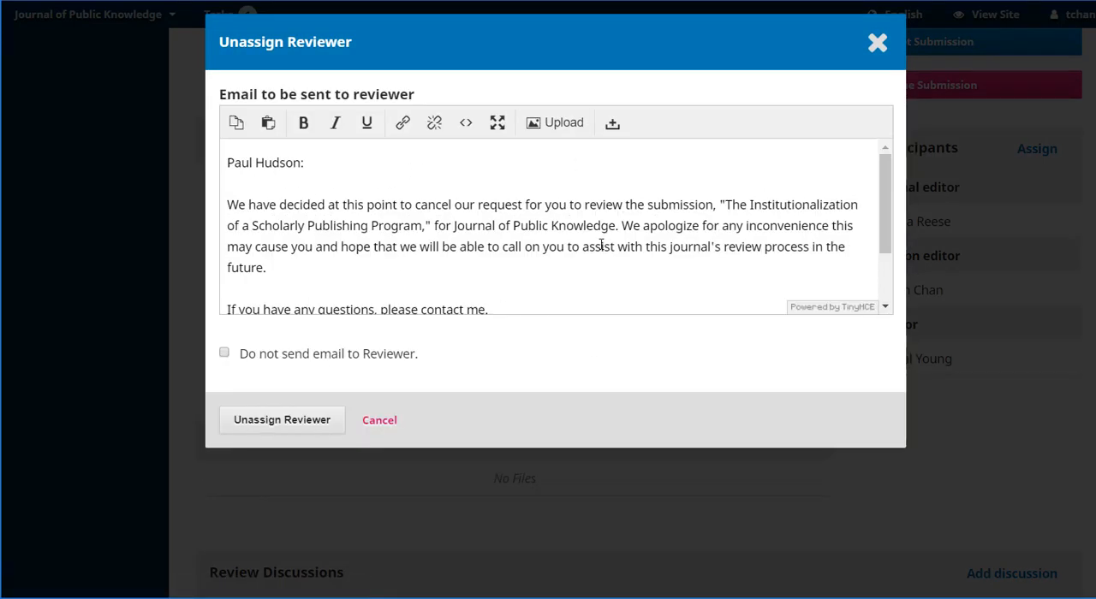
{"action": "left_click", "coordinate": [380, 419]}
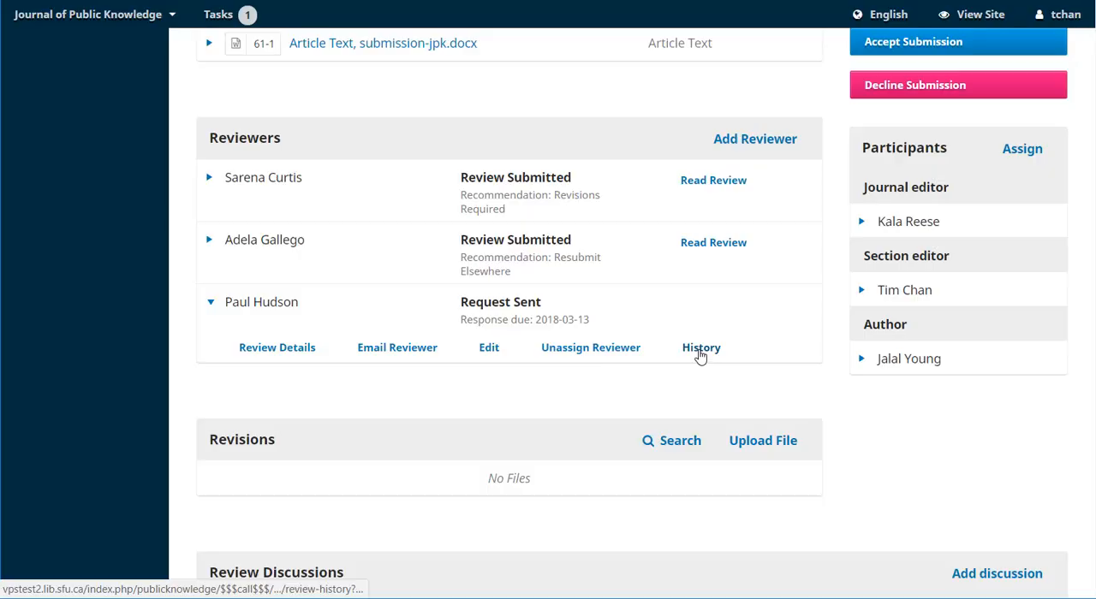
{"action": "left_click", "coordinate": [701, 347]}
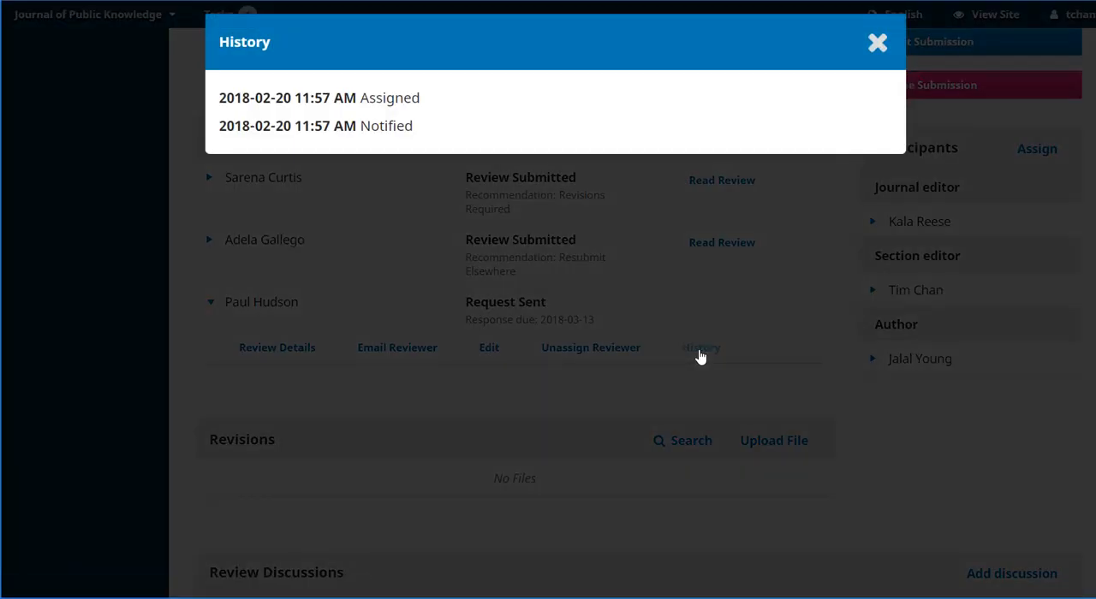
{"action": "left_click", "coordinate": [876, 42]}
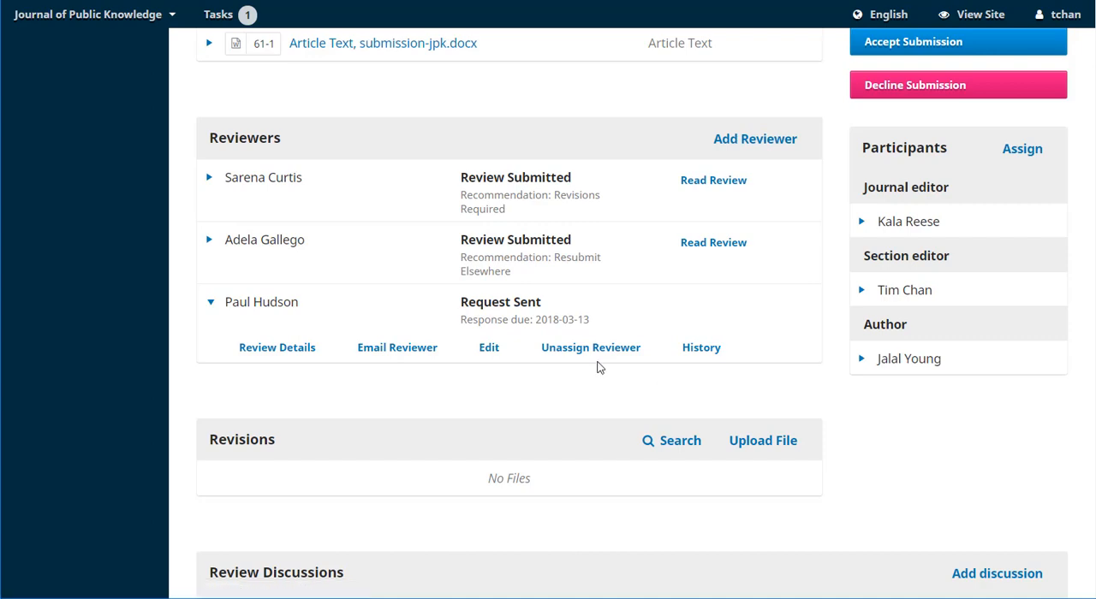
{"action": "left_click", "coordinate": [591, 347]}
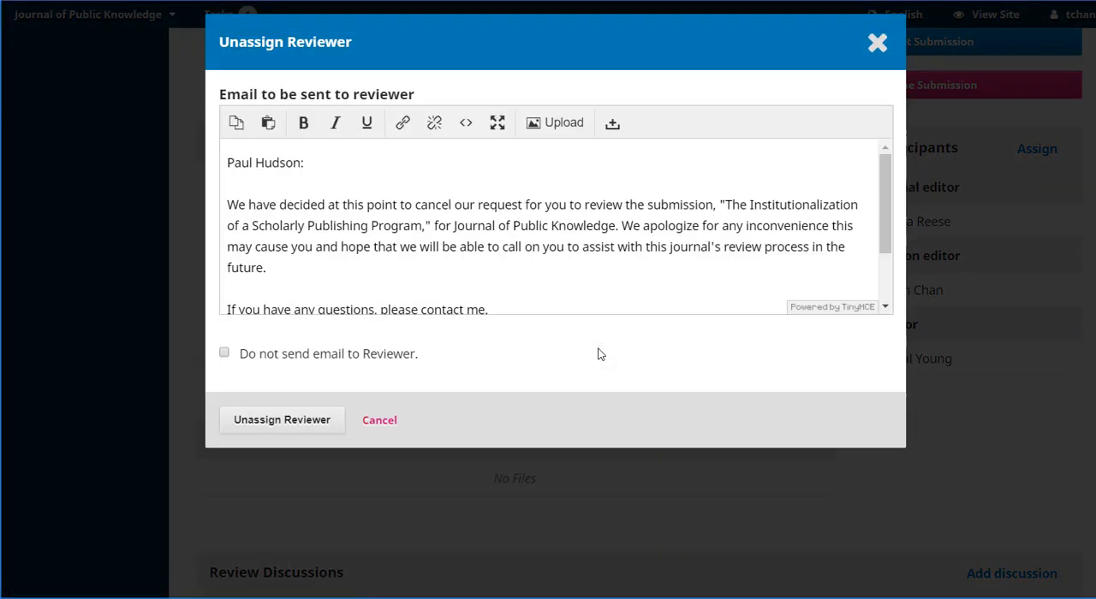
{"action": "left_click", "coordinate": [281, 419]}
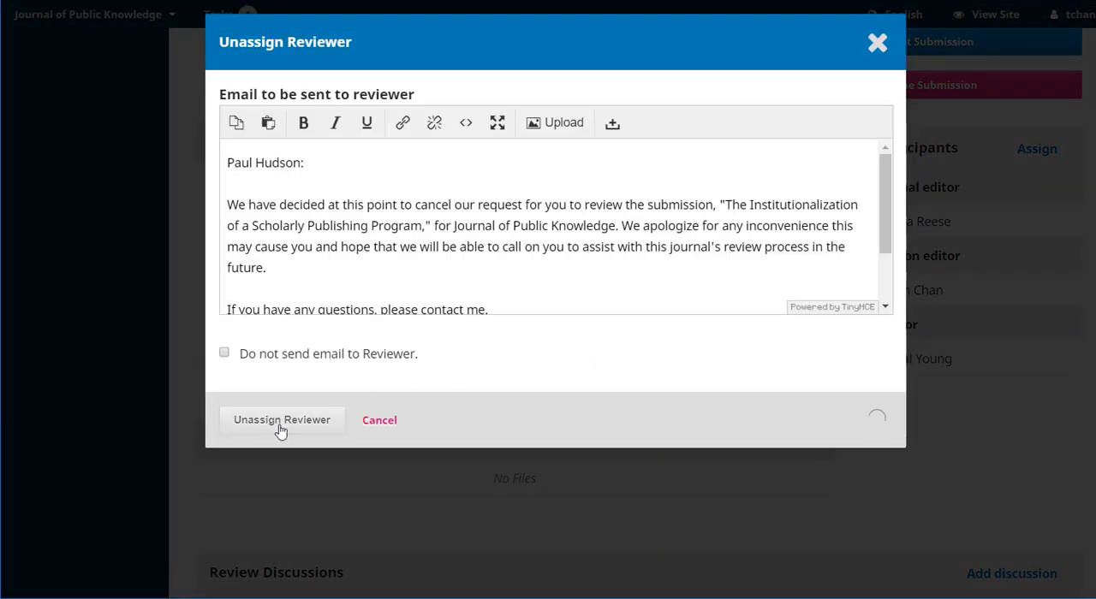
{"action": "left_click", "coordinate": [281, 419]}
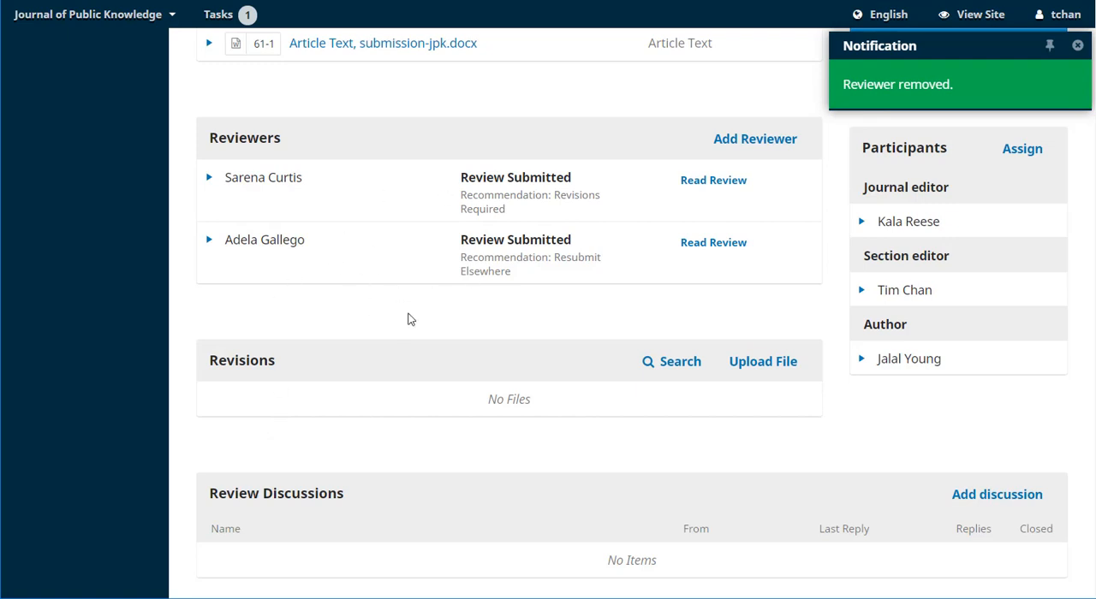
{"action": "mouse_move", "coordinate": [685, 301]}
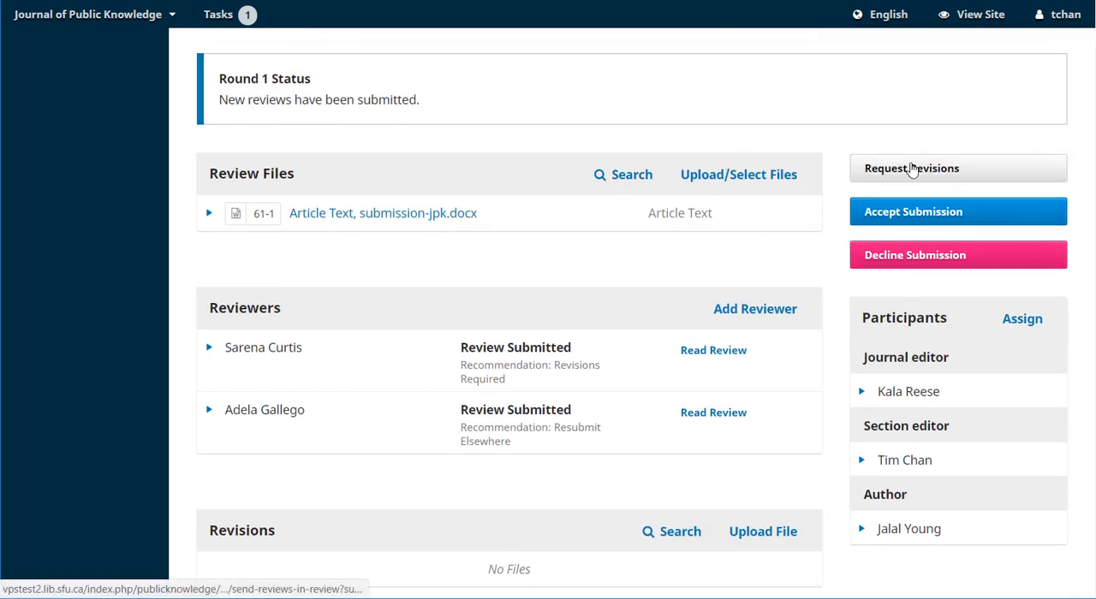
Start a Request Revisions decision and review its drafted author notification email.
{"action": "left_click", "coordinate": [911, 168]}
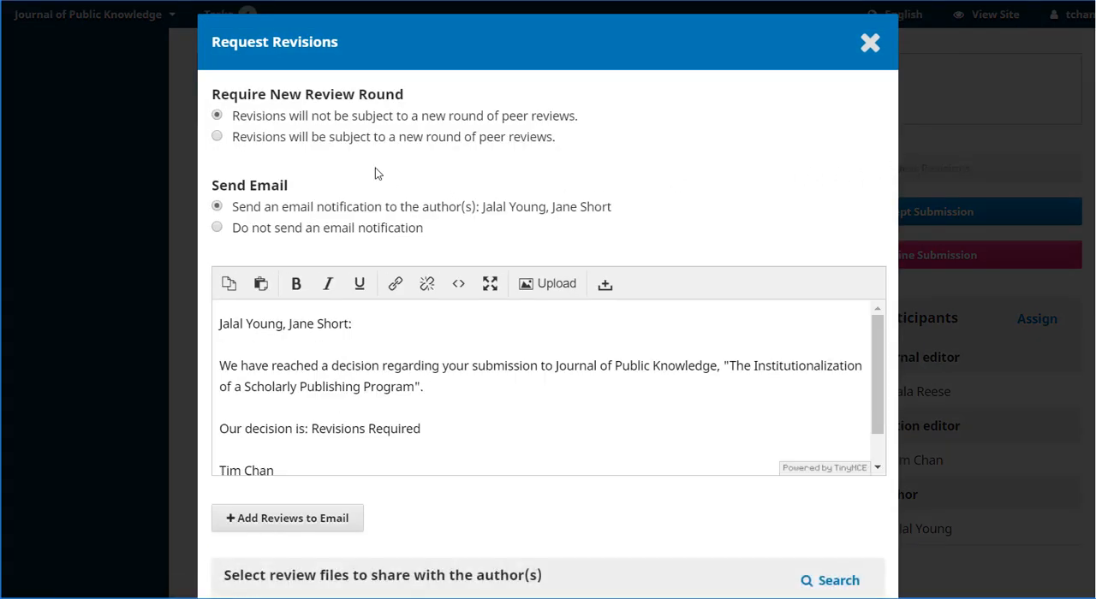
{"action": "mouse_move", "coordinate": [404, 127]}
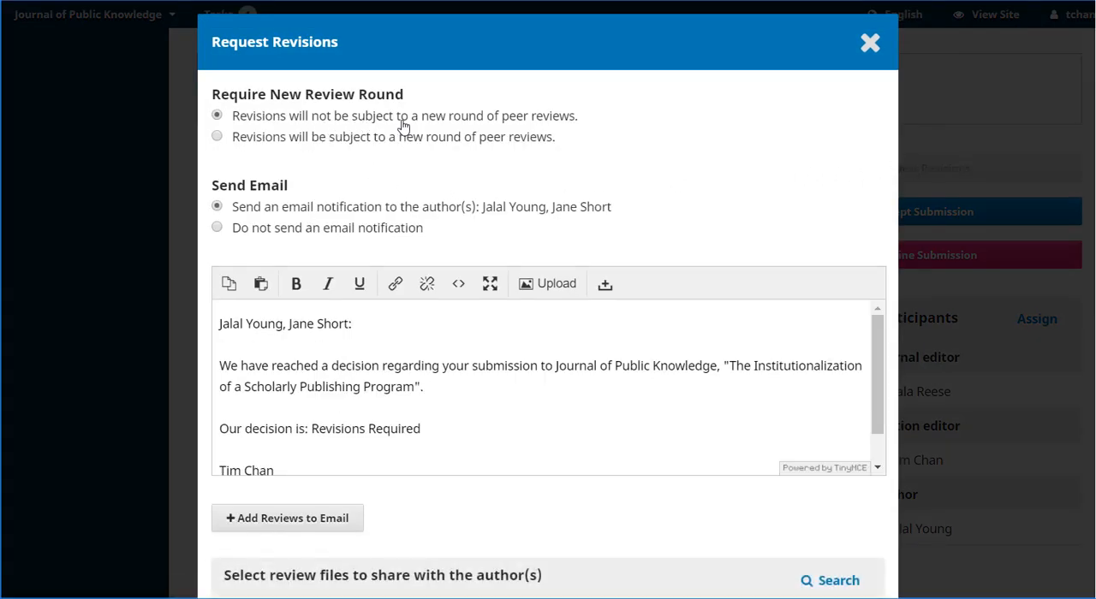
{"action": "scroll", "scroll_direction": "down", "scroll_amount": 3}
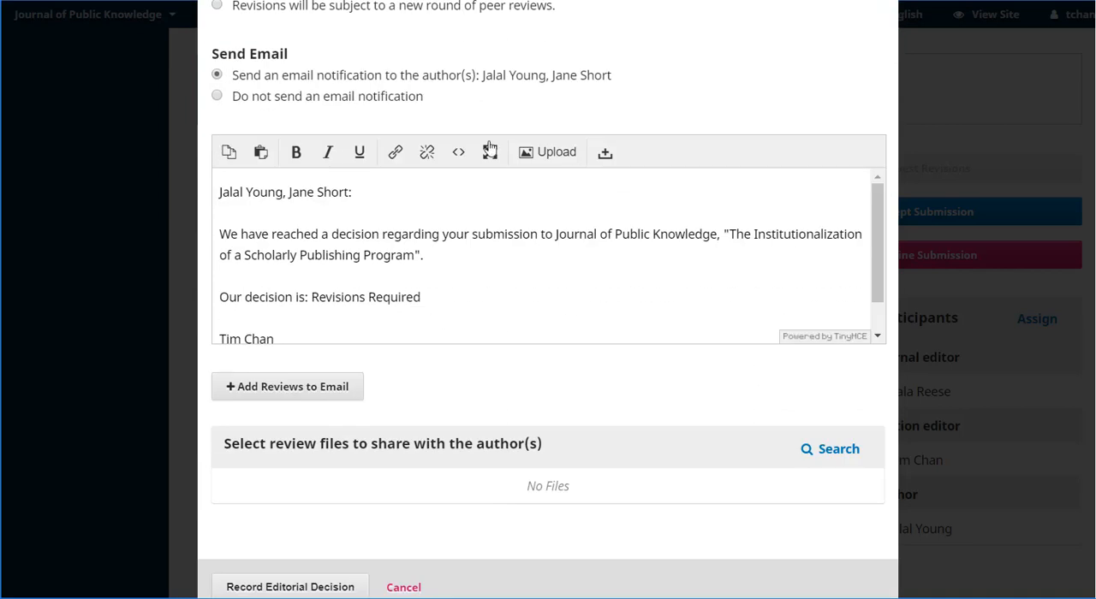
{"action": "mouse_move", "coordinate": [717, 140]}
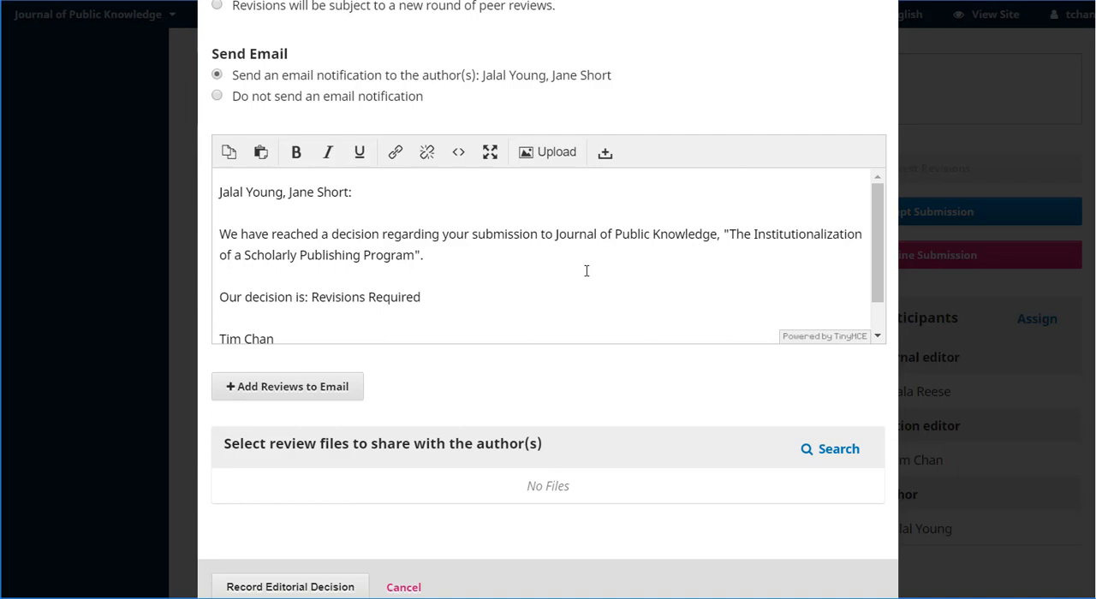
{"action": "scroll", "scroll_direction": "down", "scroll_amount": 3}
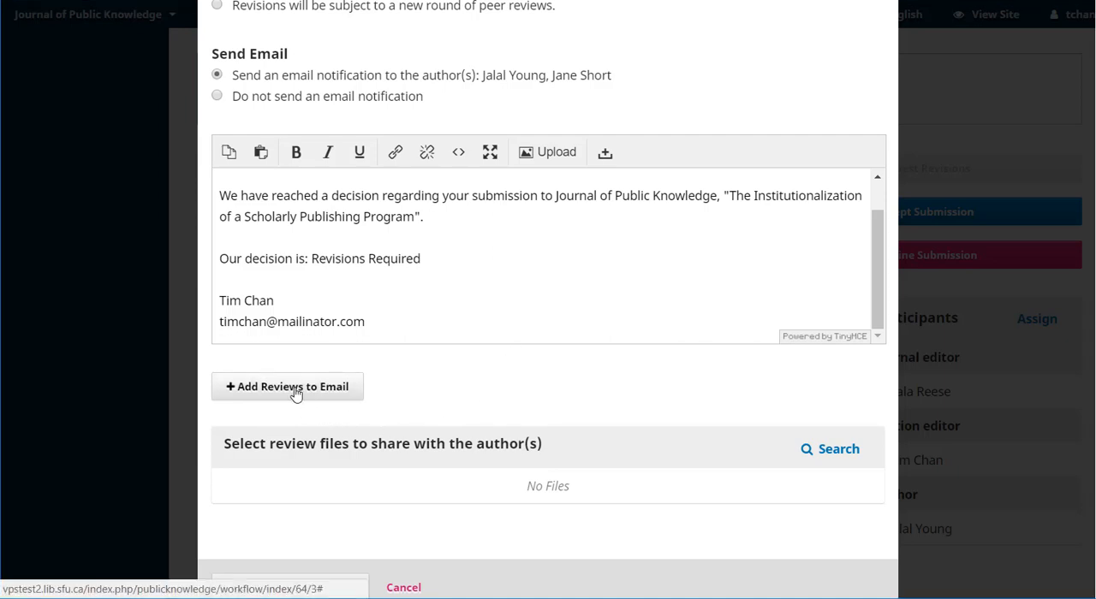
Insert both reviewers' comments and recommendations into the author notification email.
{"action": "left_click", "coordinate": [287, 385]}
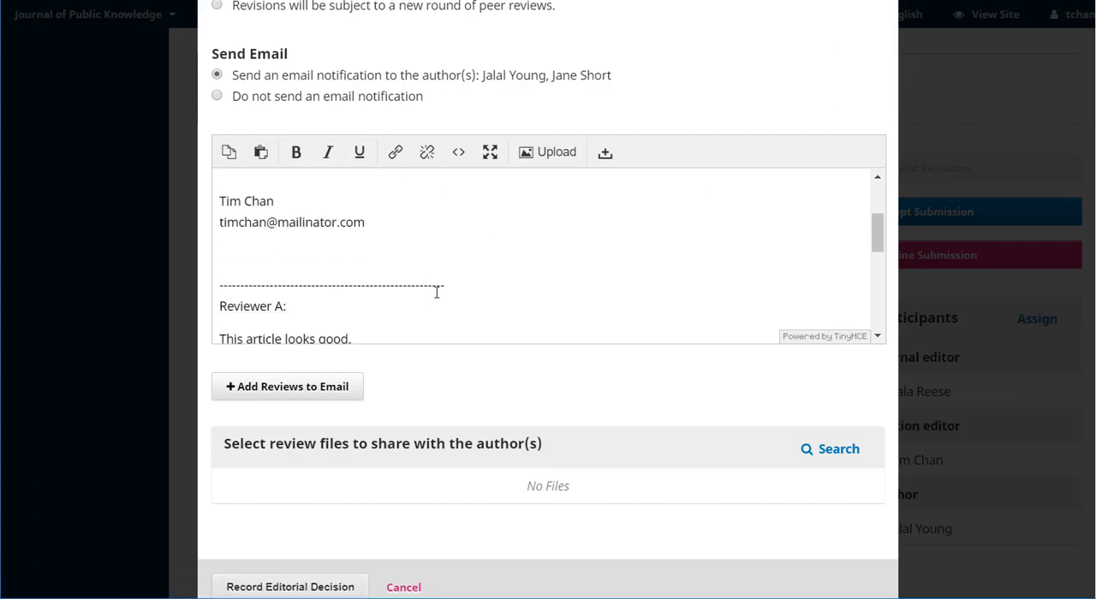
{"action": "scroll", "scroll_direction": "down", "scroll_amount": 3}
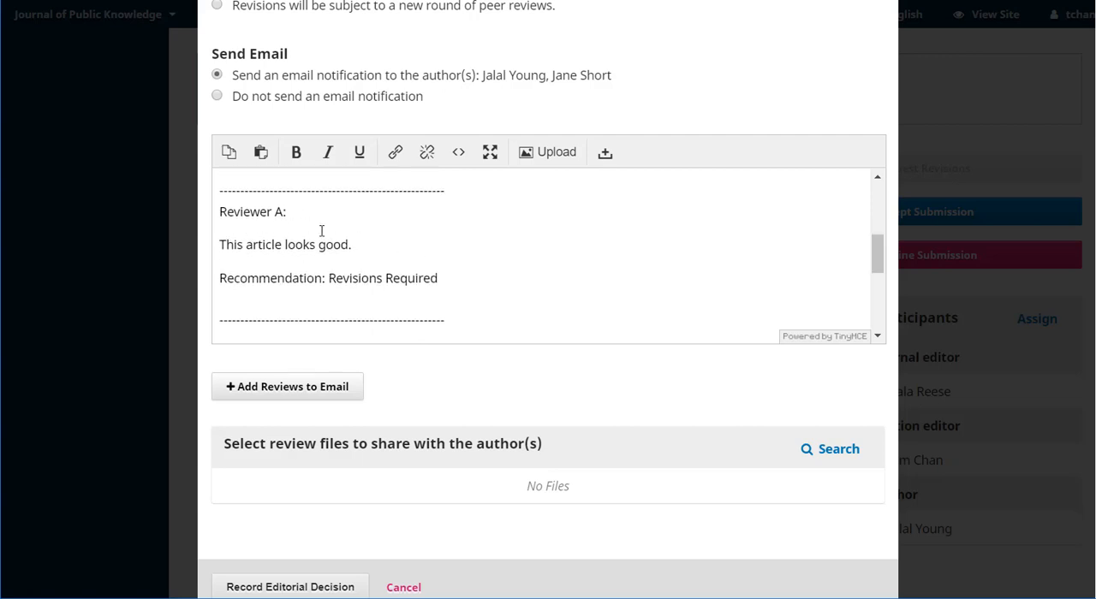
{"action": "mouse_move", "coordinate": [425, 298]}
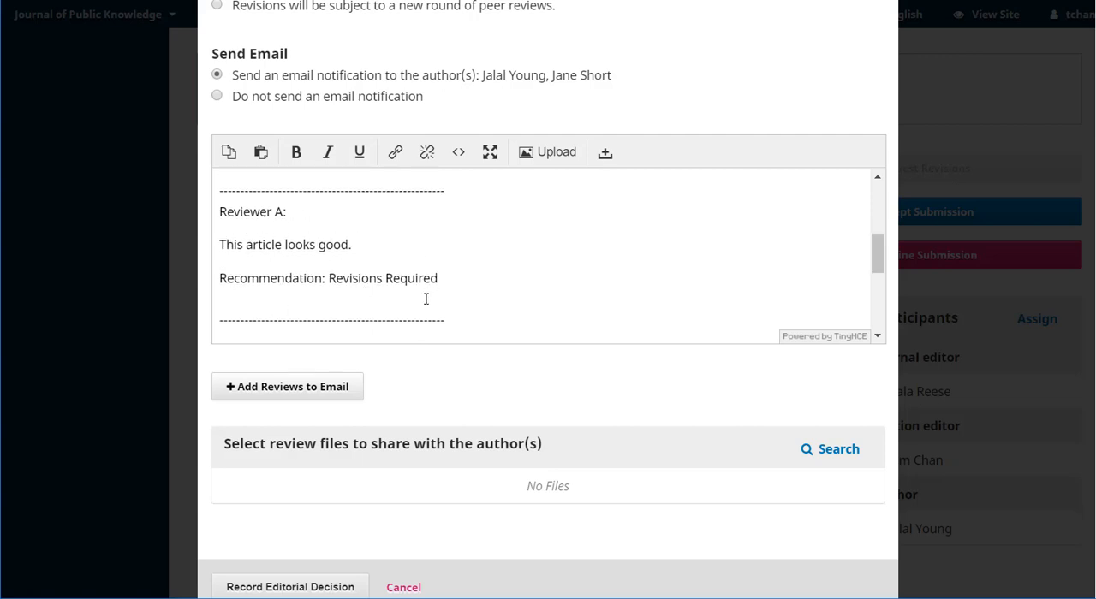
{"action": "mouse_move", "coordinate": [585, 294]}
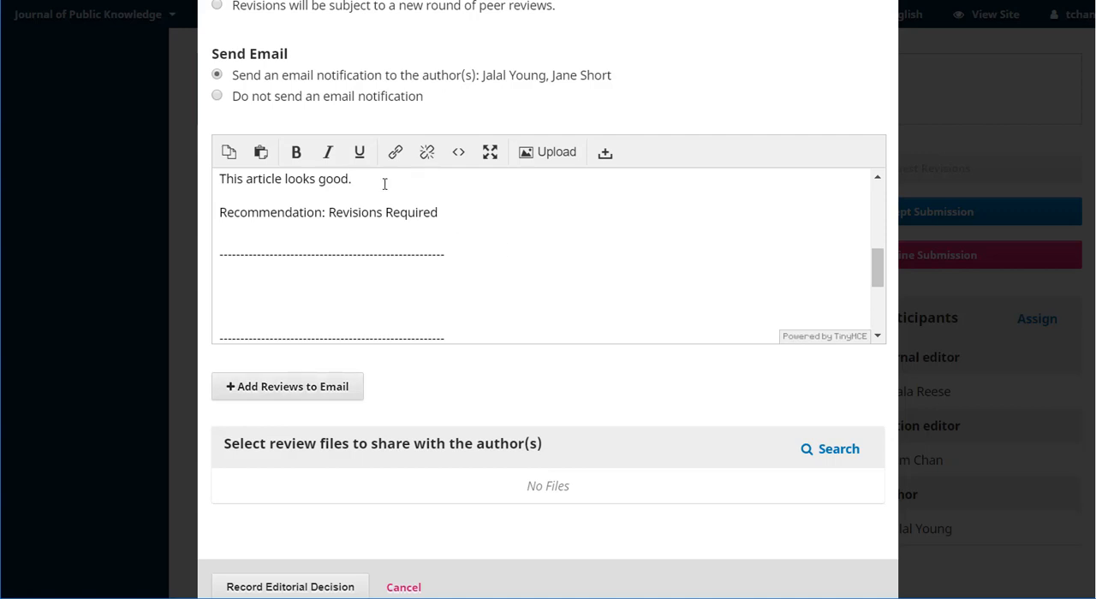
{"action": "type", "text": "text here"}
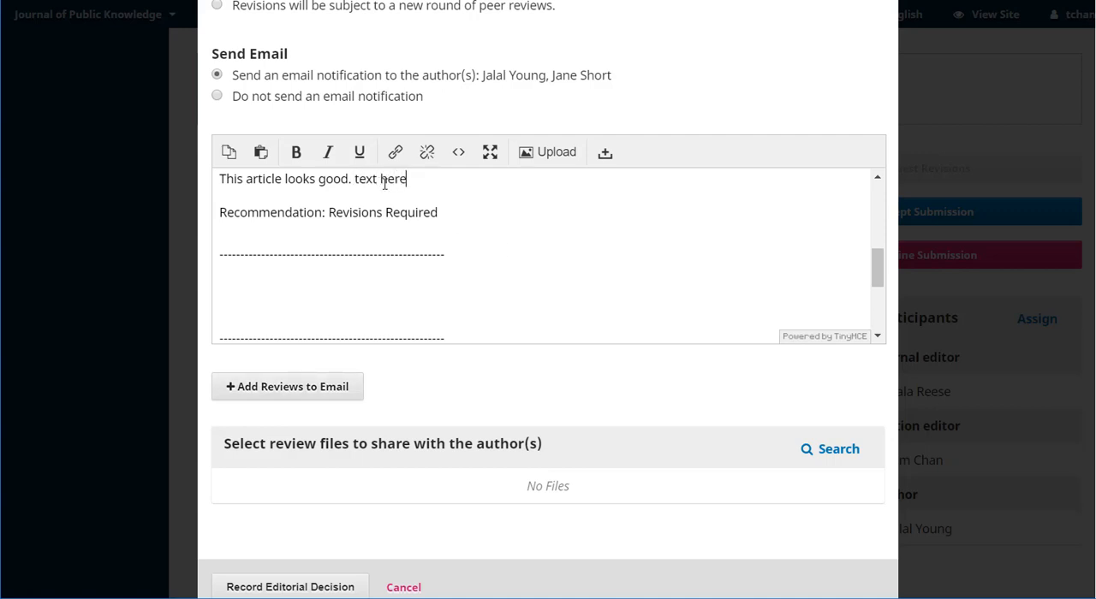
{"action": "key", "text": "BackSpace"}
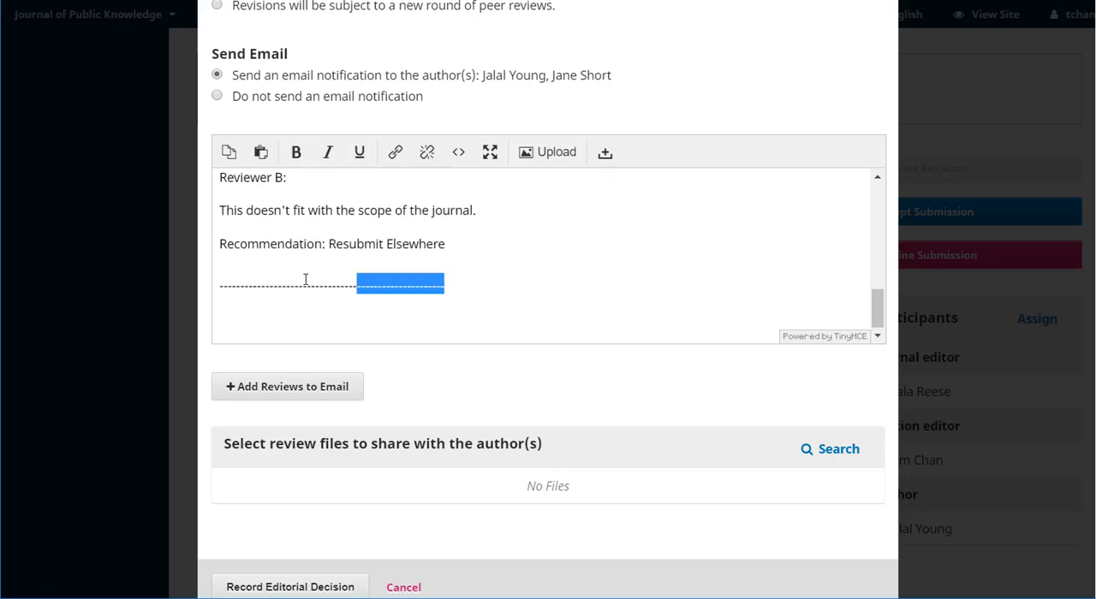
{"action": "key", "text": "ctrl+a"}
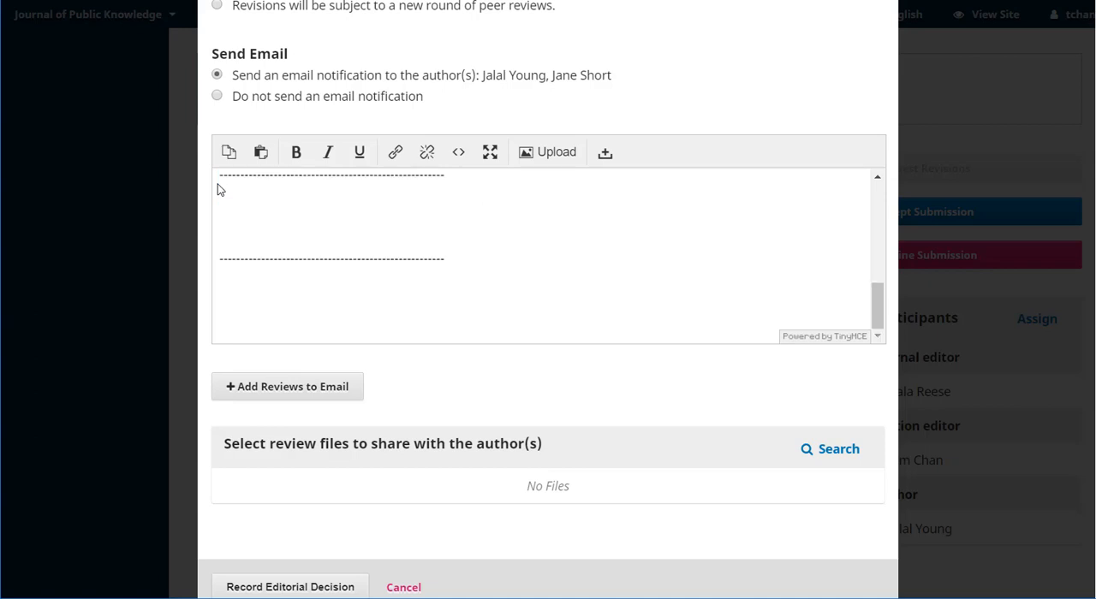
{"action": "scroll", "scroll_direction": "down", "scroll_amount": 3}
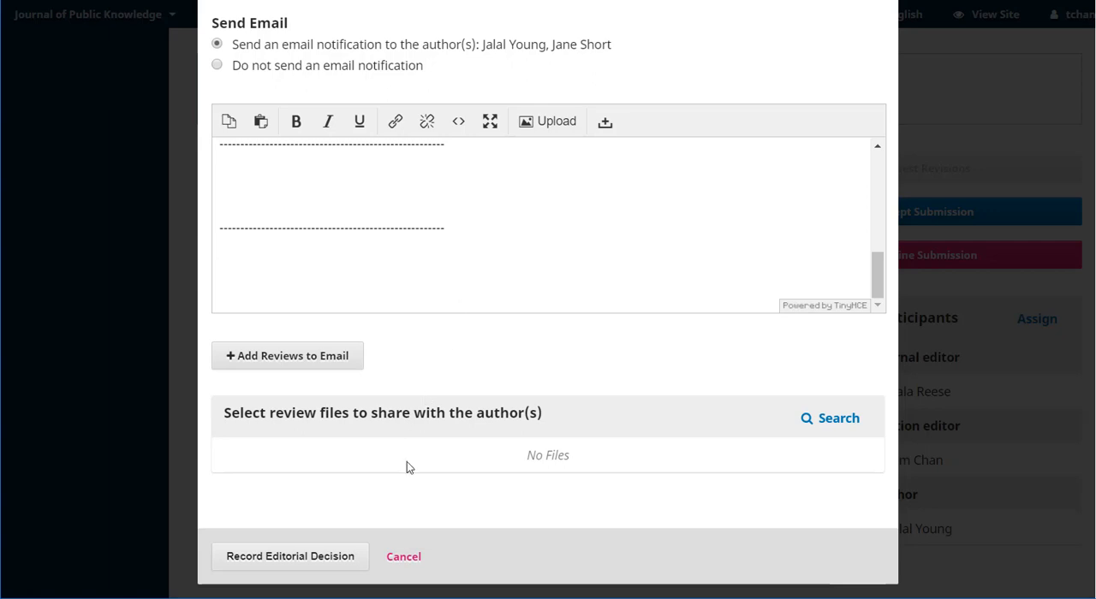
{"action": "mouse_move", "coordinate": [568, 490]}
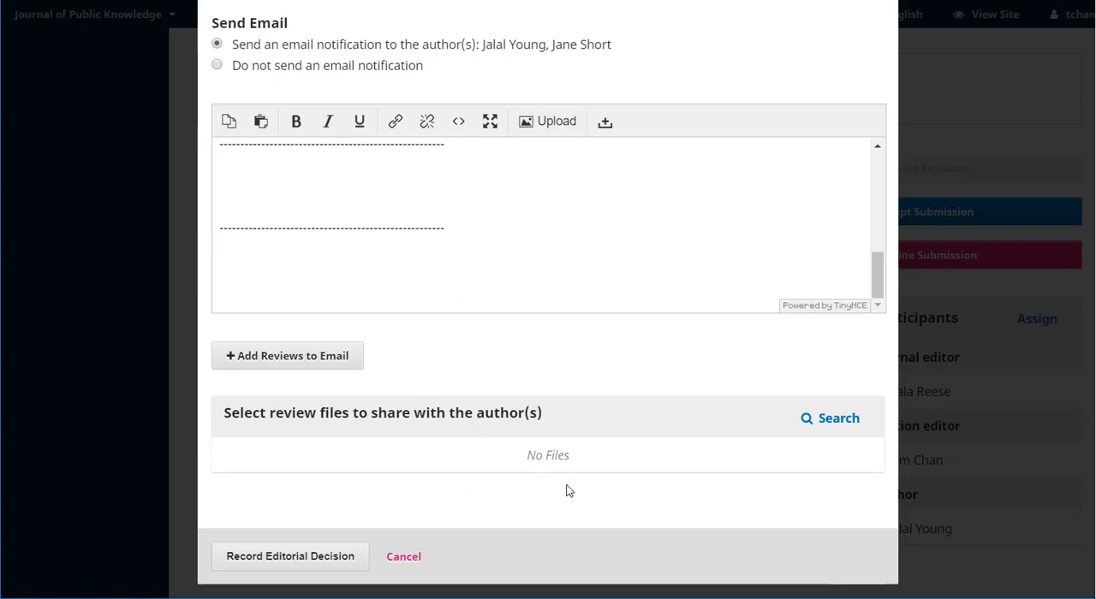
{"action": "left_click", "coordinate": [342, 249]}
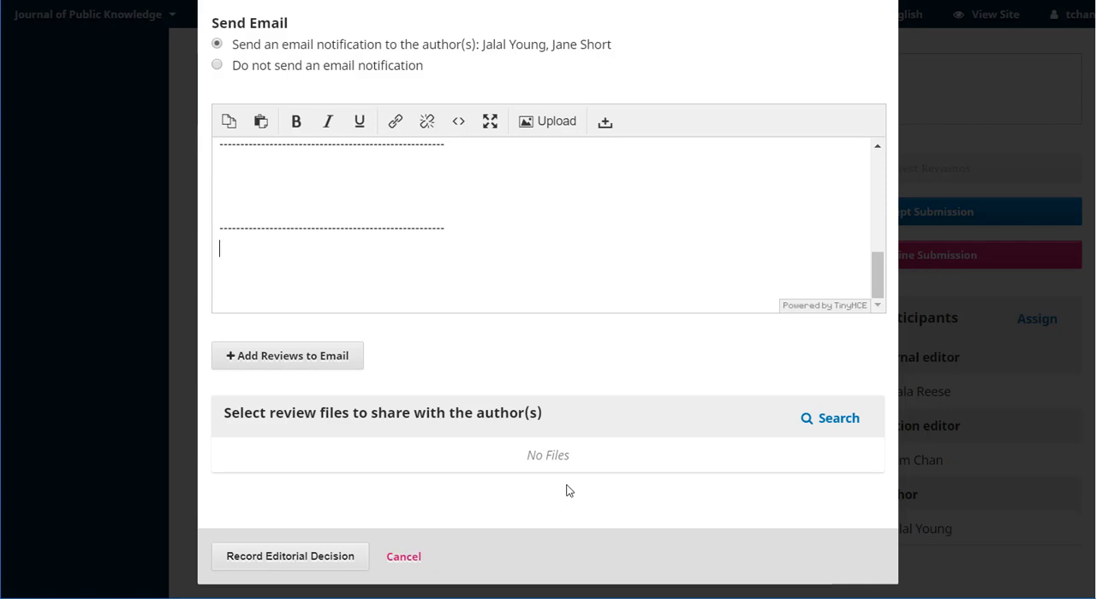
{"action": "mouse_move", "coordinate": [291, 556]}
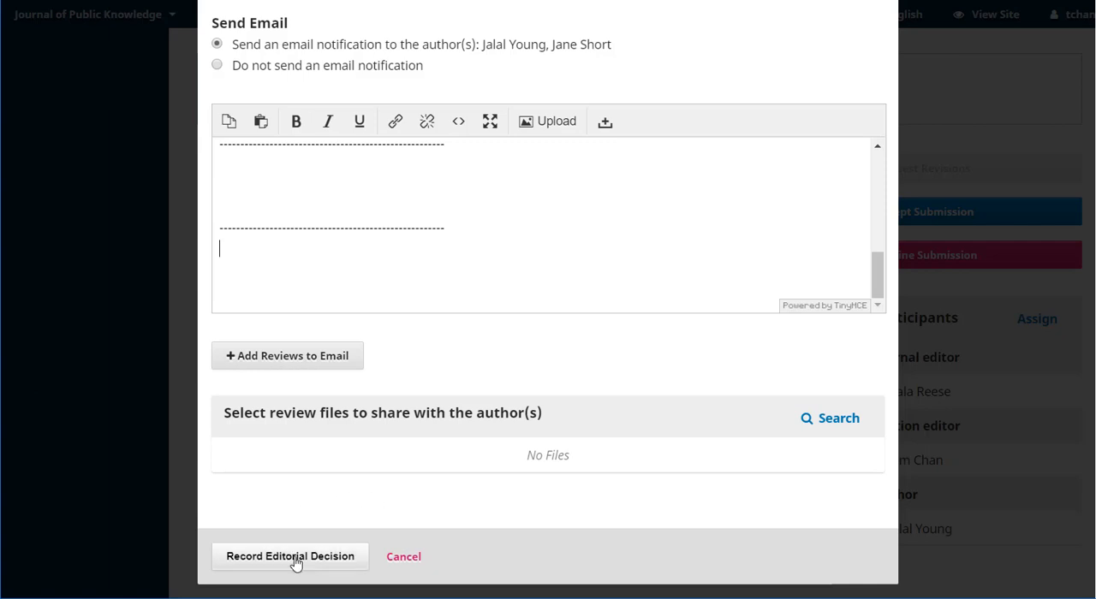
Record the Request Revisions decision with the email notification to the authors.
{"action": "left_click", "coordinate": [290, 556]}
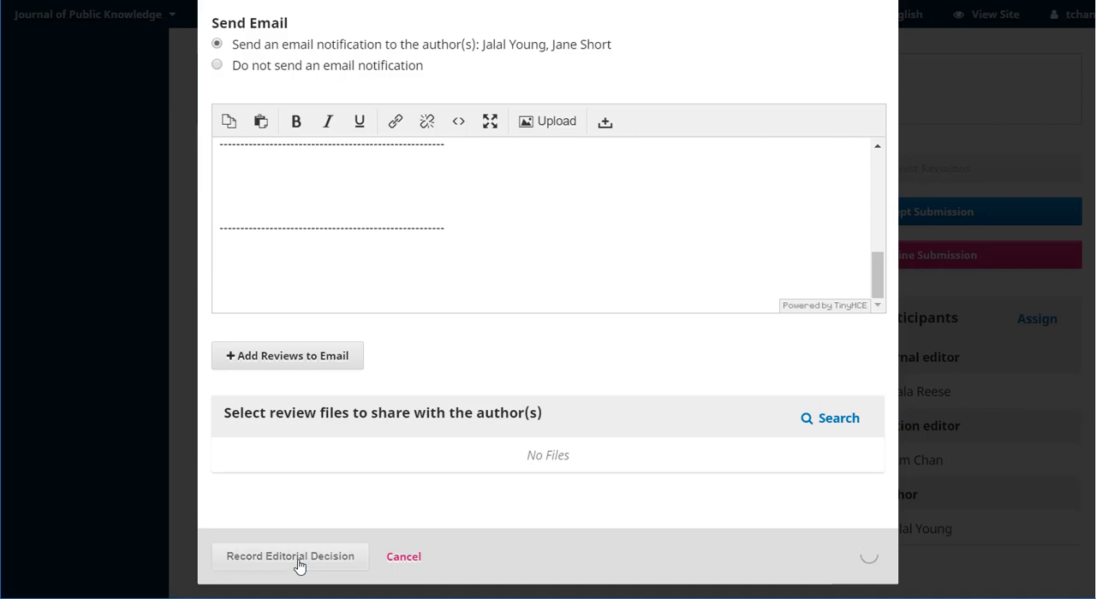
Return to the Round 1 review status now showing revisions requested.
{"action": "left_click", "coordinate": [289, 557]}
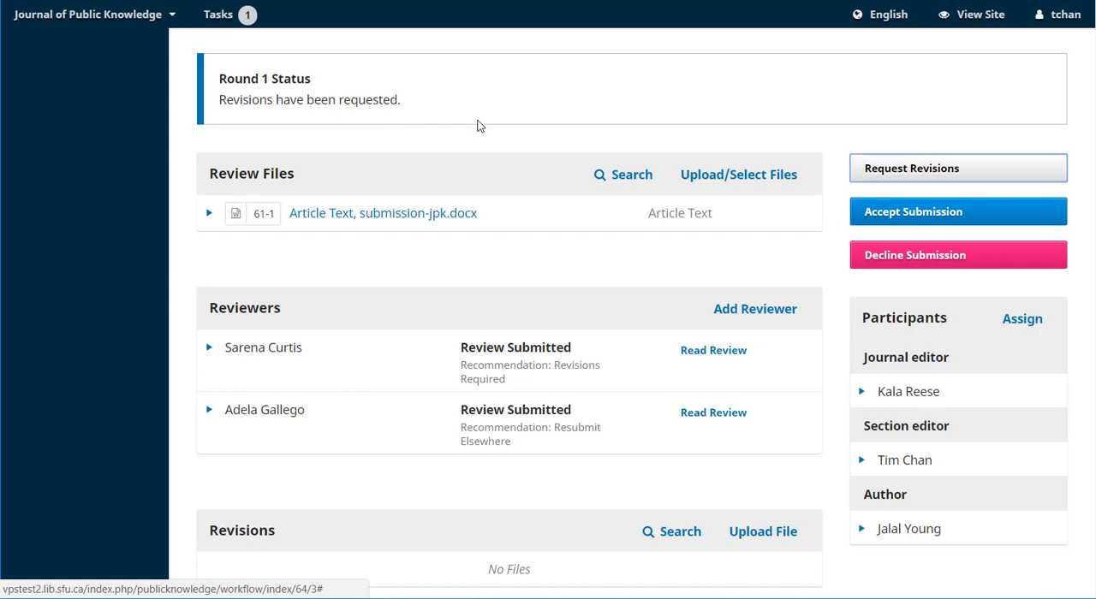
{"action": "scroll", "scroll_direction": "down", "scroll_amount": 3}
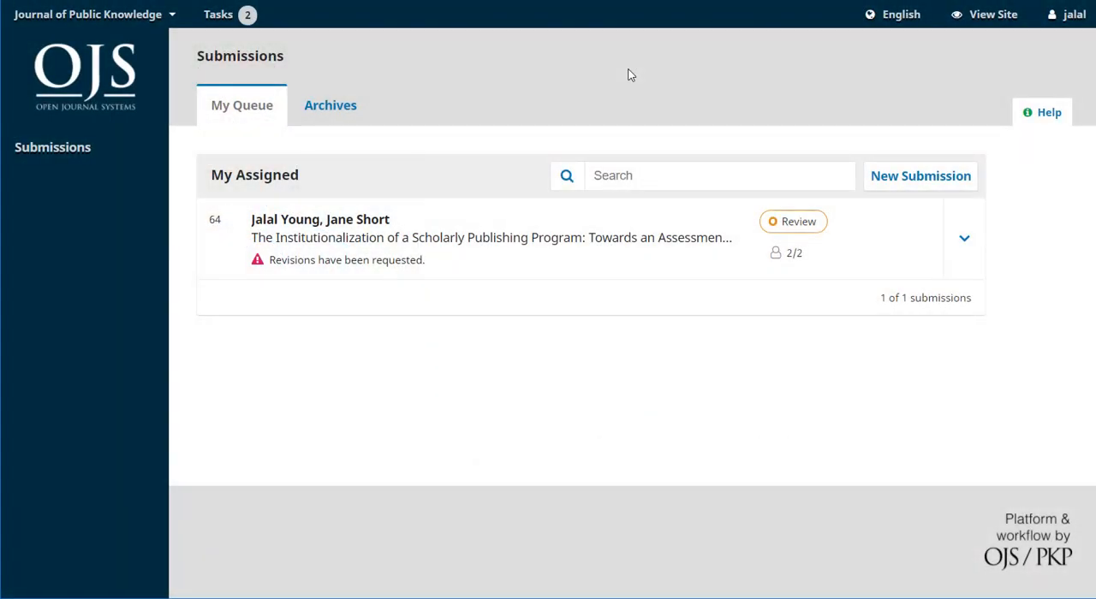
{"action": "mouse_move", "coordinate": [589, 81]}
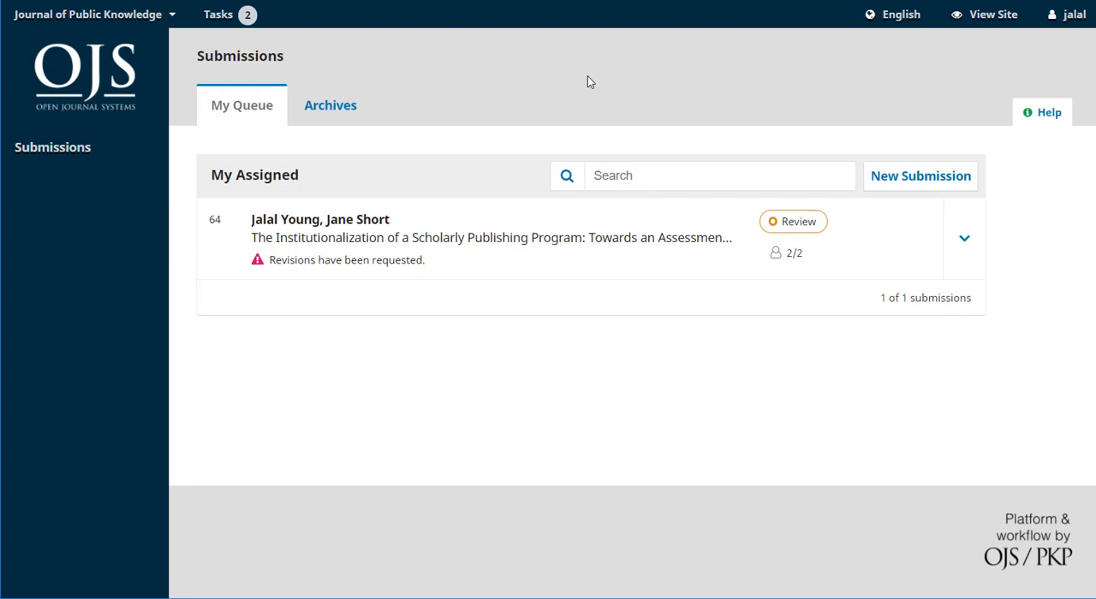
{"action": "mouse_move", "coordinate": [419, 192]}
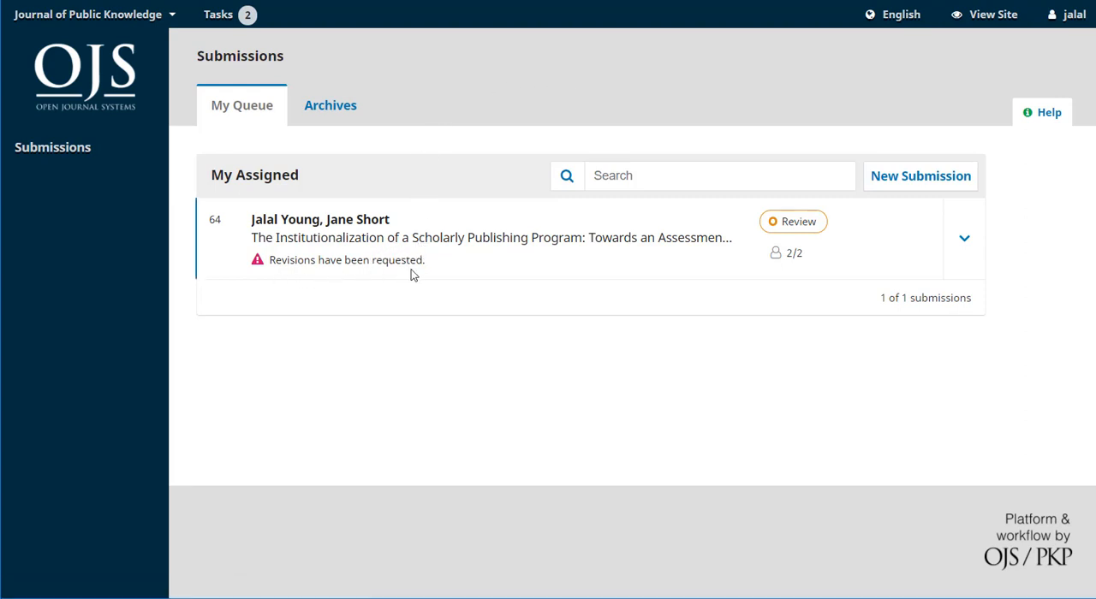
{"action": "mouse_move", "coordinate": [441, 286]}
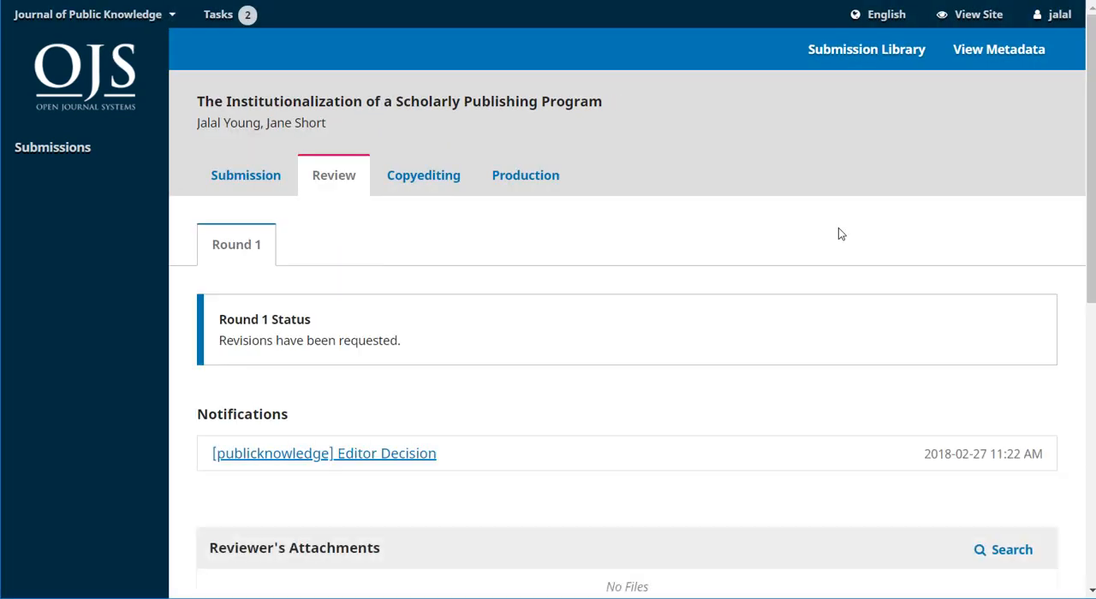
{"action": "scroll", "scroll_direction": "down", "scroll_amount": 3}
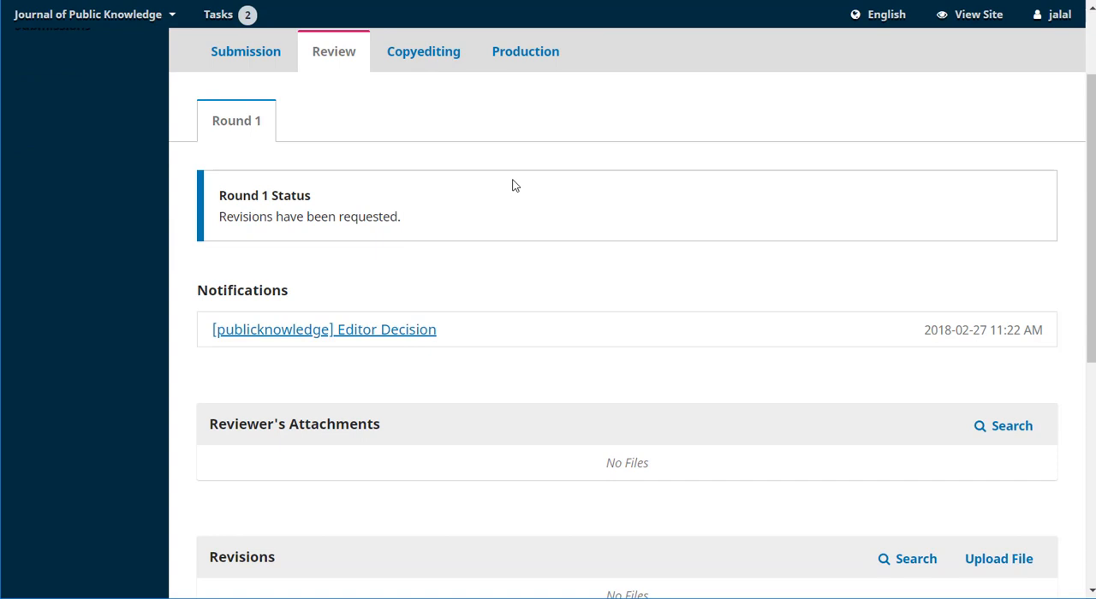
{"action": "scroll", "scroll_direction": "down", "scroll_amount": 3}
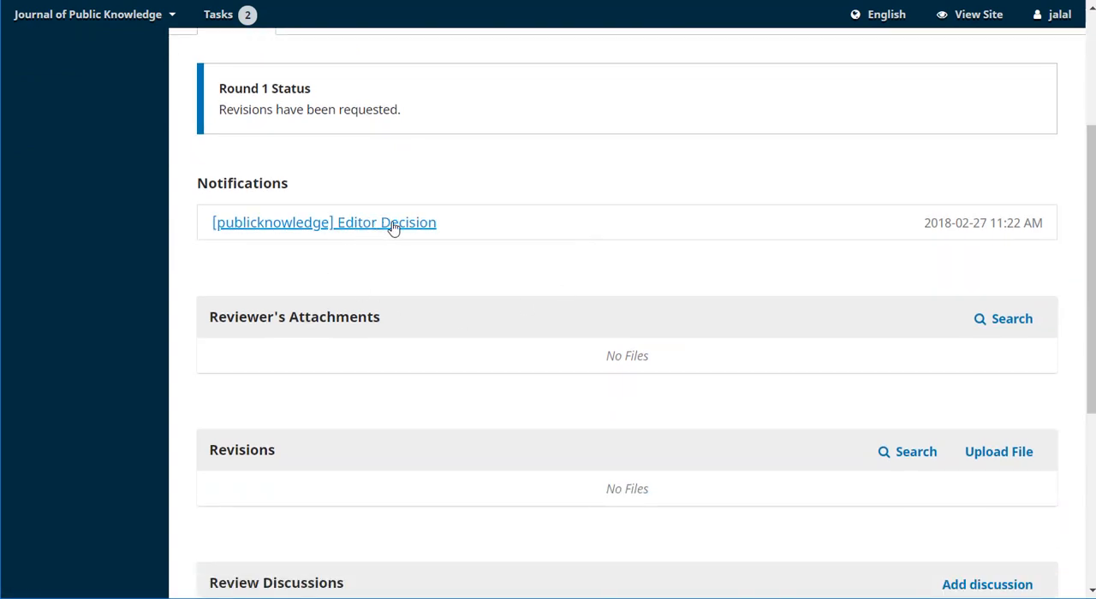
{"action": "left_click", "coordinate": [324, 223]}
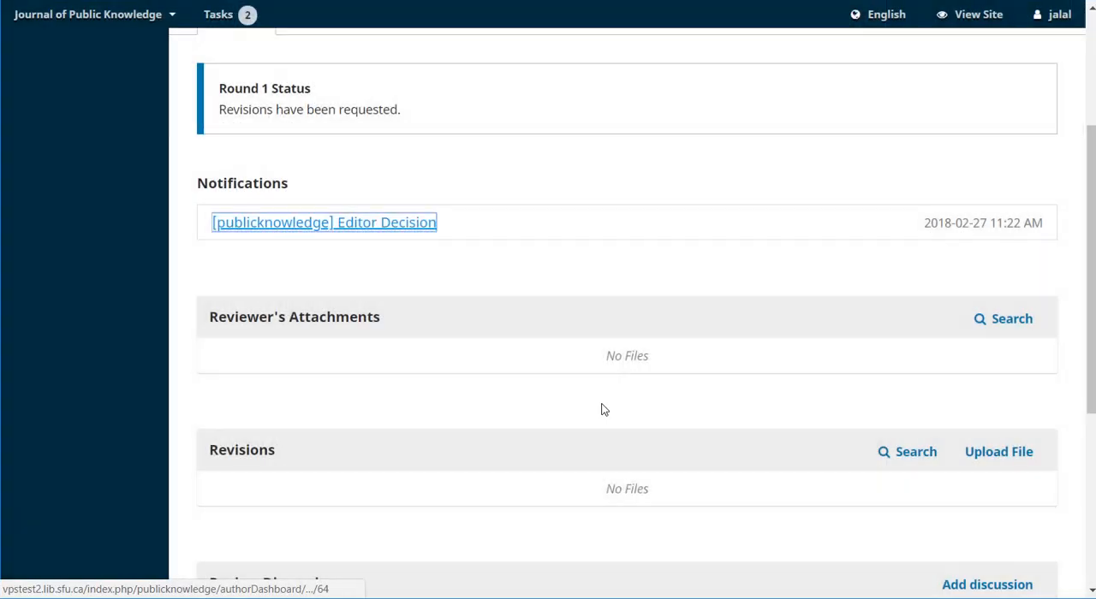
{"action": "scroll", "scroll_direction": "down", "scroll_amount": 3}
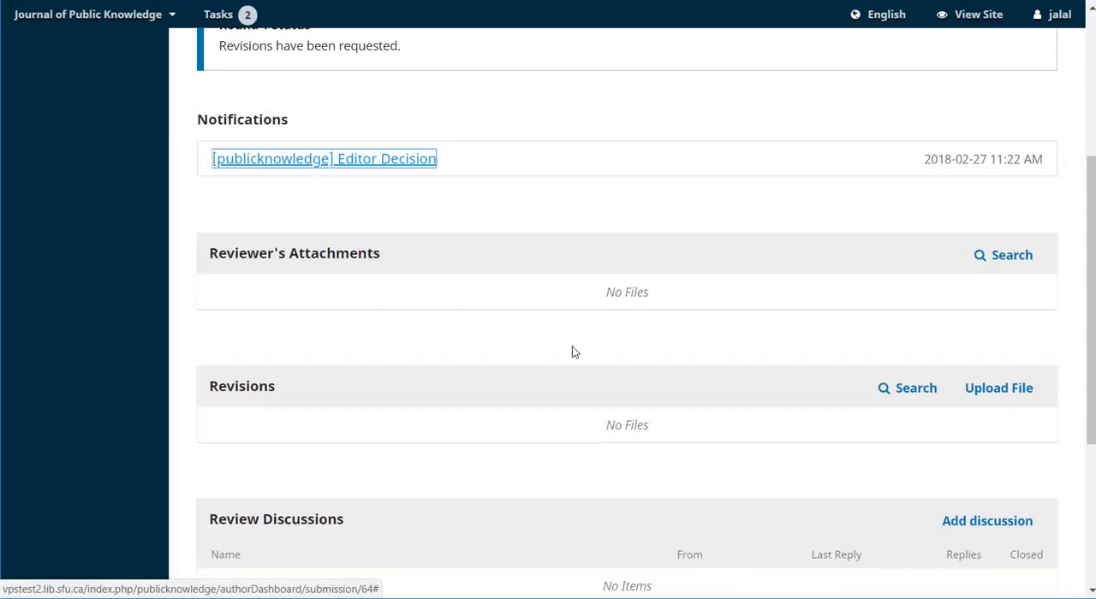
{"action": "mouse_move", "coordinate": [552, 343]}
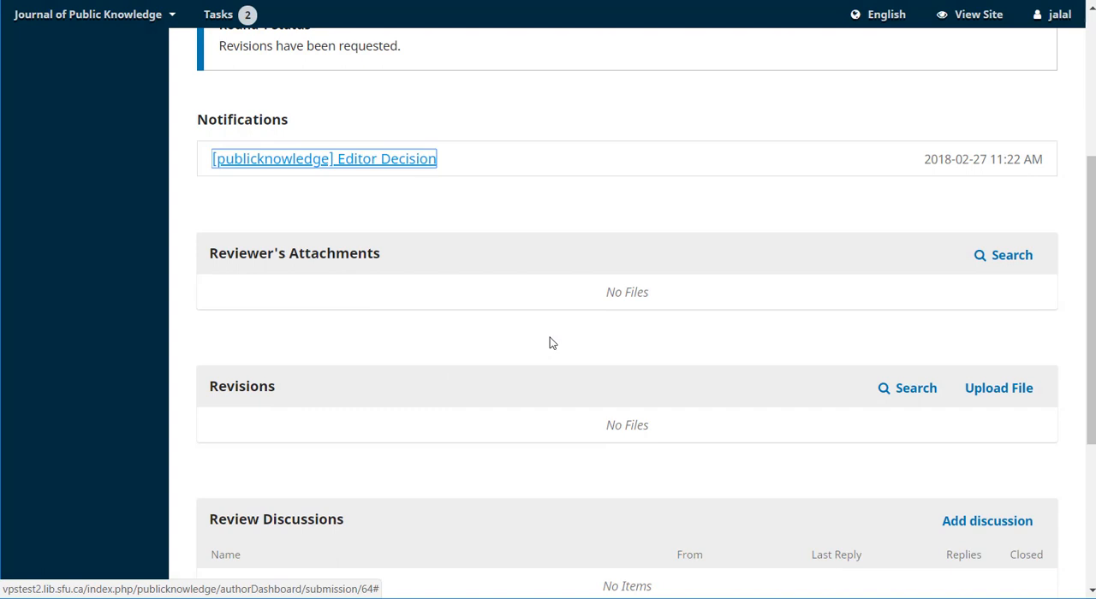
{"action": "scroll", "scroll_direction": "down", "scroll_amount": 3}
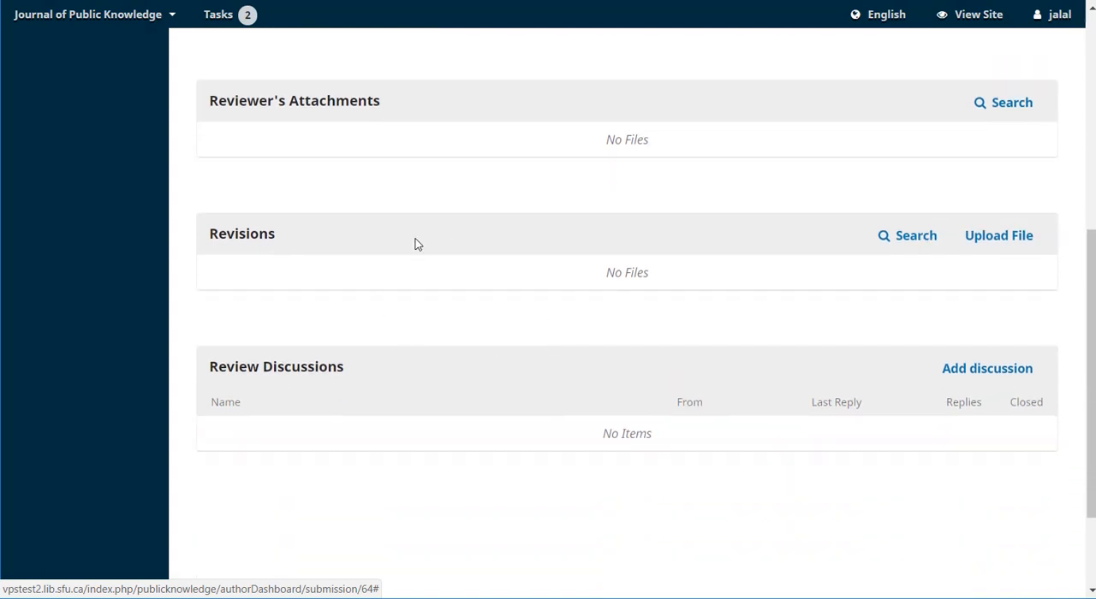
{"action": "mouse_move", "coordinate": [483, 334]}
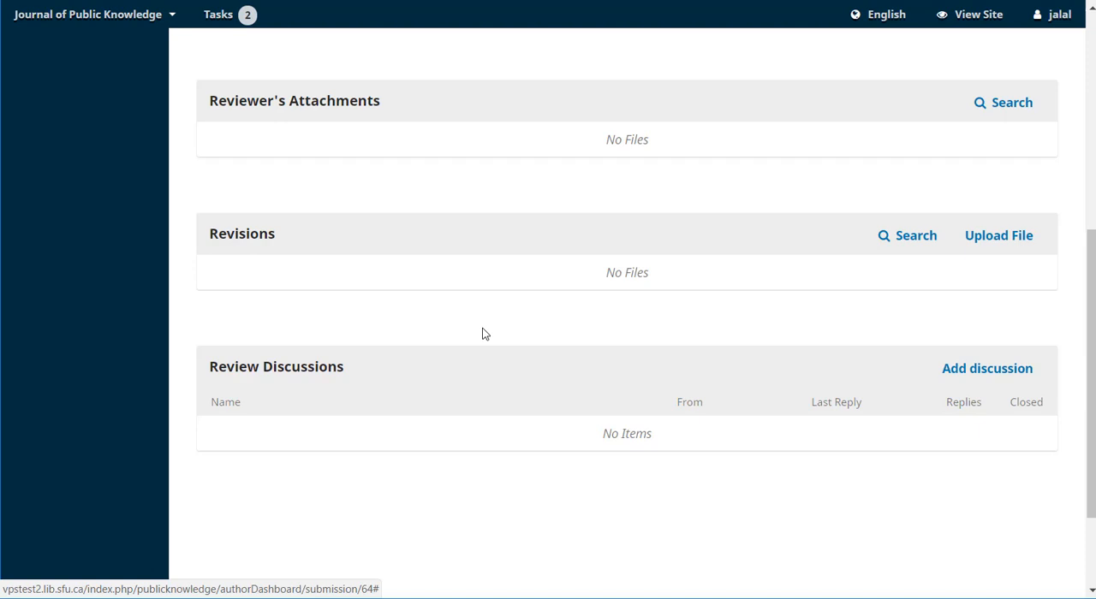
{"action": "mouse_move", "coordinate": [531, 483]}
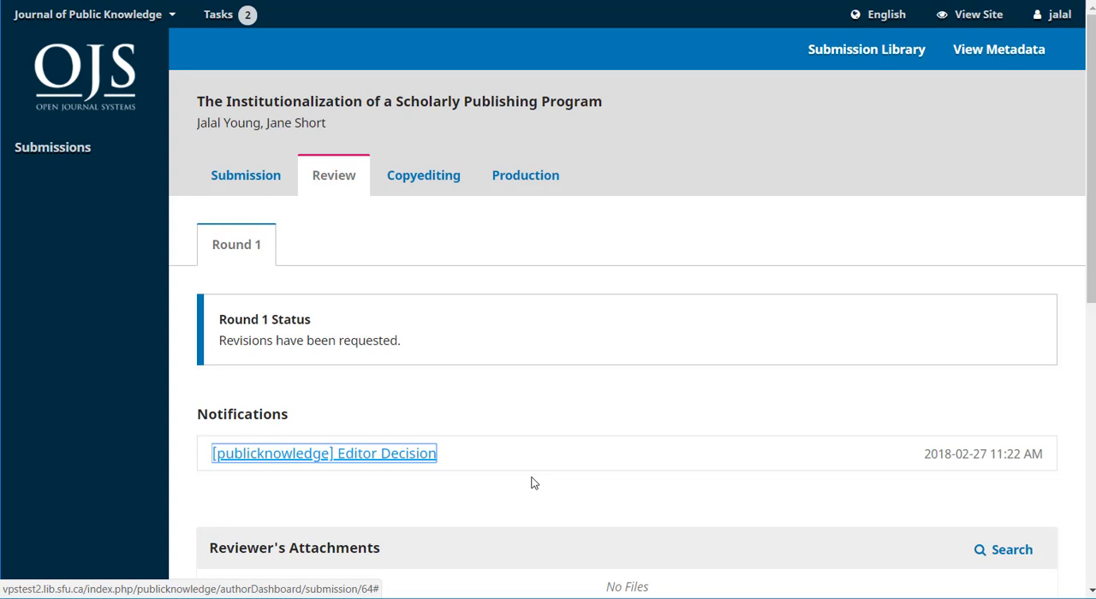
{"action": "scroll", "scroll_direction": "down", "scroll_amount": 3}
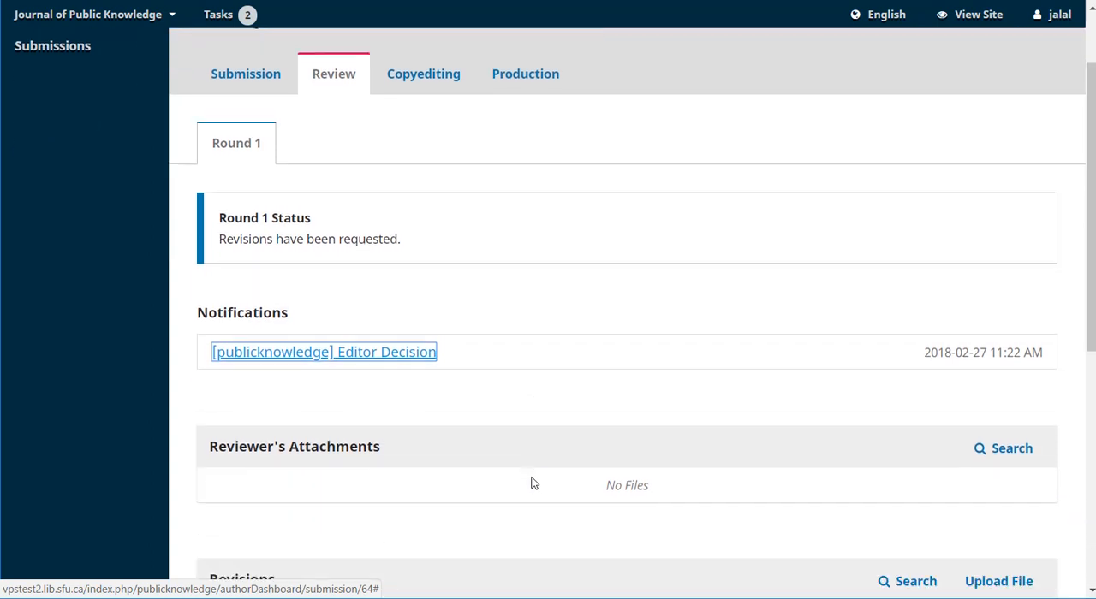
{"action": "scroll", "scroll_direction": "down", "scroll_amount": 3}
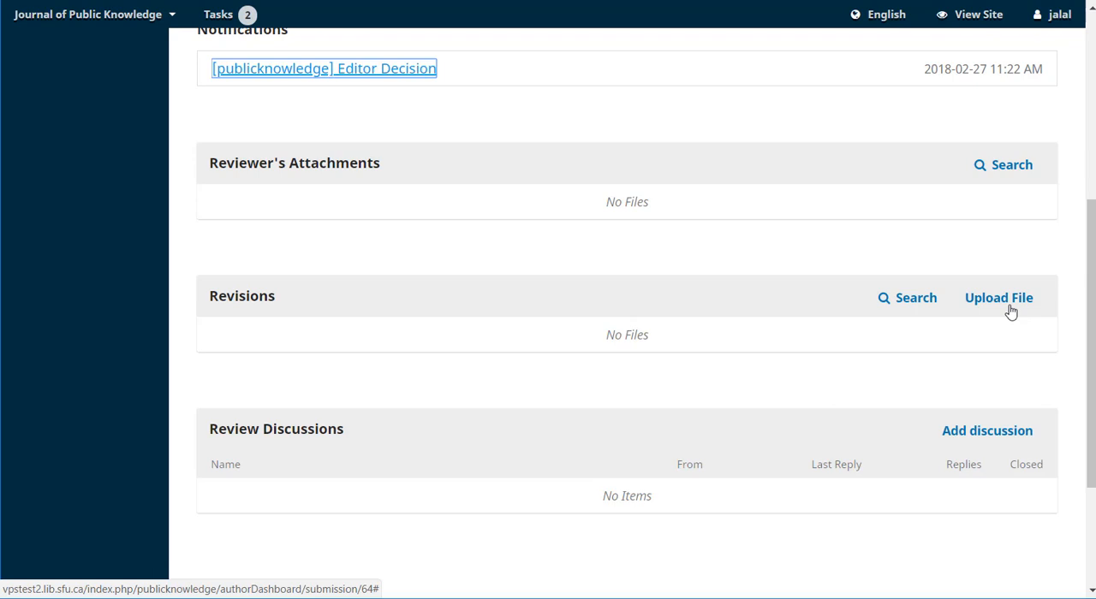
Upload submission - revised.docx as a revision of the Article Text file.
{"action": "left_click", "coordinate": [998, 297]}
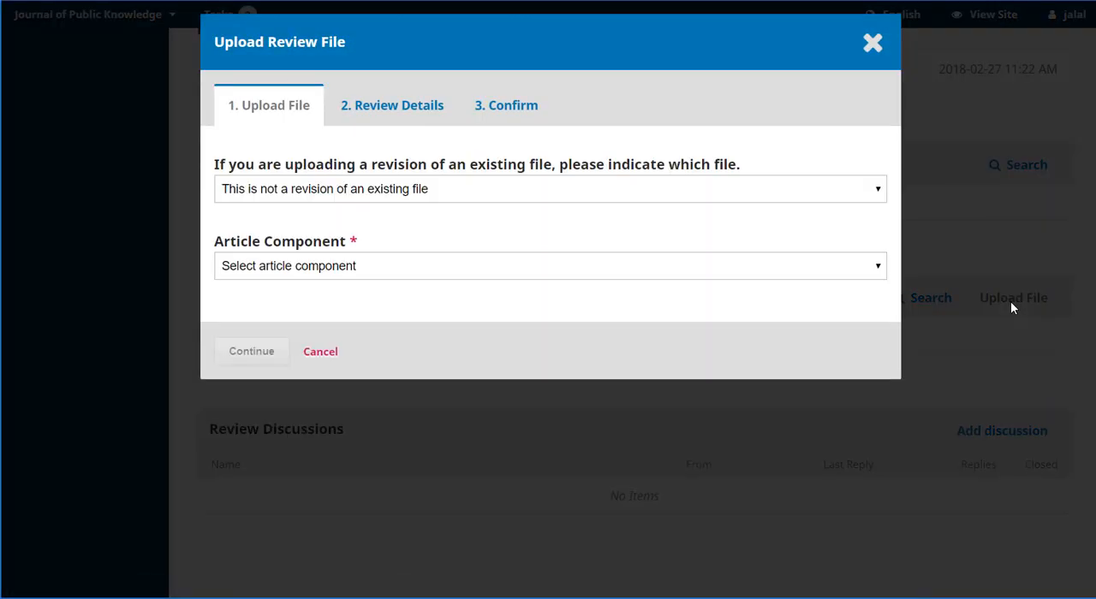
{"action": "left_click", "coordinate": [551, 189]}
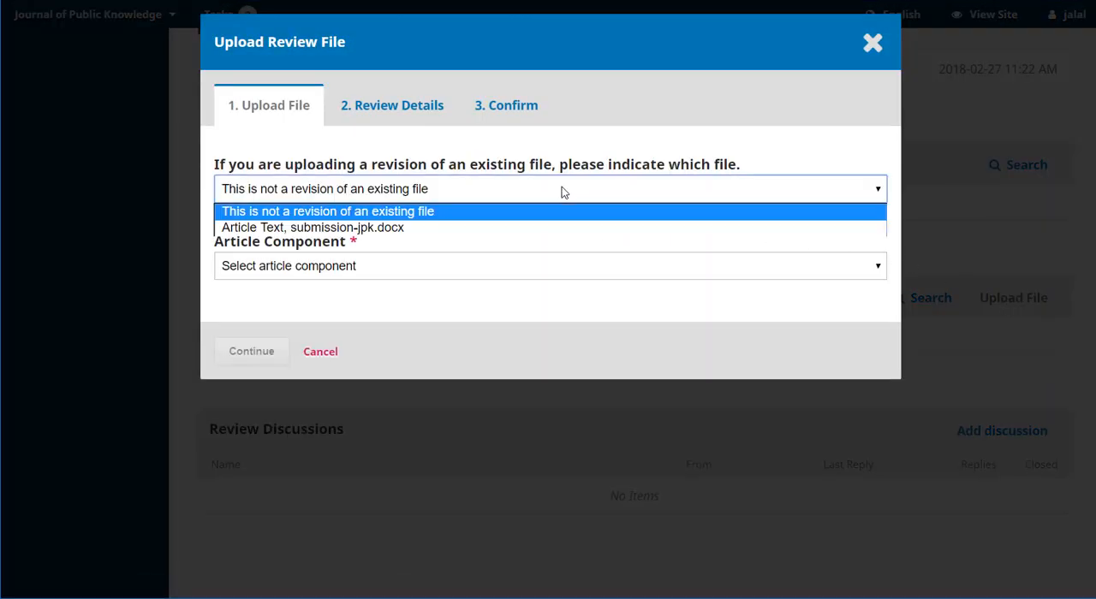
{"action": "left_click", "coordinate": [312, 226]}
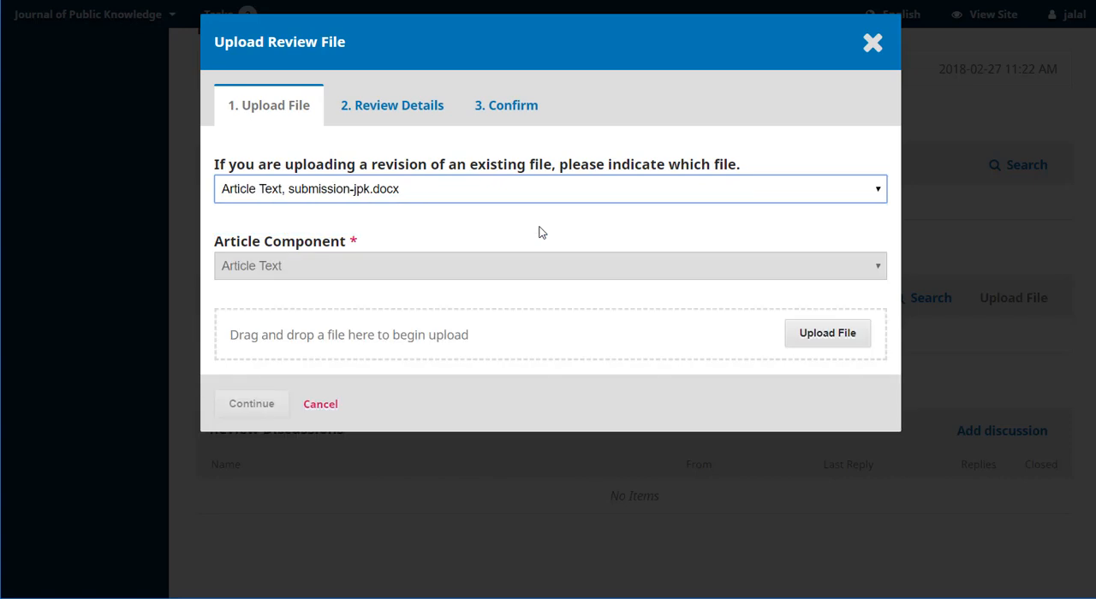
{"action": "mouse_move", "coordinate": [751, 373]}
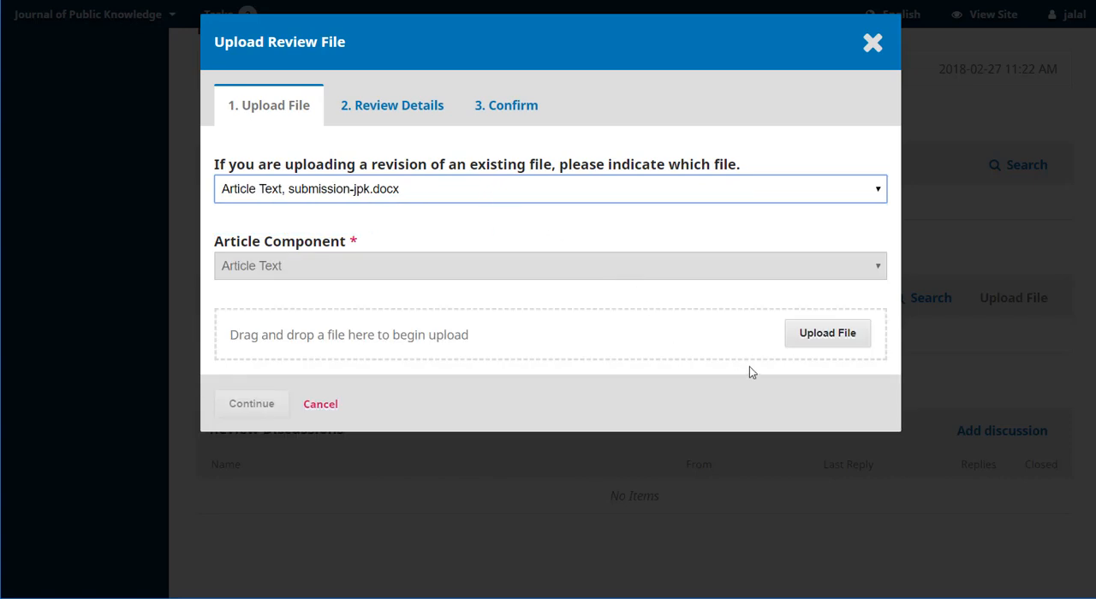
{"action": "mouse_move", "coordinate": [827, 332]}
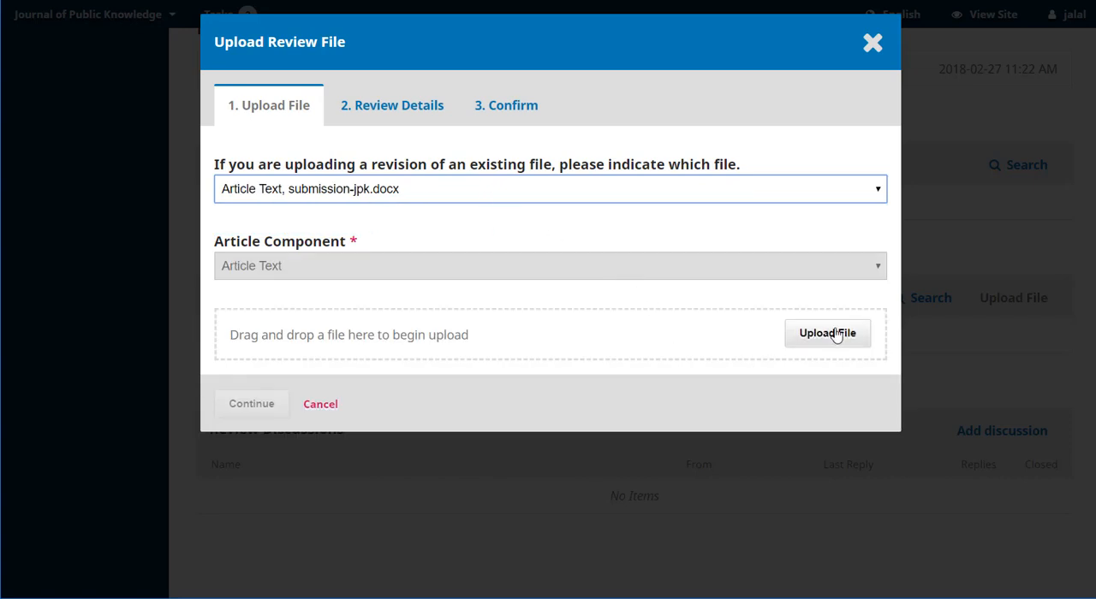
{"action": "left_click", "coordinate": [827, 332]}
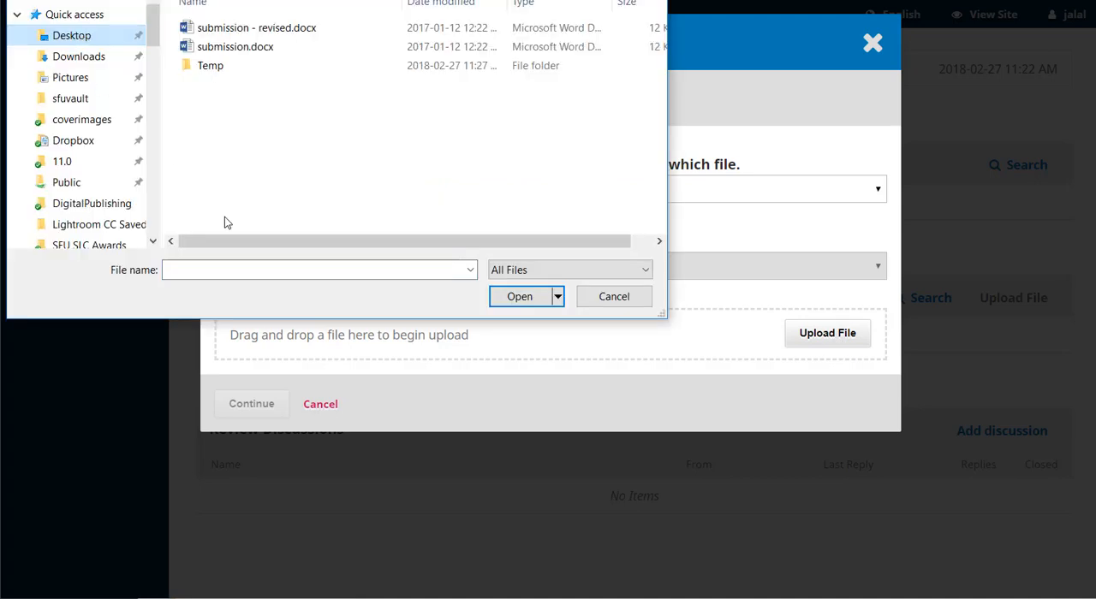
{"action": "left_click", "coordinate": [257, 27]}
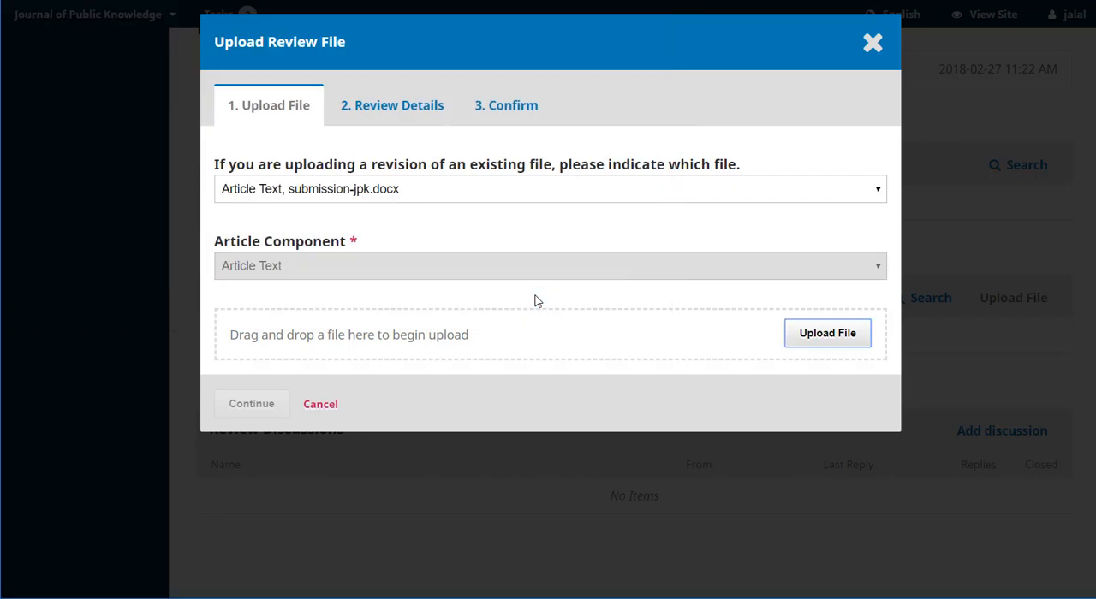
{"action": "left_click", "coordinate": [825, 332]}
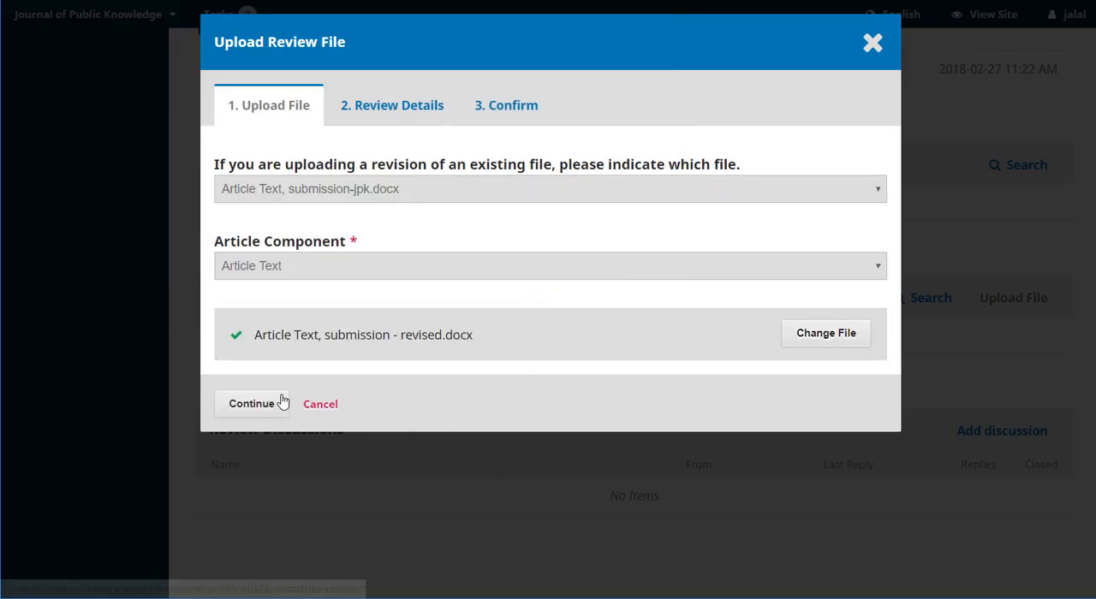
Confirm the file details and complete adding the revised file to the round.
{"action": "left_click", "coordinate": [250, 404]}
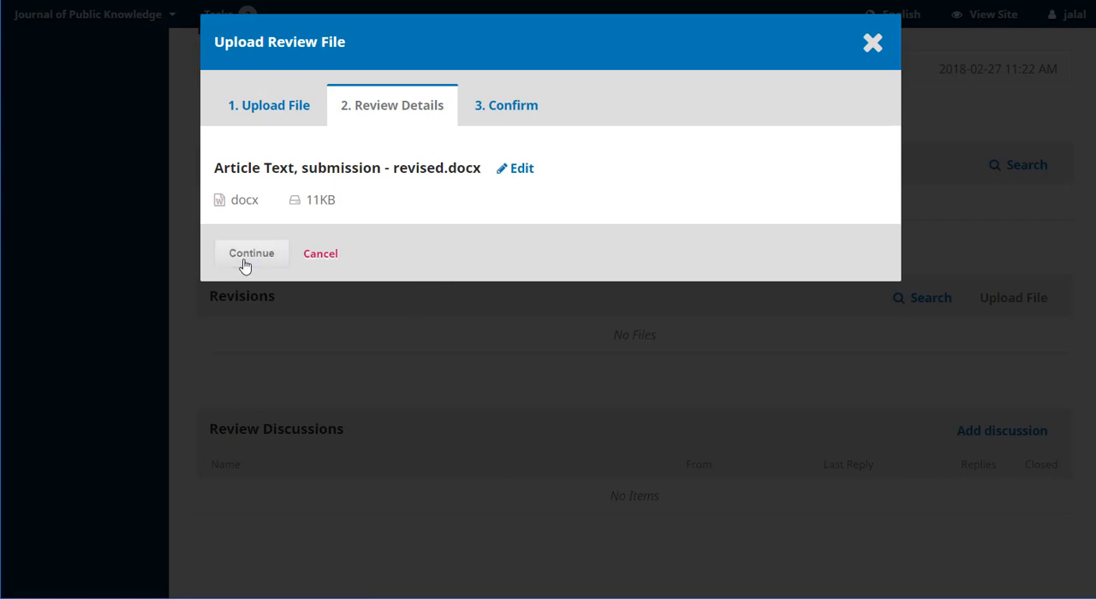
{"action": "left_click", "coordinate": [250, 253]}
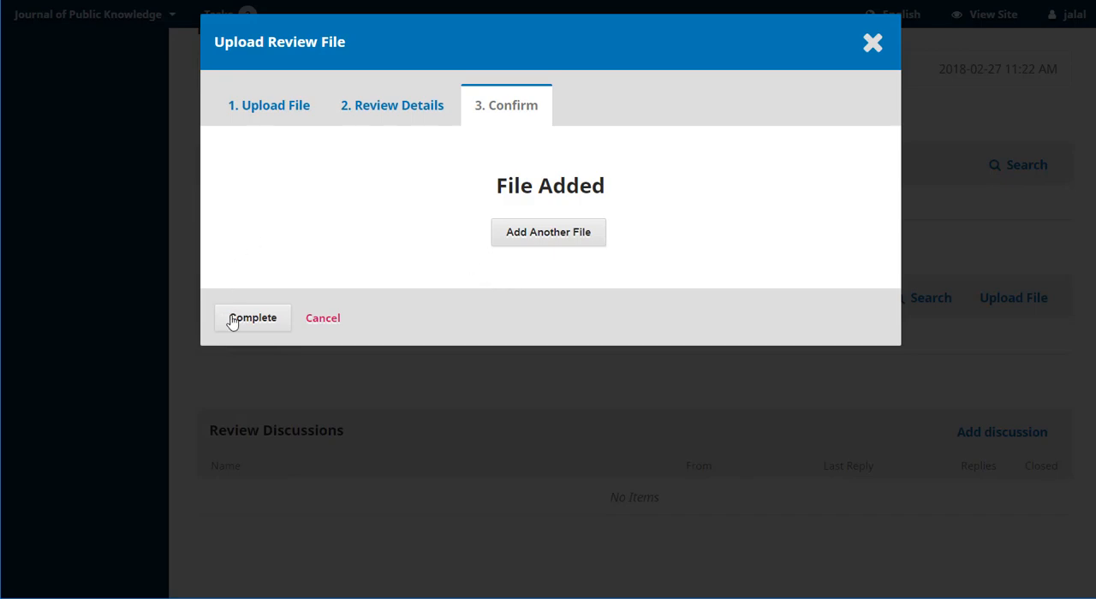
{"action": "left_click", "coordinate": [252, 318]}
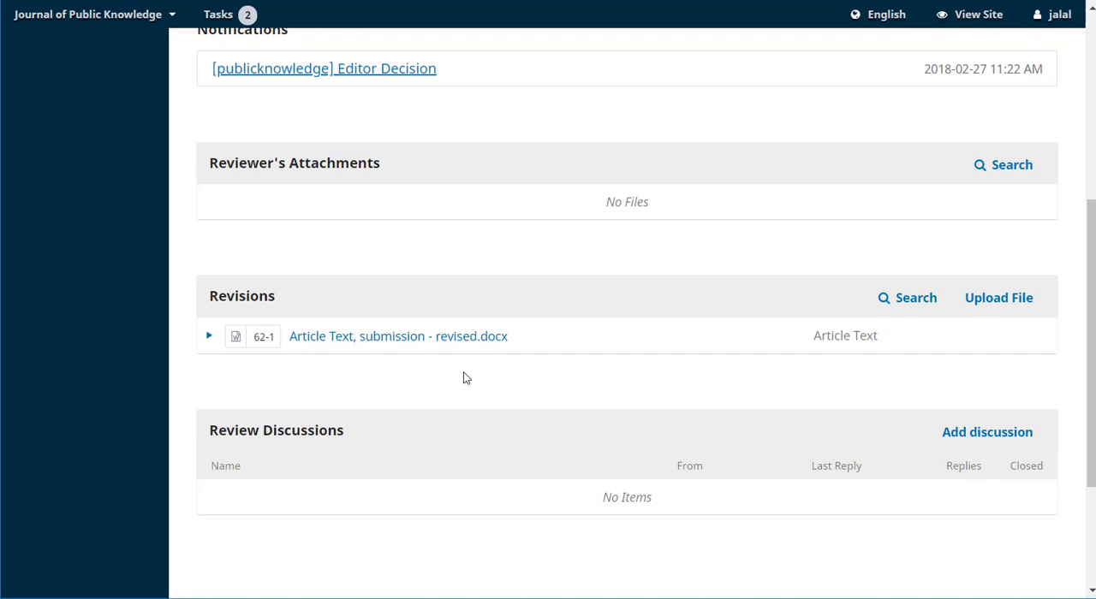
{"action": "mouse_move", "coordinate": [980, 435]}
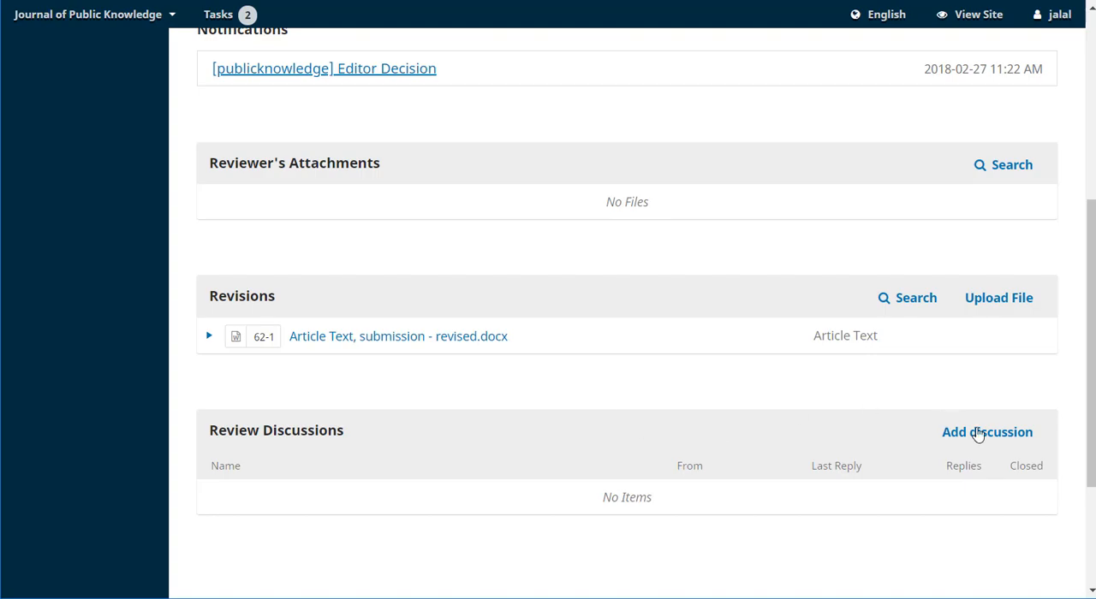
Post discussion 'Revisions ready' saying 'I have now uploaded my revised submission.'.
{"action": "left_click", "coordinate": [986, 431]}
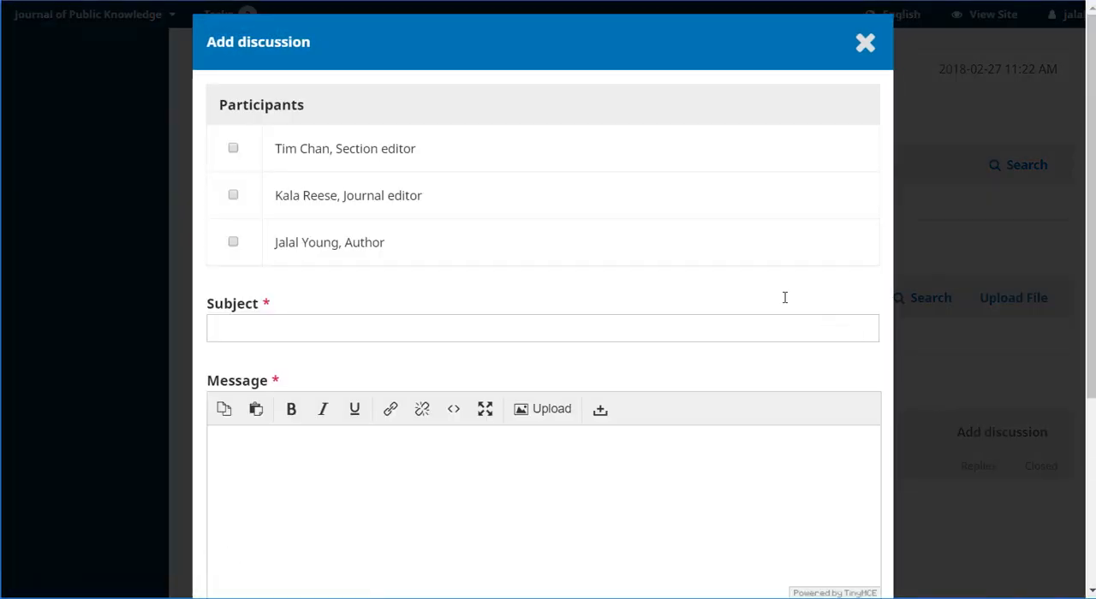
{"action": "left_click", "coordinate": [233, 148]}
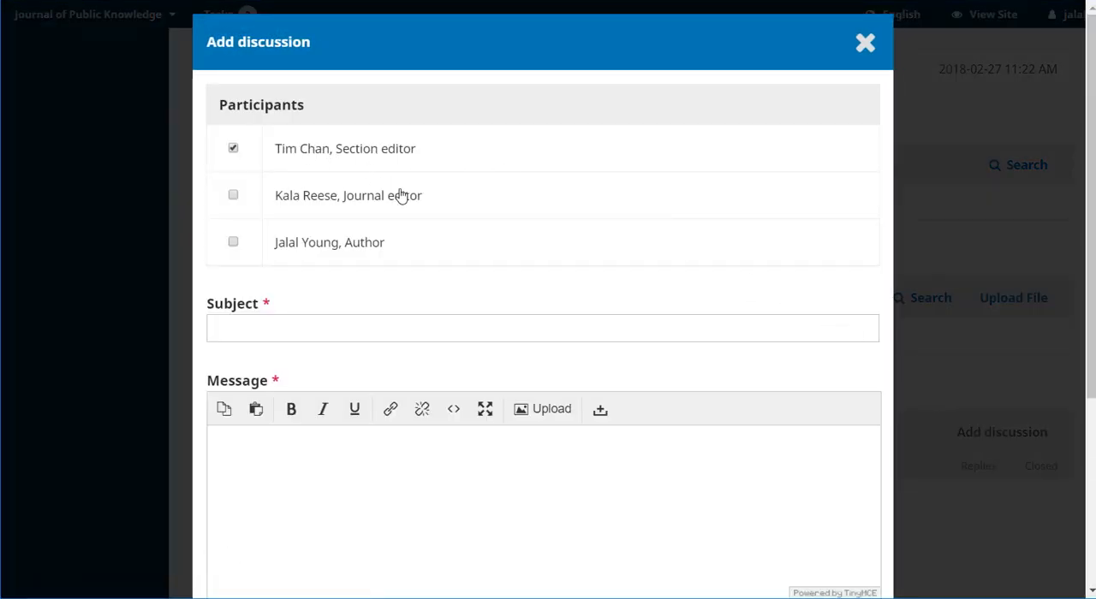
{"action": "type", "text": "Revisions ready"}
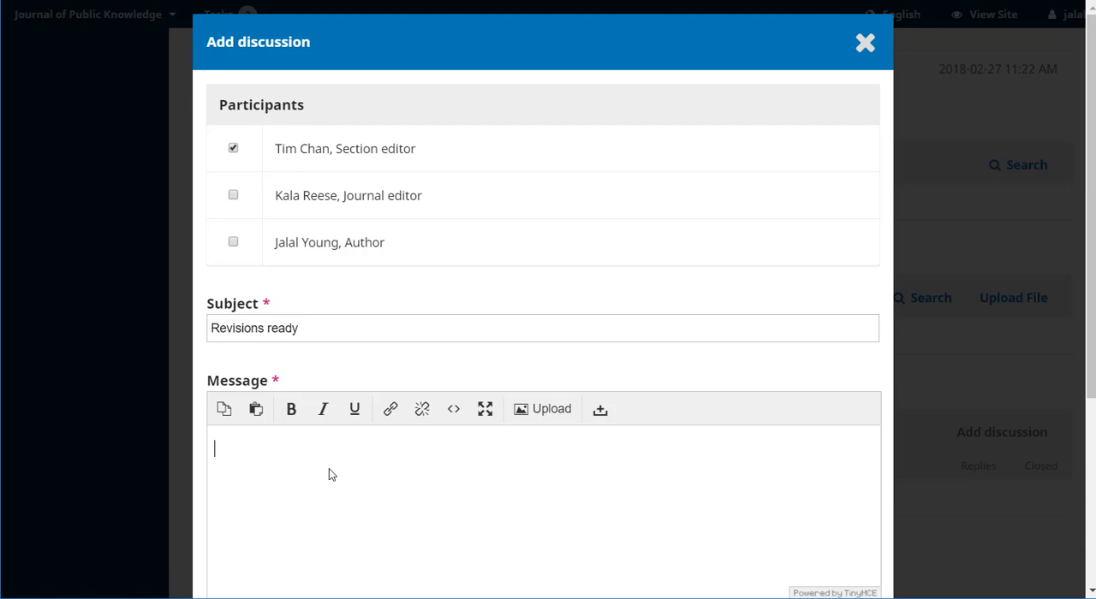
{"action": "type", "text": "I have now uploaded my revised su"}
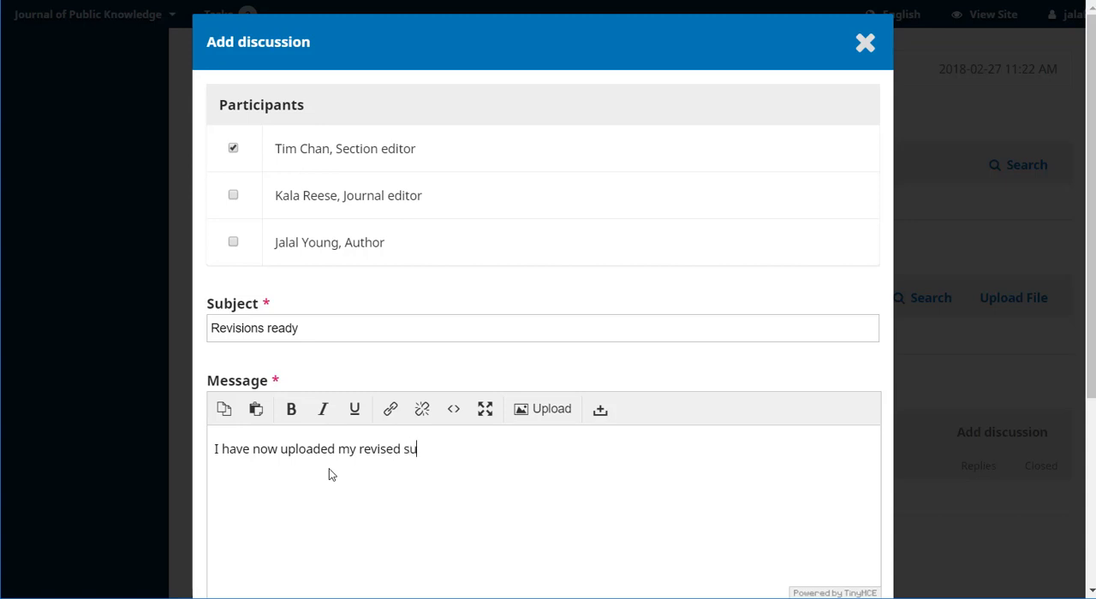
{"action": "type", "text": "bmission"}
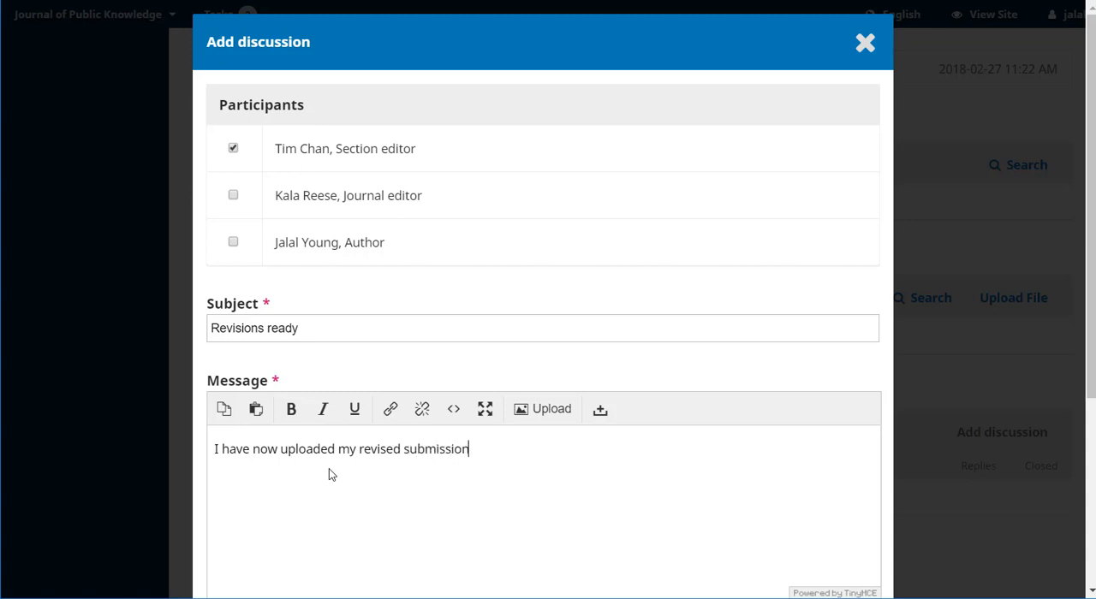
{"action": "scroll", "scroll_direction": "down", "scroll_amount": 3}
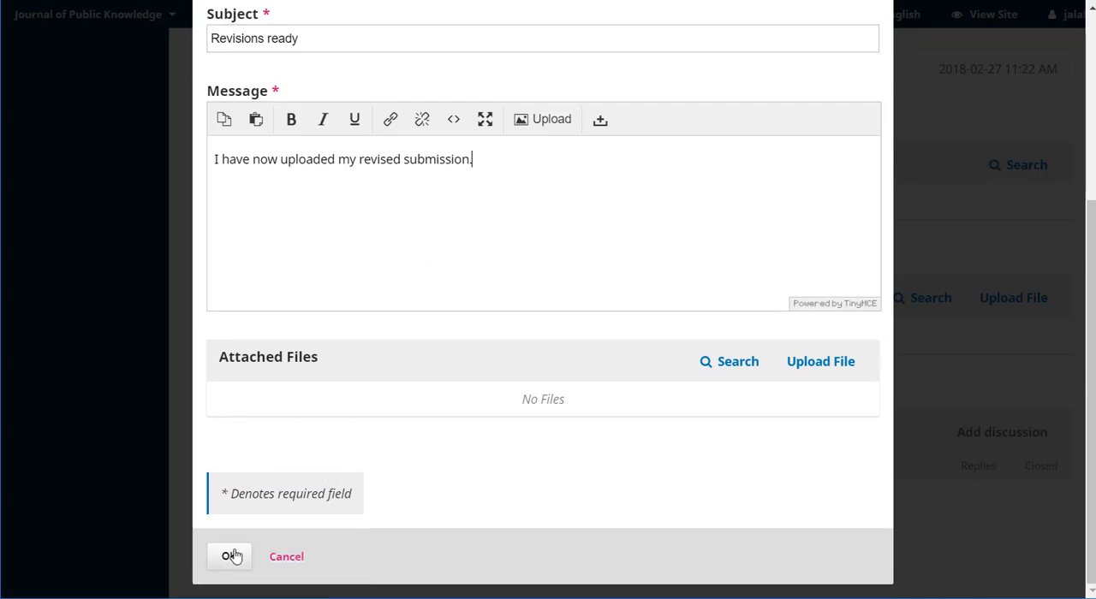
{"action": "left_click", "coordinate": [230, 557]}
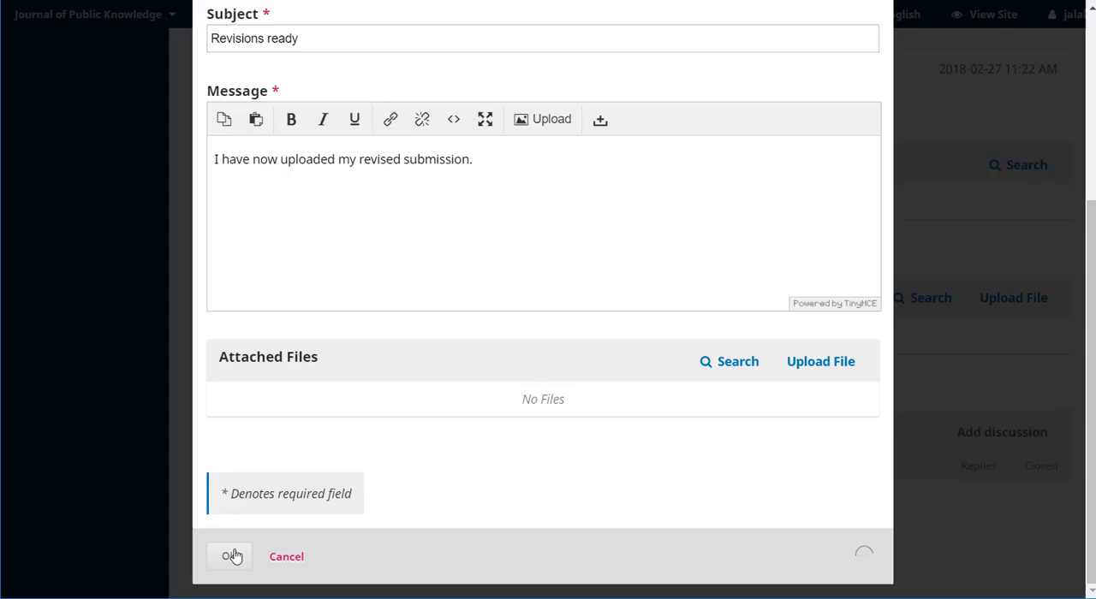
{"action": "left_click", "coordinate": [230, 557]}
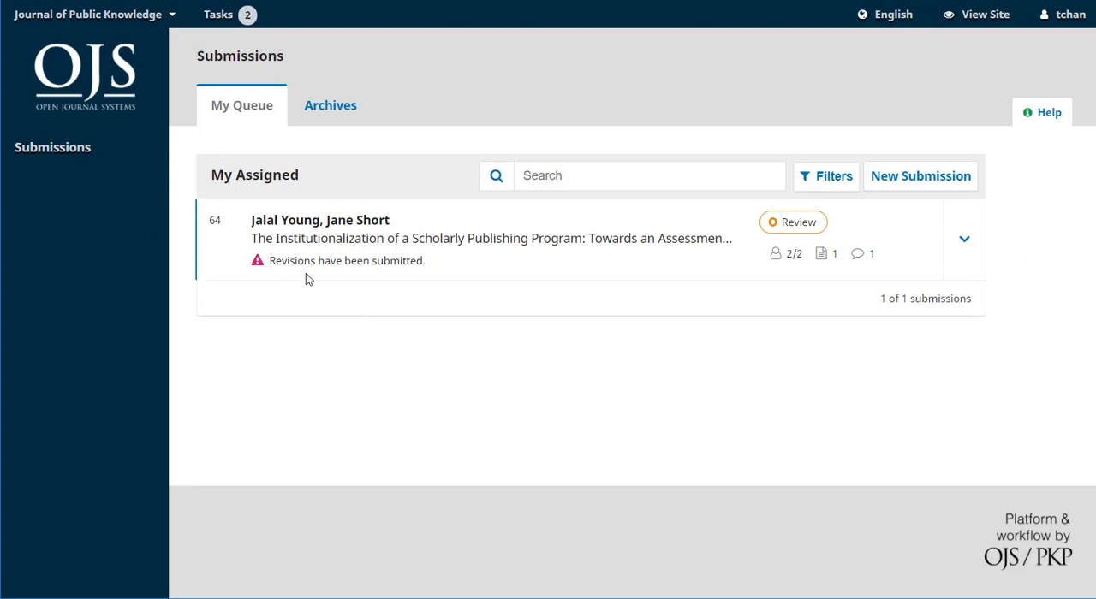
{"action": "mouse_move", "coordinate": [377, 230]}
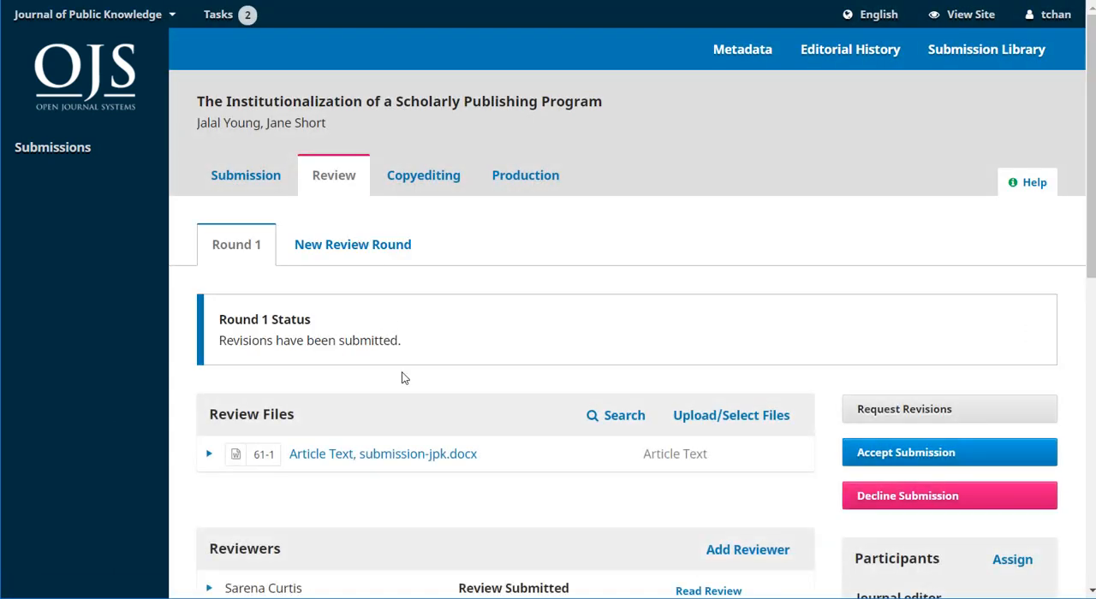
{"action": "scroll", "scroll_direction": "down", "scroll_amount": 3}
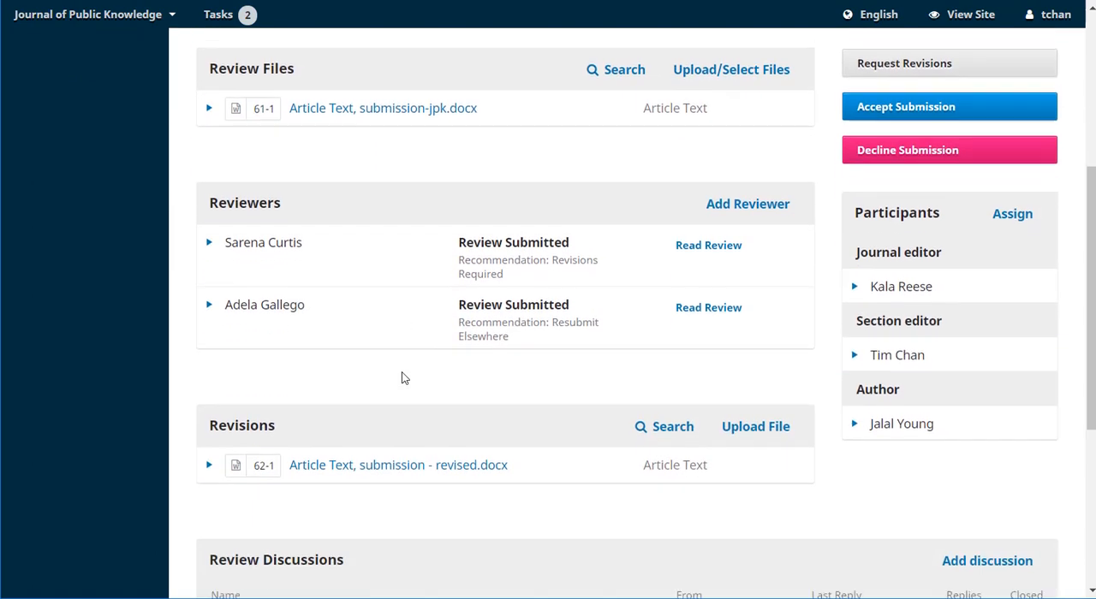
{"action": "scroll", "scroll_direction": "down", "scroll_amount": 3}
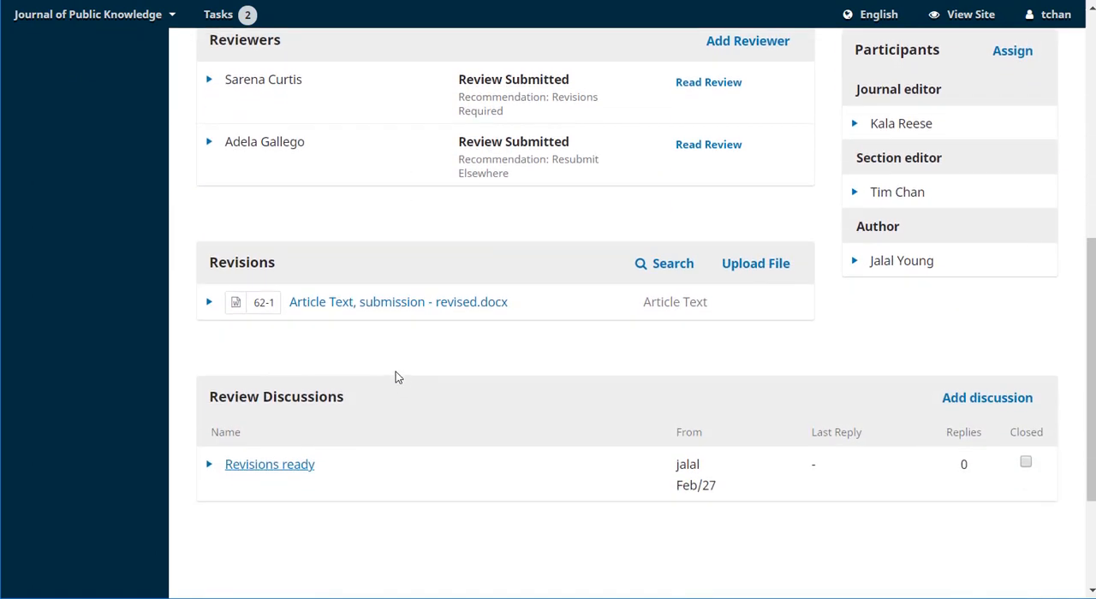
{"action": "mouse_move", "coordinate": [363, 305]}
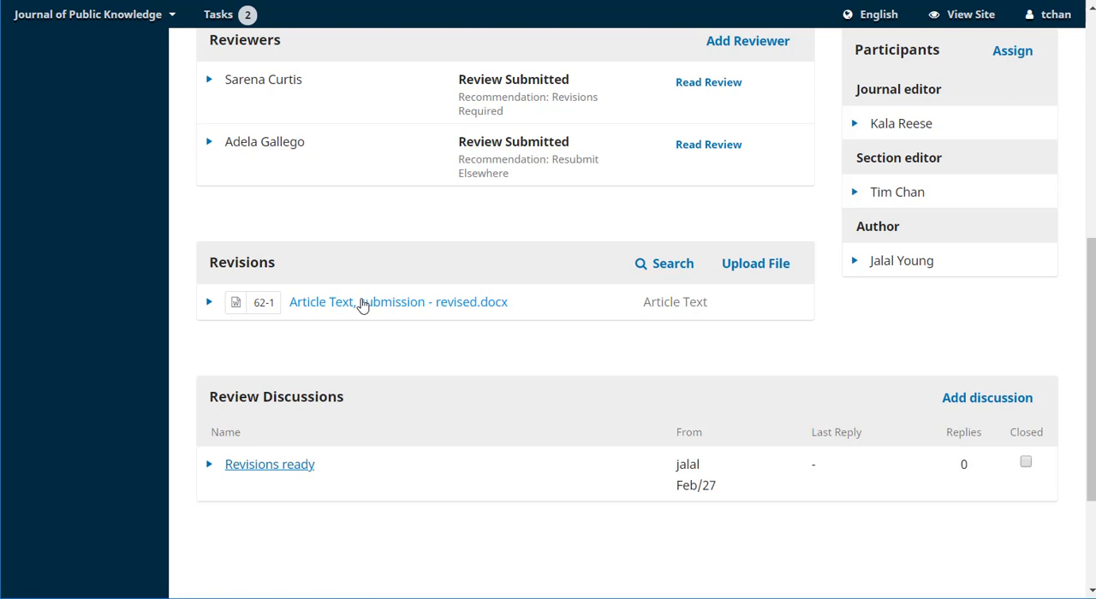
{"action": "mouse_move", "coordinate": [387, 353]}
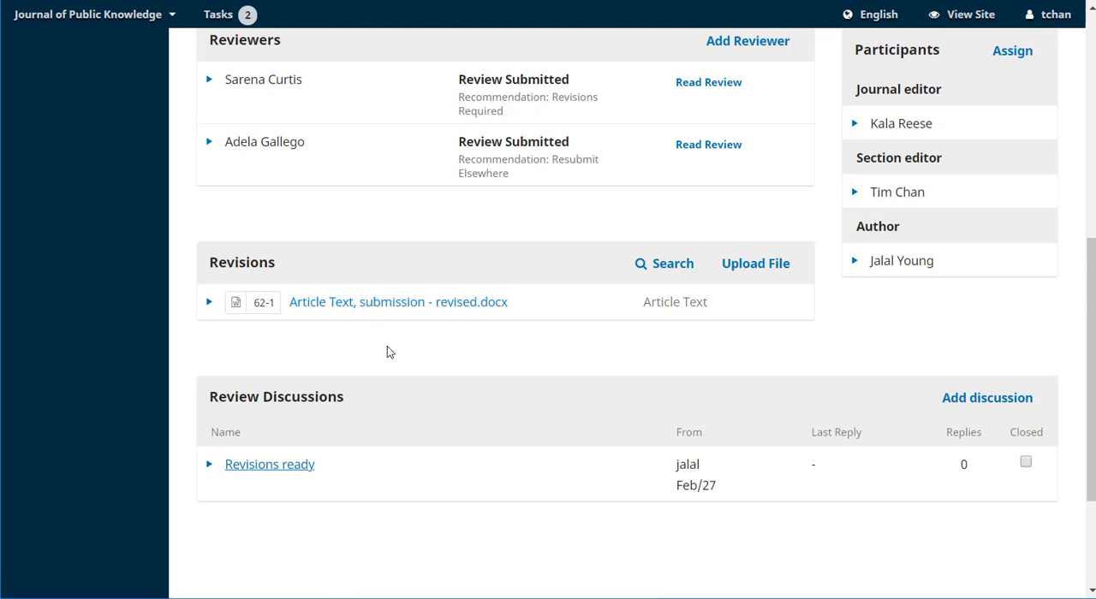
{"action": "mouse_move", "coordinate": [342, 522]}
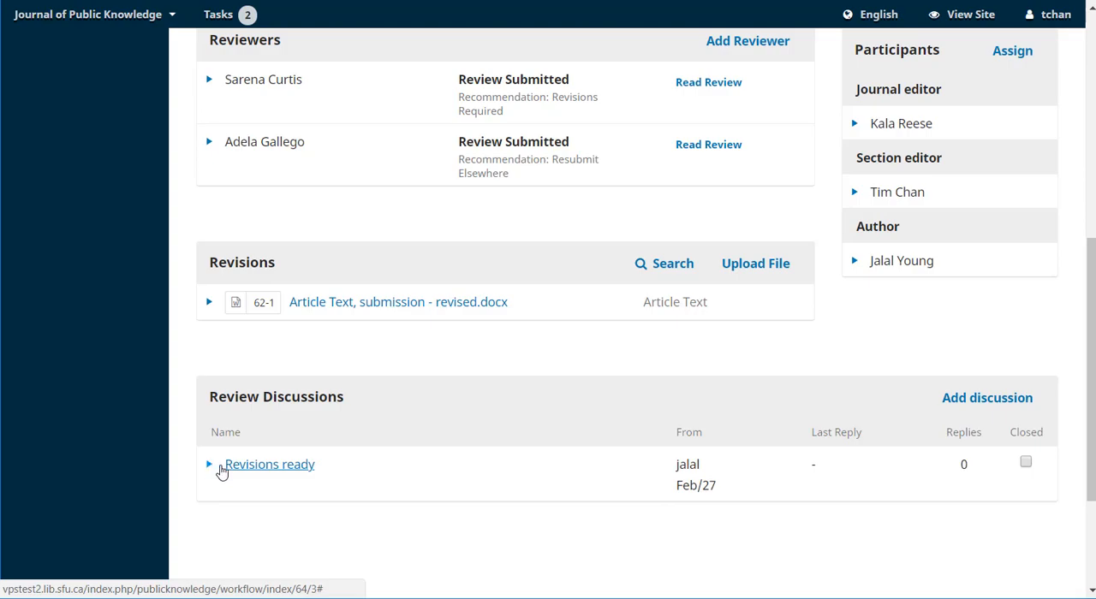
{"action": "left_click", "coordinate": [270, 464]}
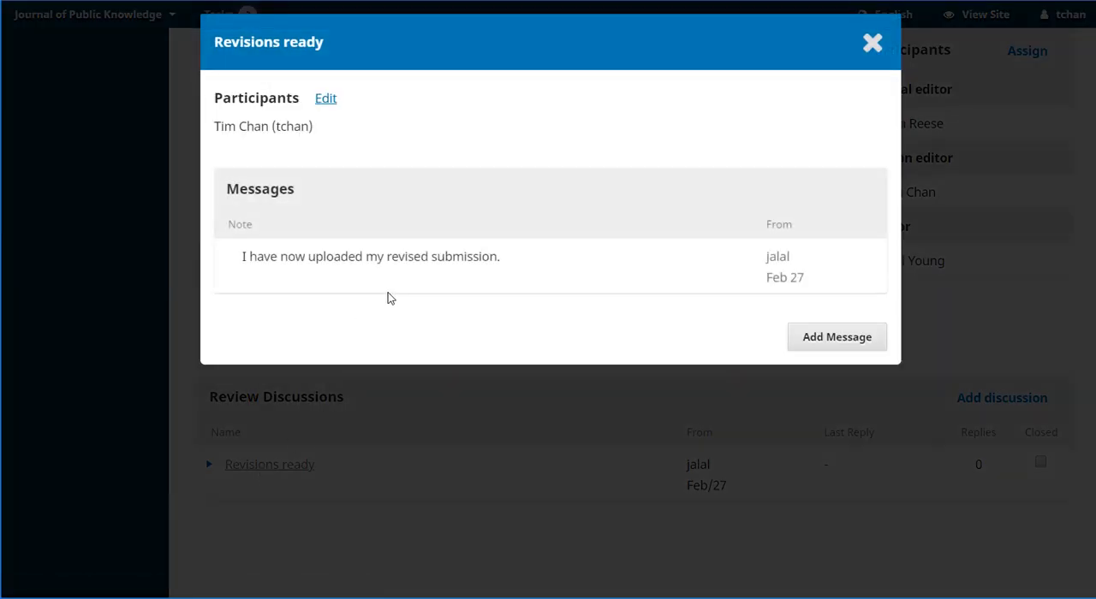
{"action": "mouse_move", "coordinate": [812, 91]}
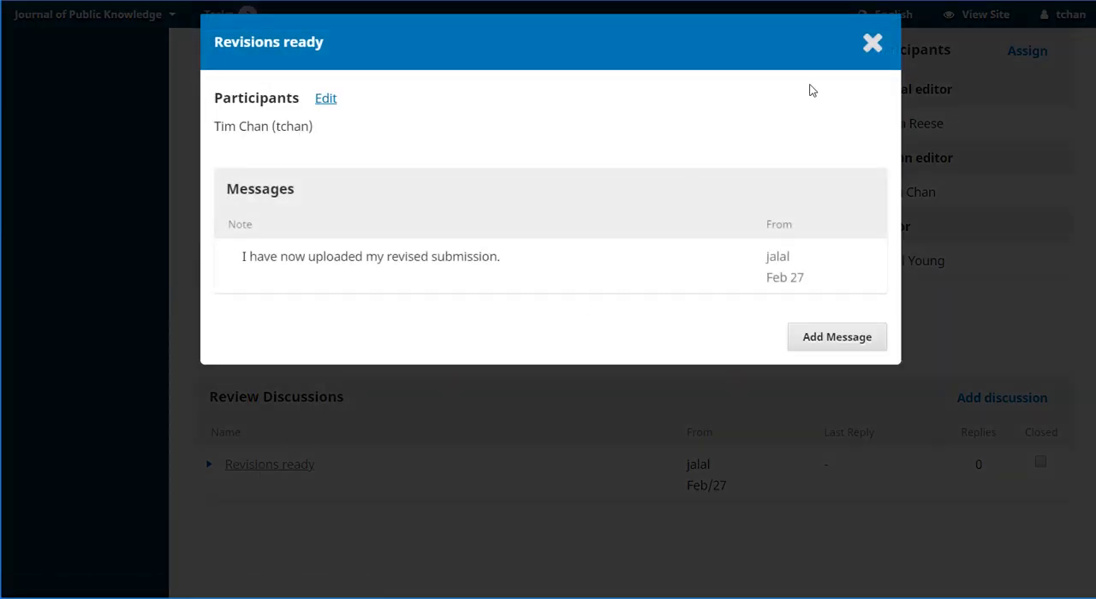
Dismiss the 'Revisions ready' discussion, returning to the review round reporting revisions submitted.
{"action": "left_click", "coordinate": [873, 43]}
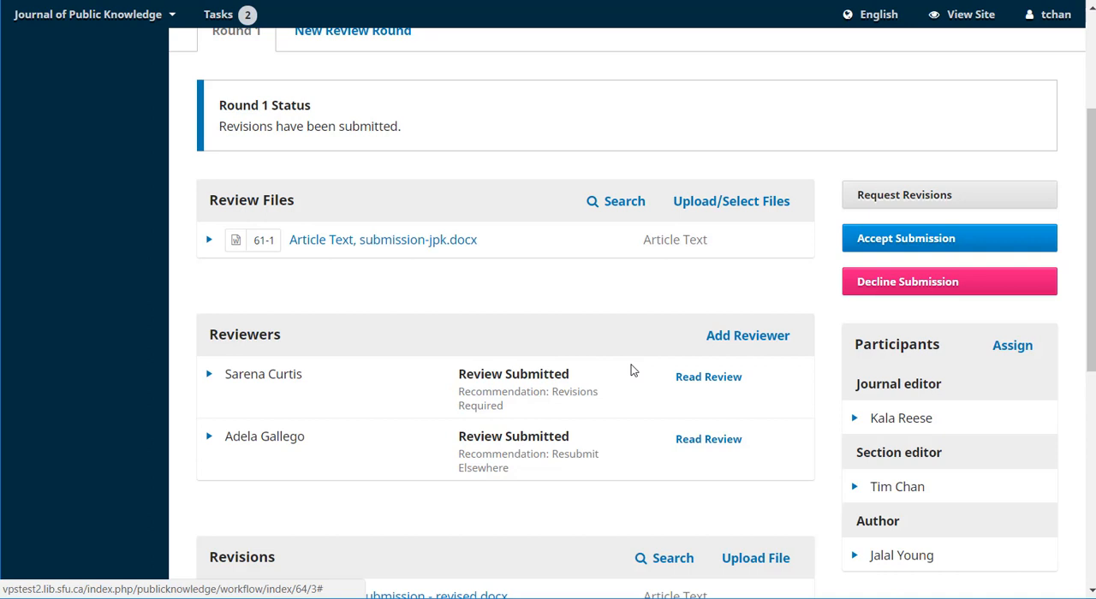
{"action": "mouse_move", "coordinate": [755, 313]}
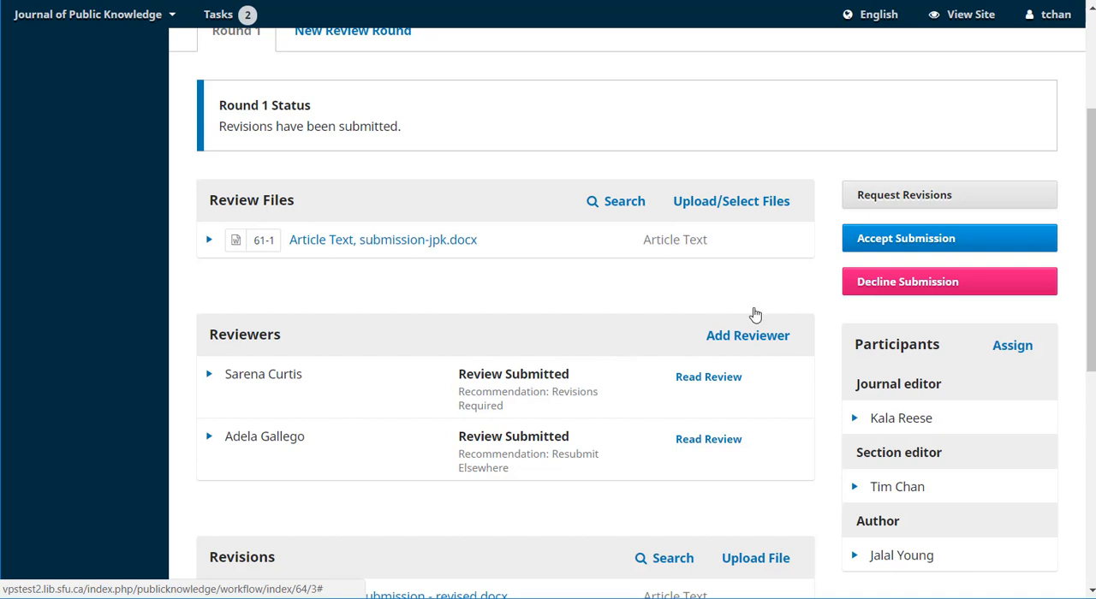
{"action": "mouse_move", "coordinate": [904, 238]}
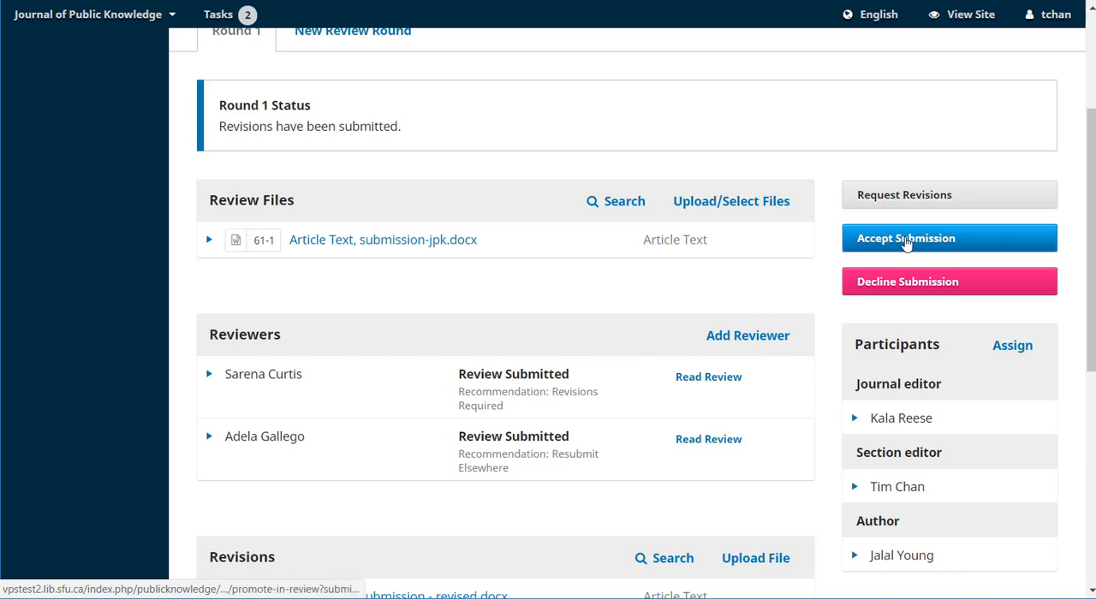
{"action": "left_click", "coordinate": [948, 238]}
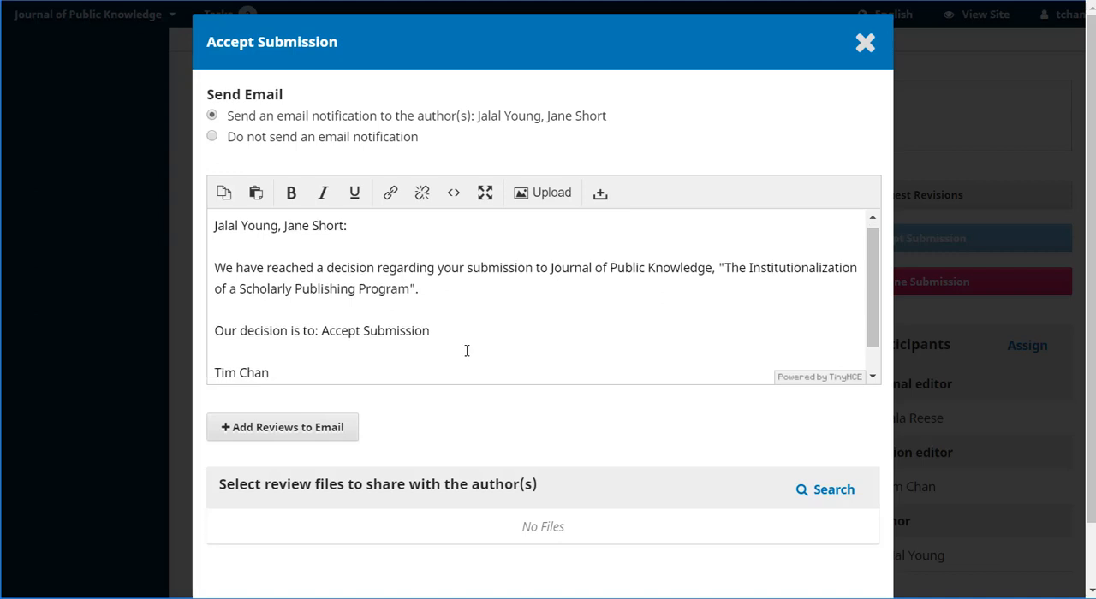
{"action": "mouse_move", "coordinate": [490, 340]}
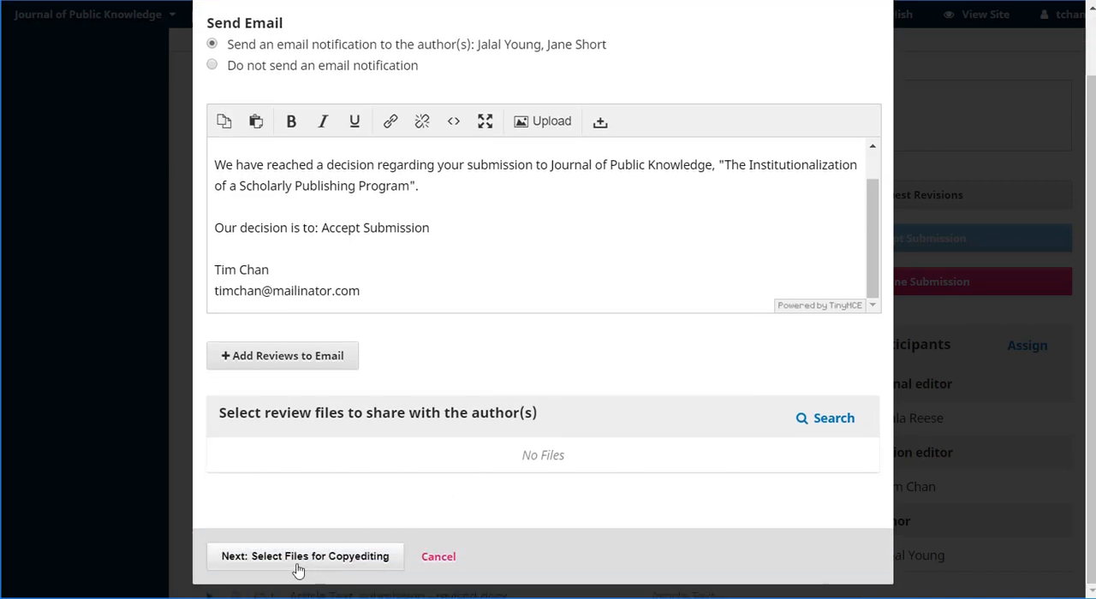
Record the acceptance, forwarding submission - revised.docx to copyediting.
{"action": "left_click", "coordinate": [304, 557]}
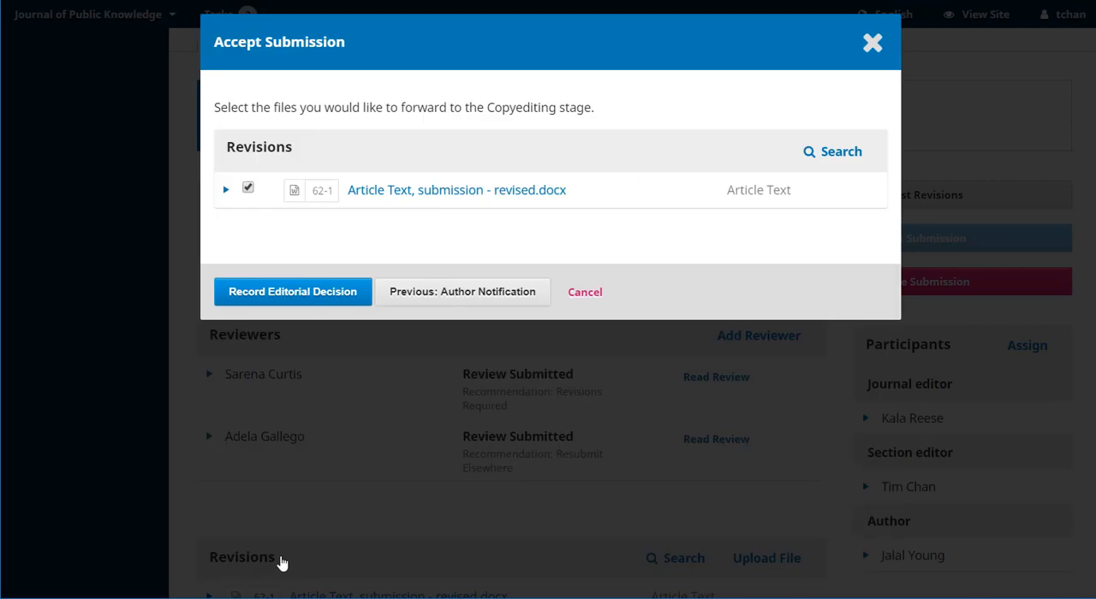
{"action": "mouse_move", "coordinate": [350, 212]}
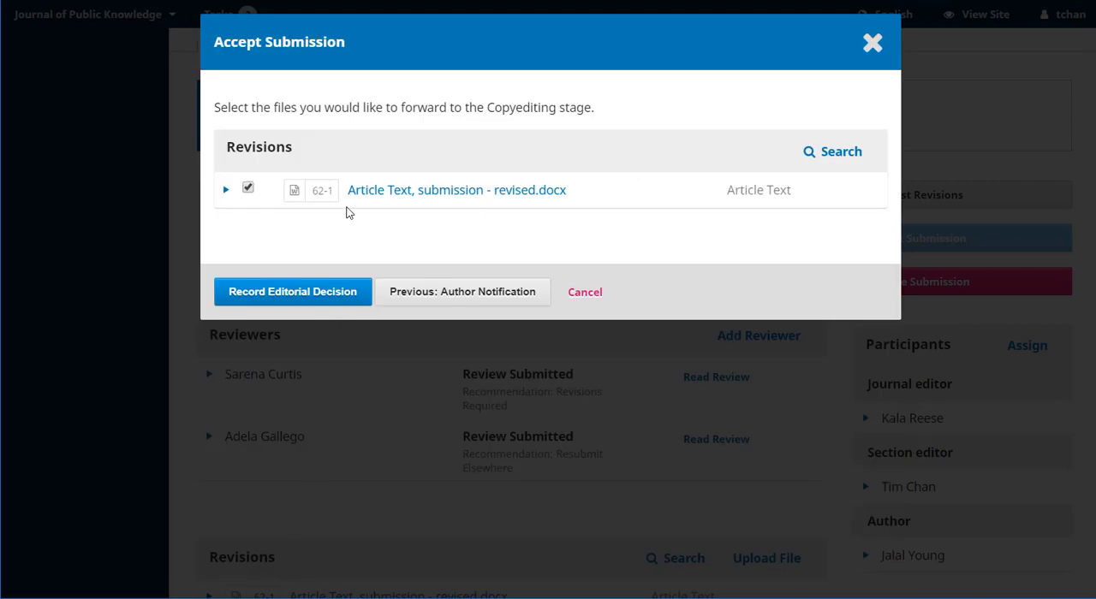
{"action": "mouse_move", "coordinate": [277, 241]}
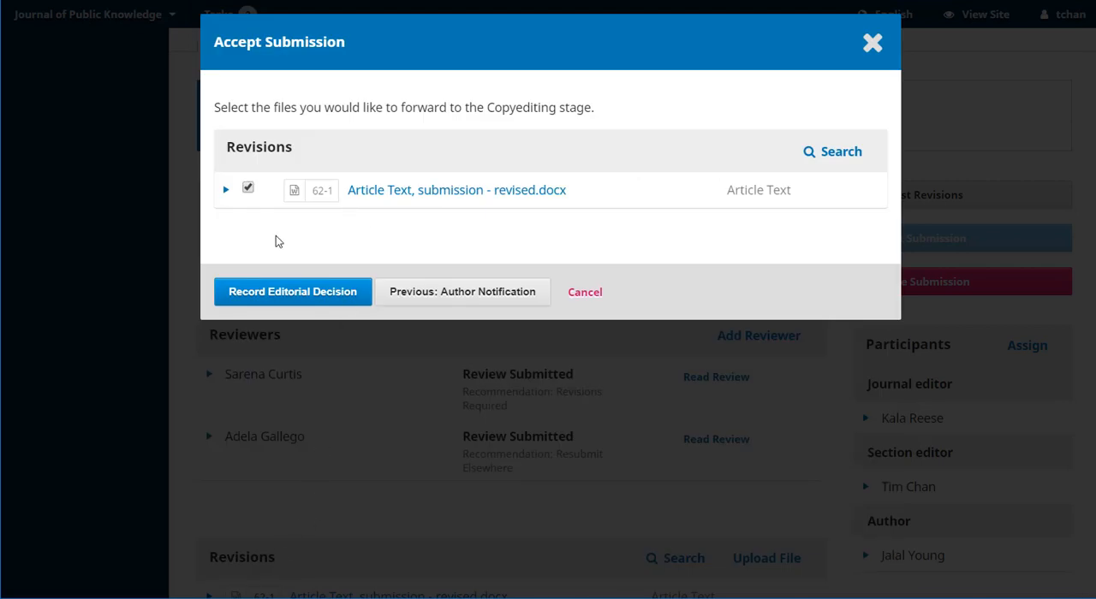
{"action": "mouse_move", "coordinate": [301, 237]}
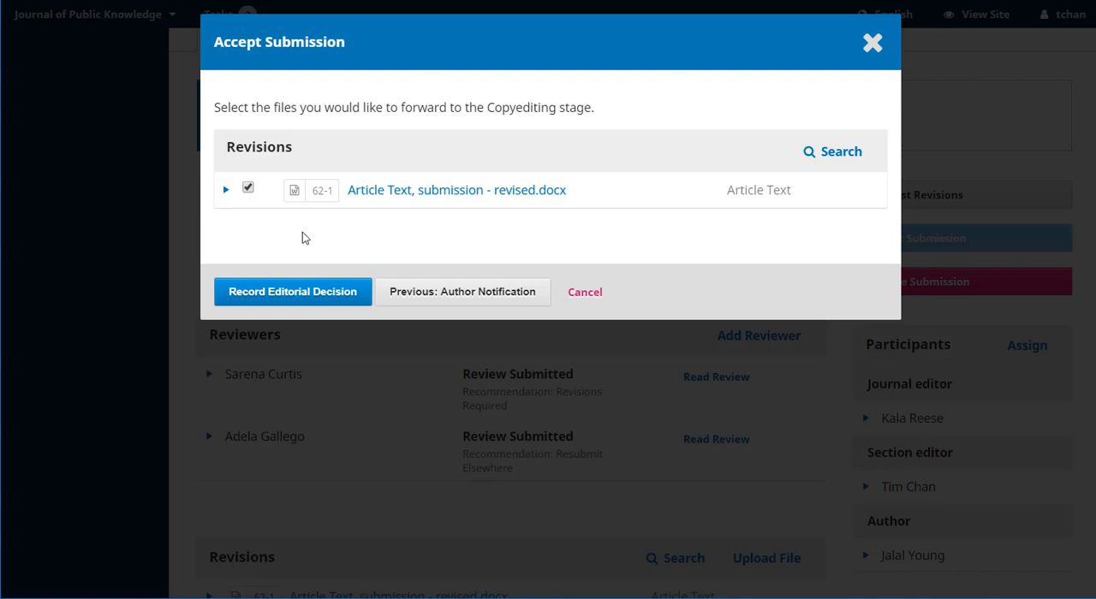
{"action": "mouse_move", "coordinate": [394, 222]}
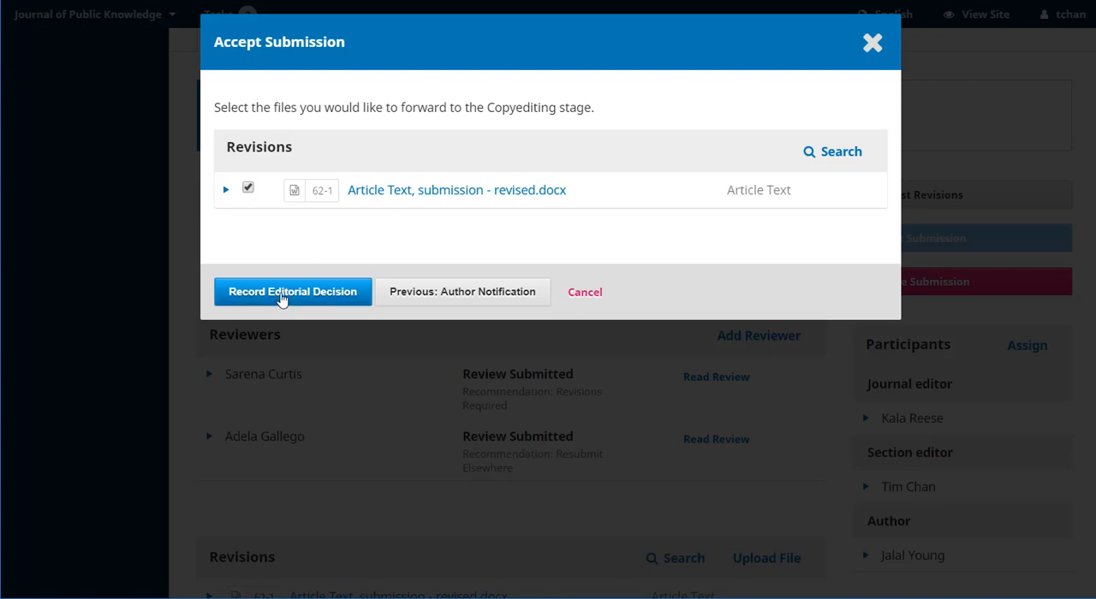
{"action": "left_click", "coordinate": [291, 291]}
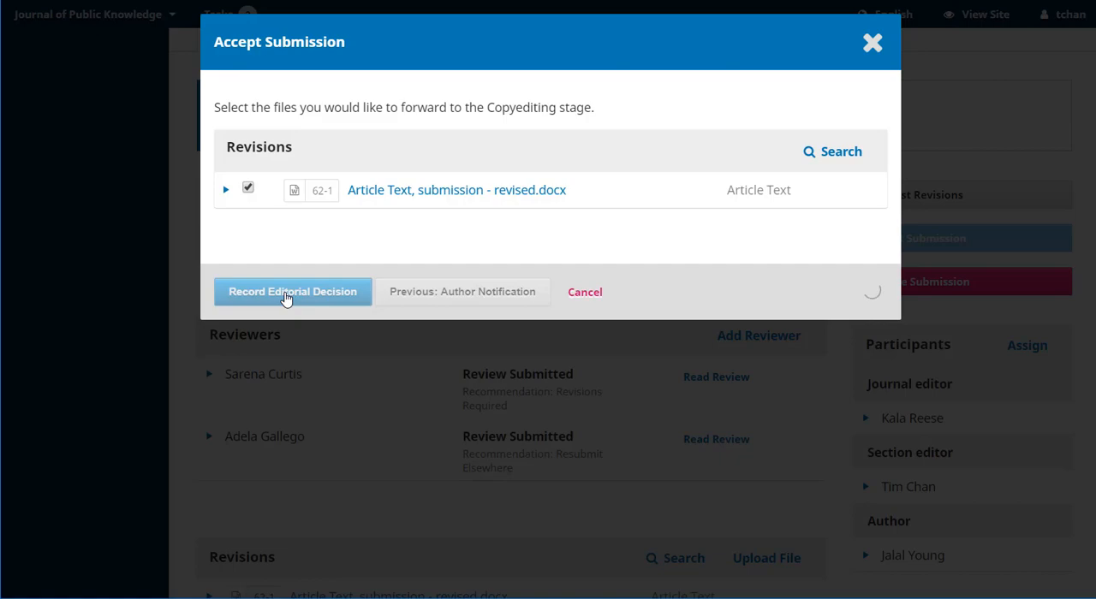
{"action": "left_click", "coordinate": [291, 291]}
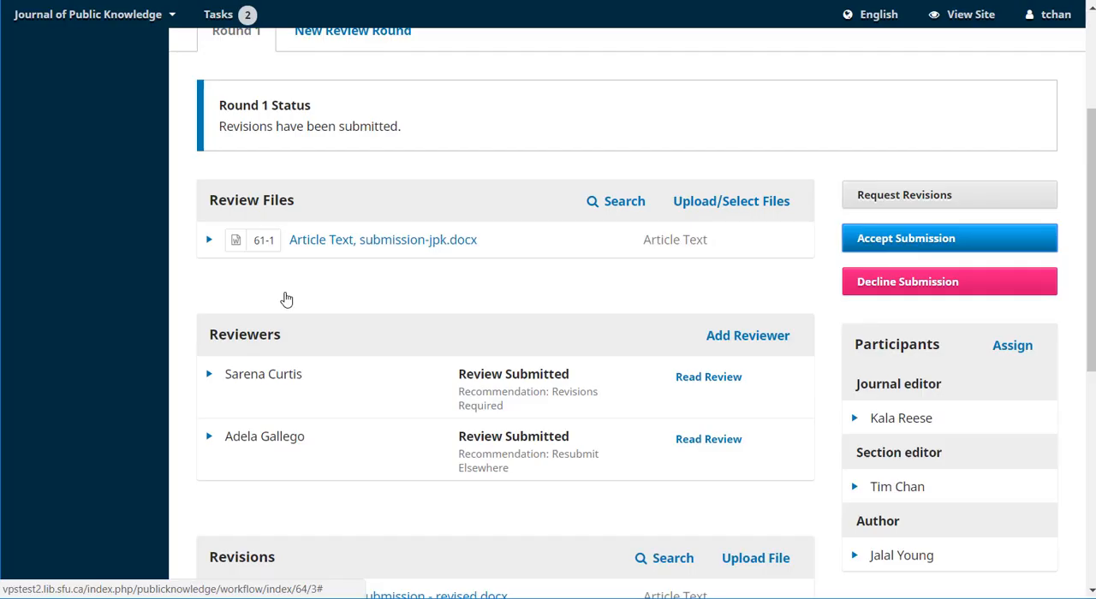
Move to the Copyediting stage, where submission - revised.docx is listed as a draft file.
{"action": "left_click", "coordinate": [423, 174]}
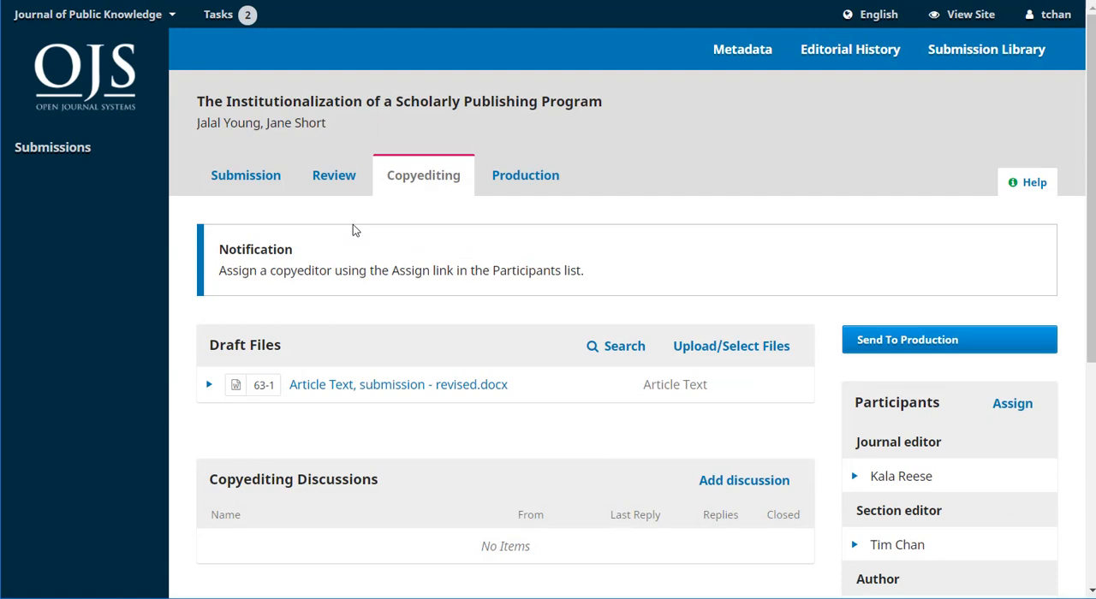
{"action": "mouse_move", "coordinate": [339, 226]}
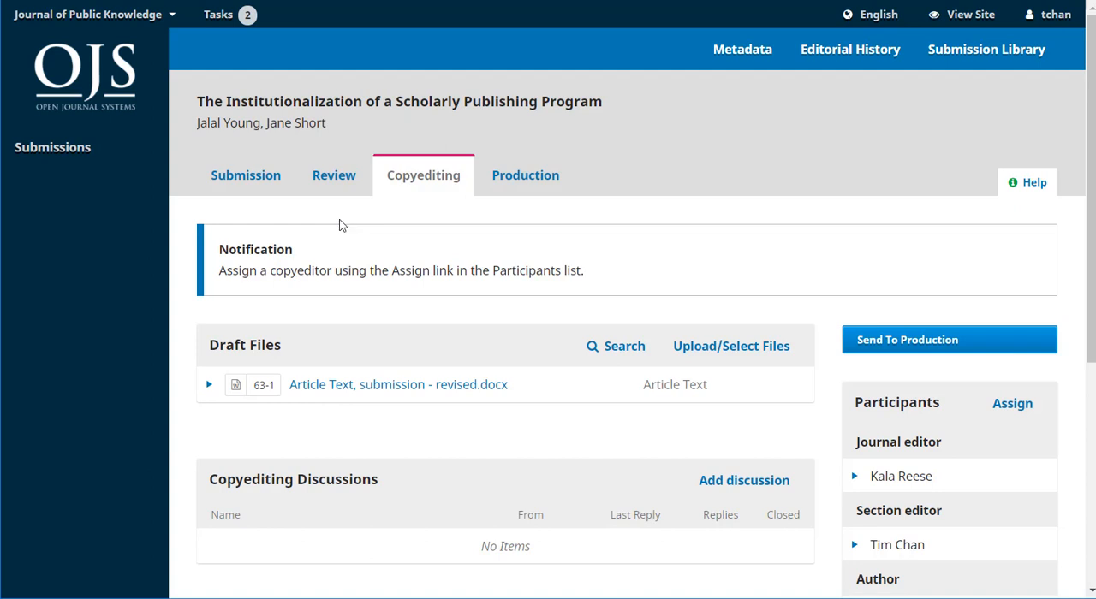